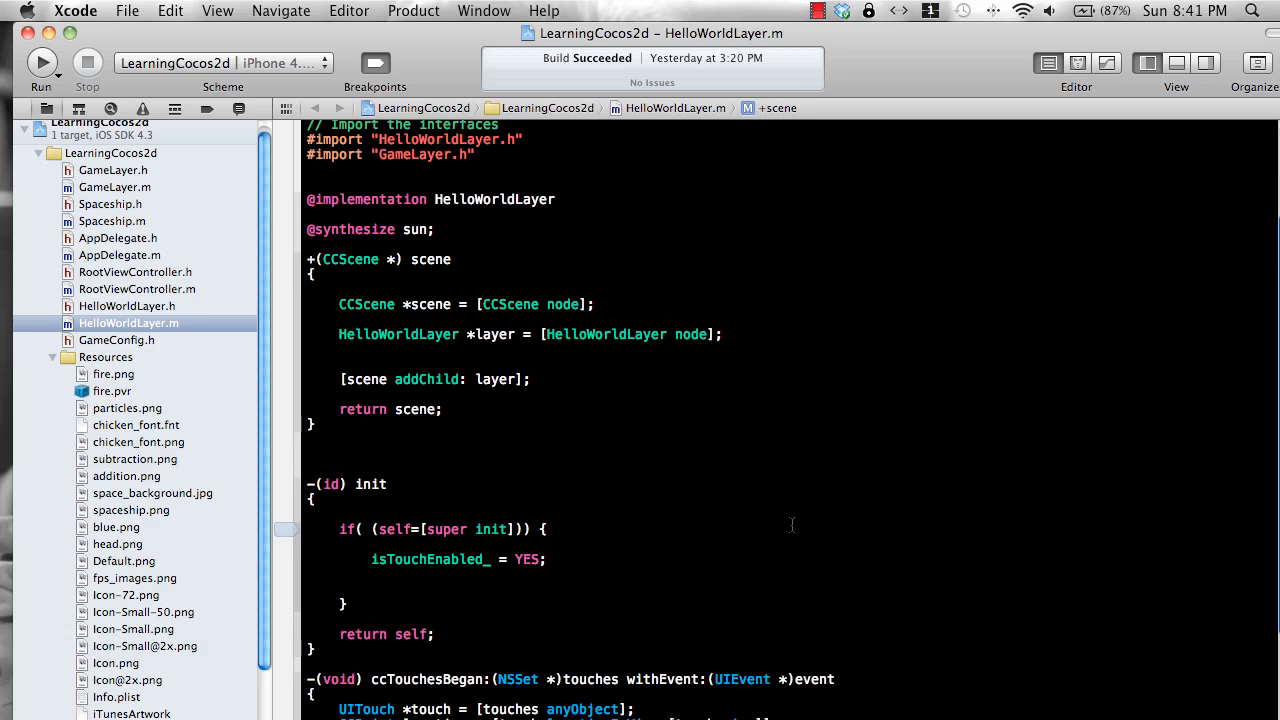
- Visit the Tiled Map Editor website in Firefox and review its Download links
{"action": "left_click", "coordinate": [532, 380]}
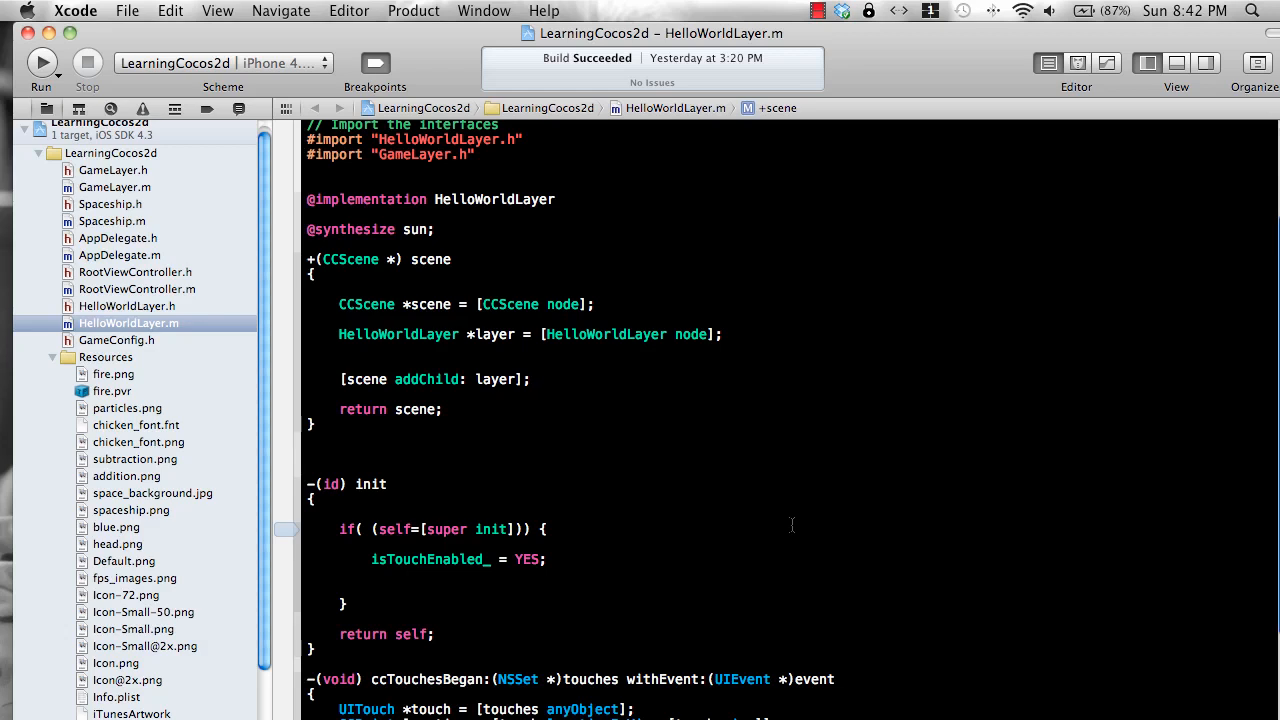
{"action": "left_click", "coordinate": [532, 380]}
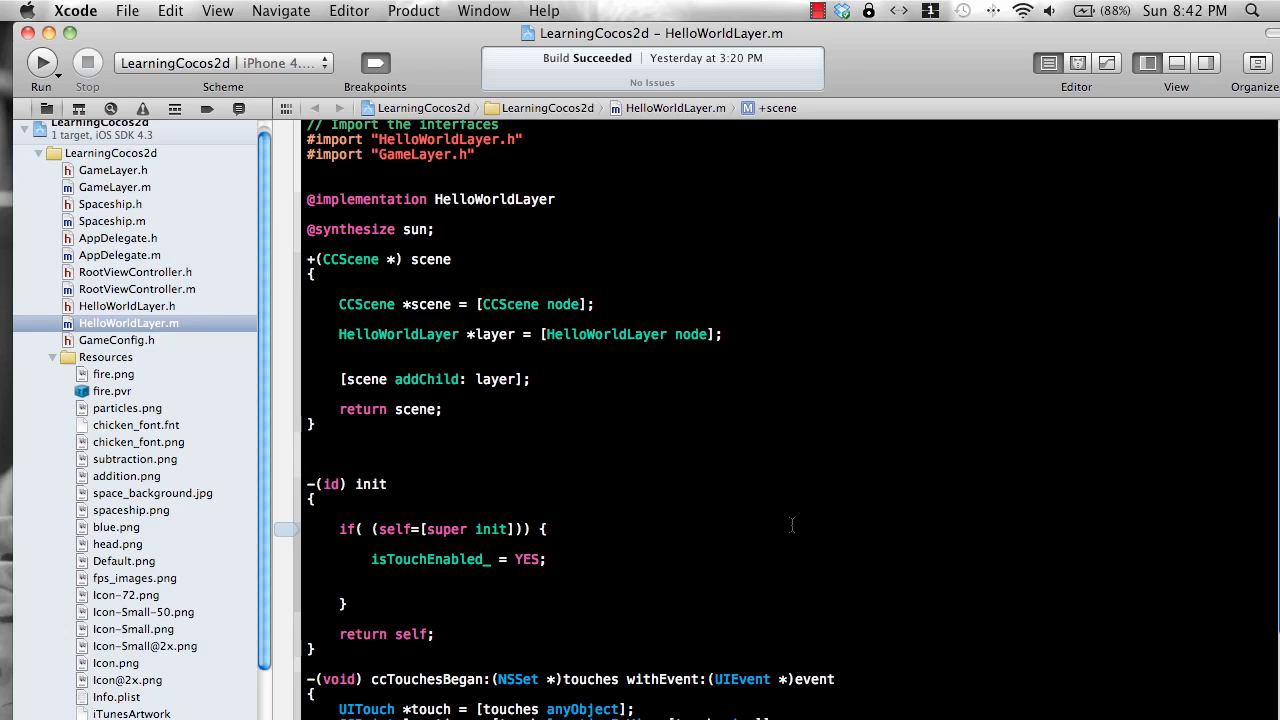
{"action": "left_click", "coordinate": [530, 378]}
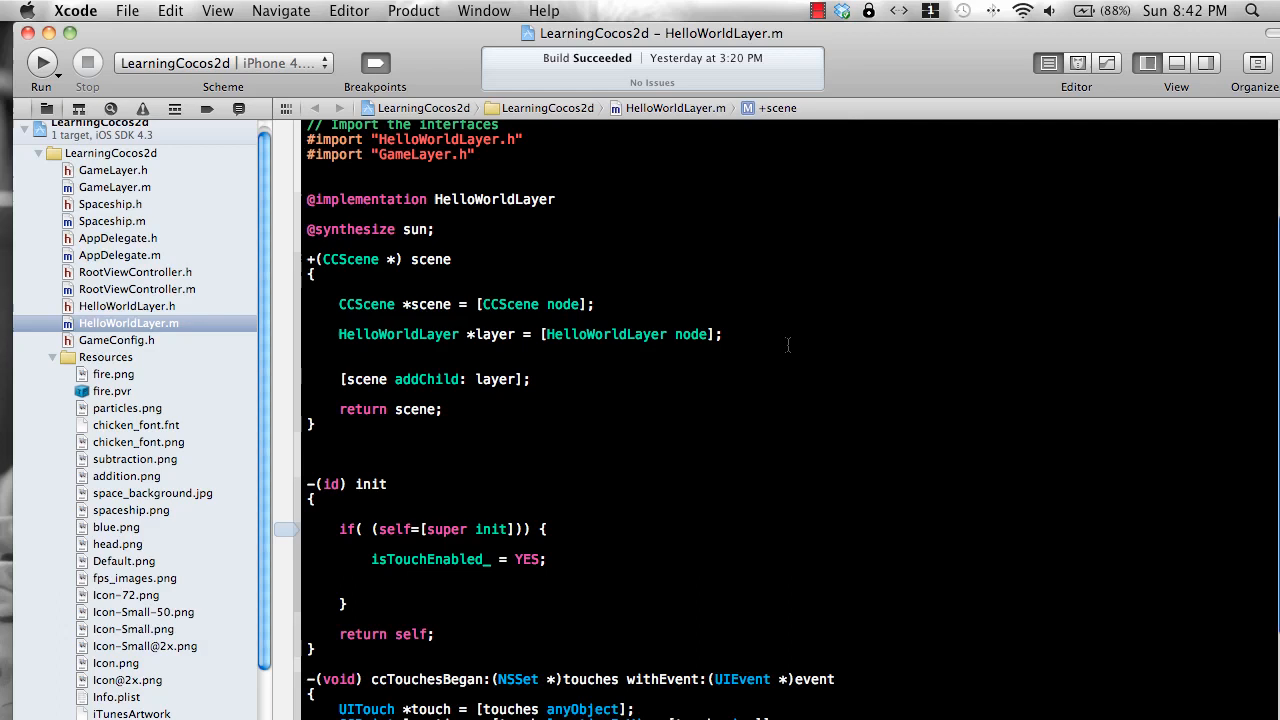
{"action": "left_click", "coordinate": [530, 380]}
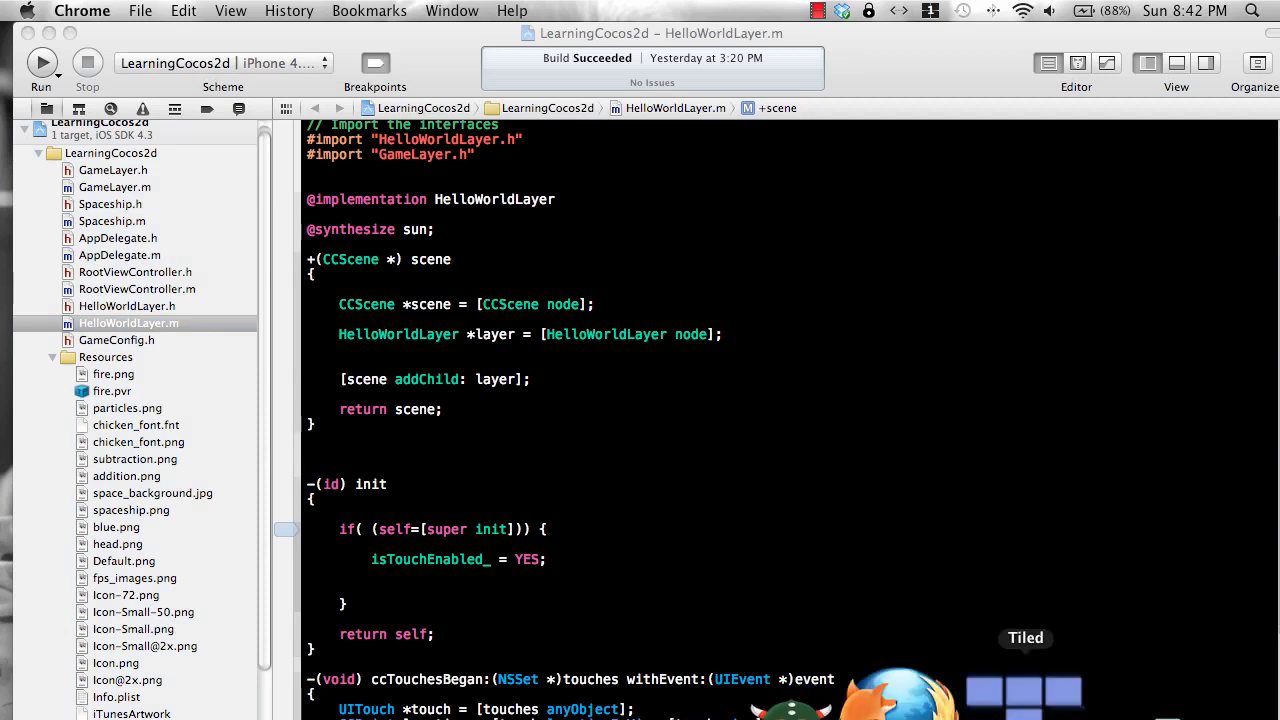
{"action": "left_click", "coordinate": [880, 696]}
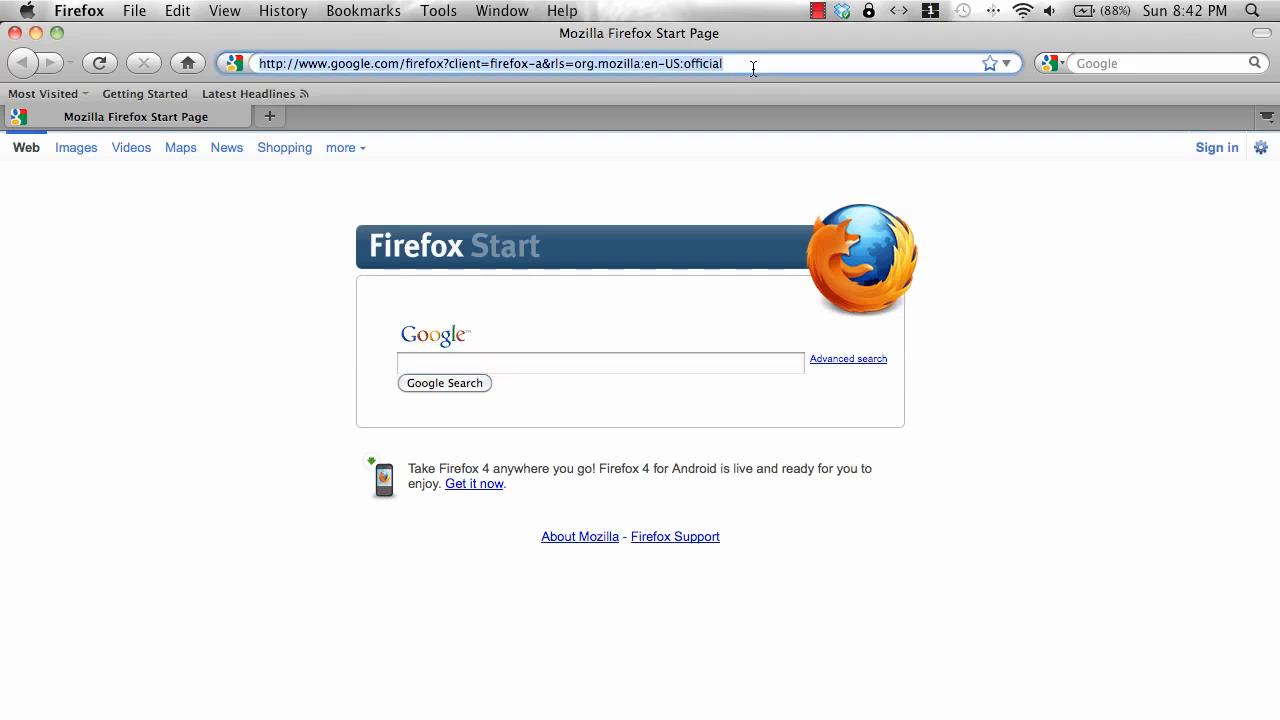
{"action": "type", "text": "ti"}
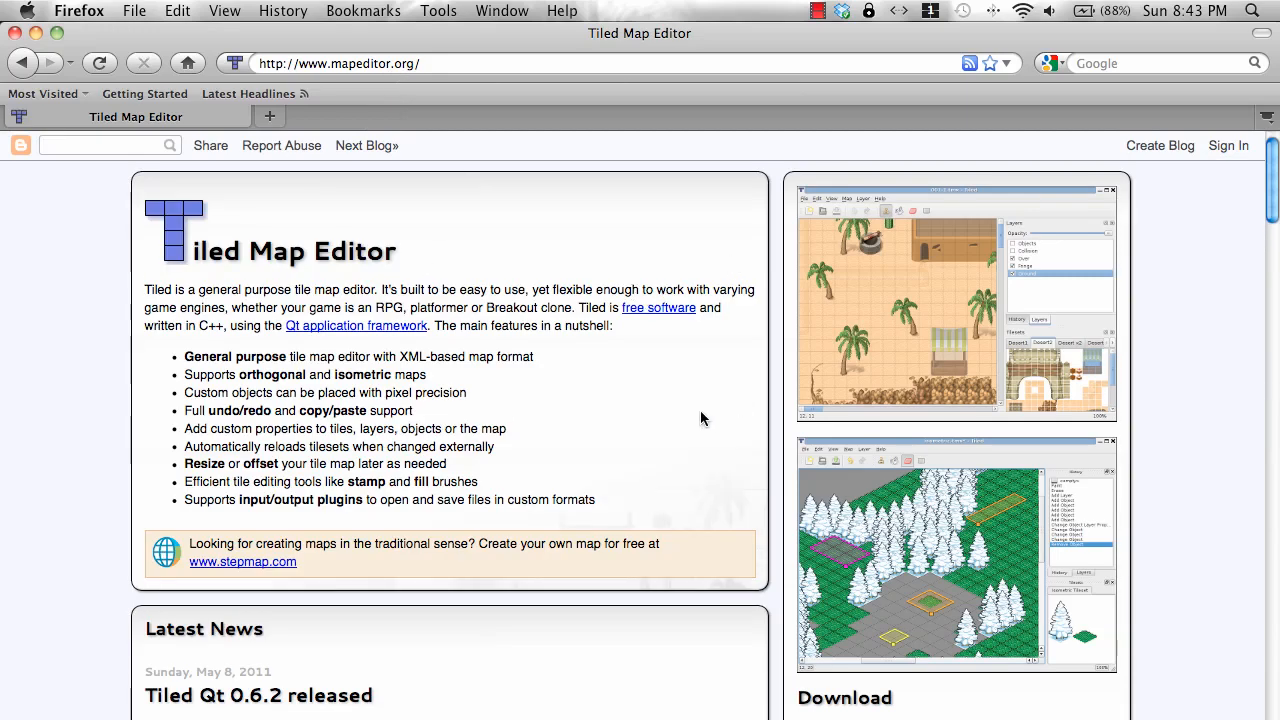
{"action": "scroll", "scroll_direction": "down", "scroll_amount": 3}
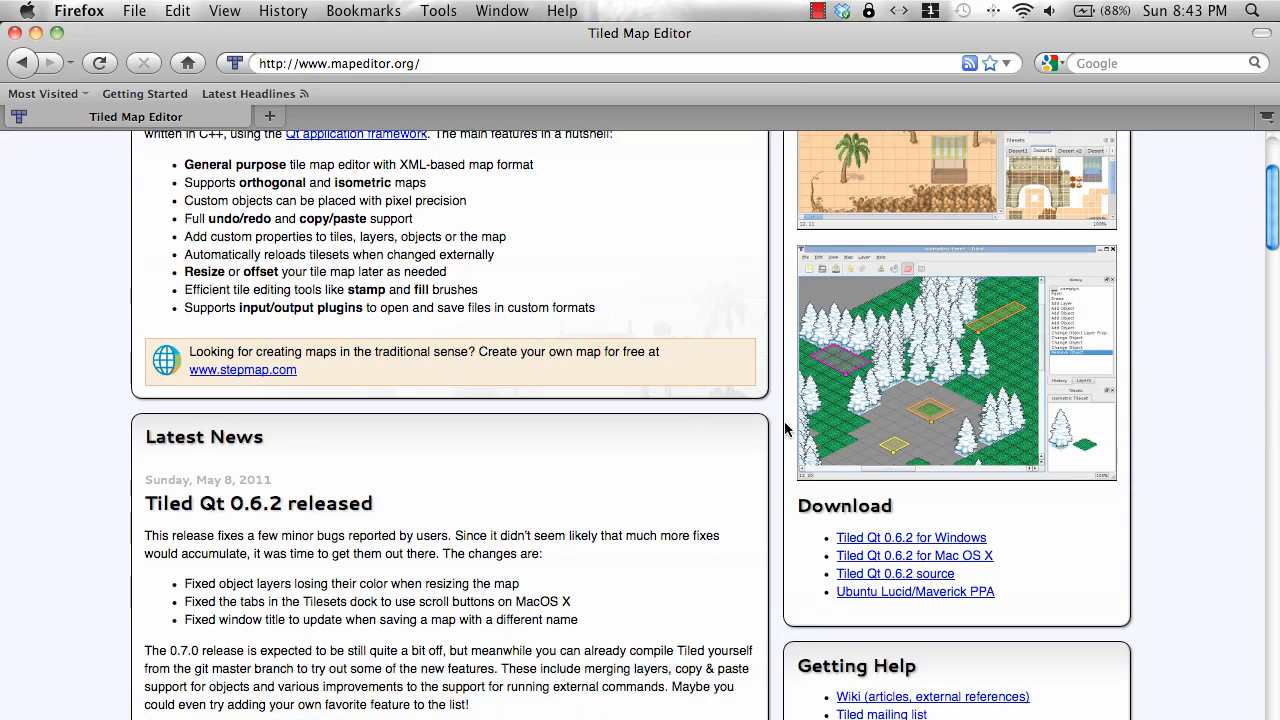
{"action": "mouse_move", "coordinate": [936, 550]}
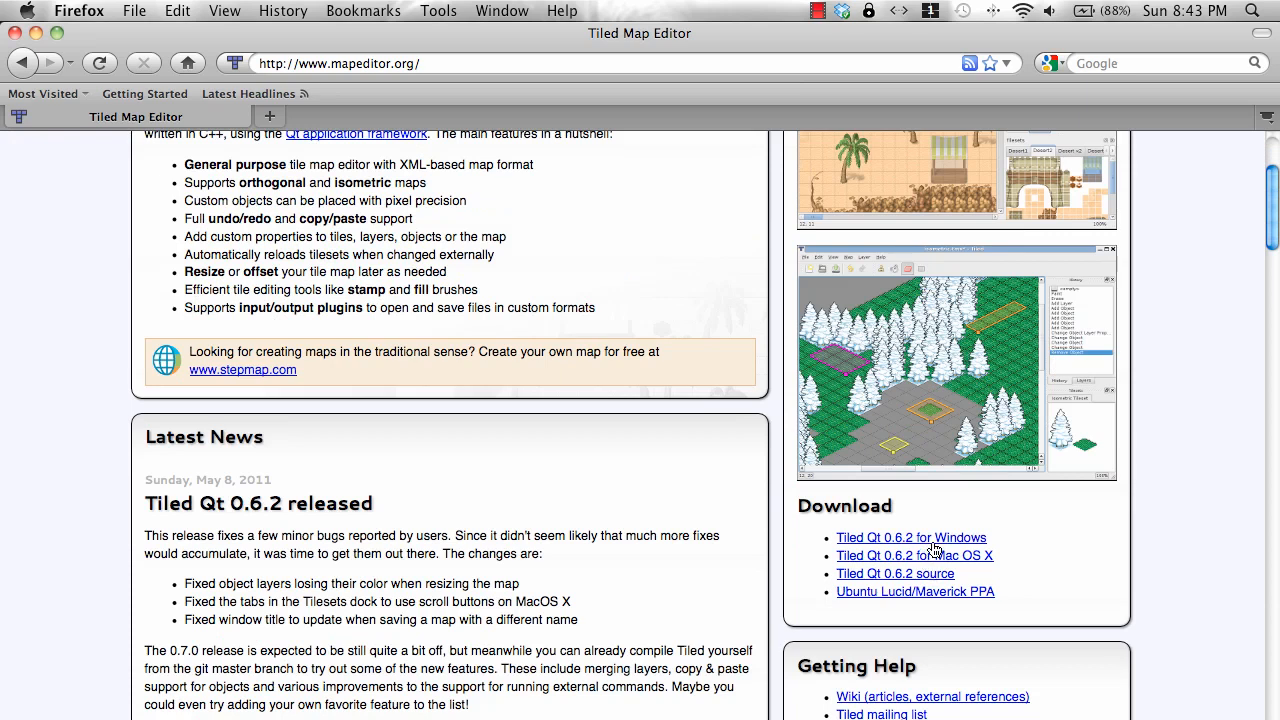
{"action": "mouse_move", "coordinate": [284, 168]}
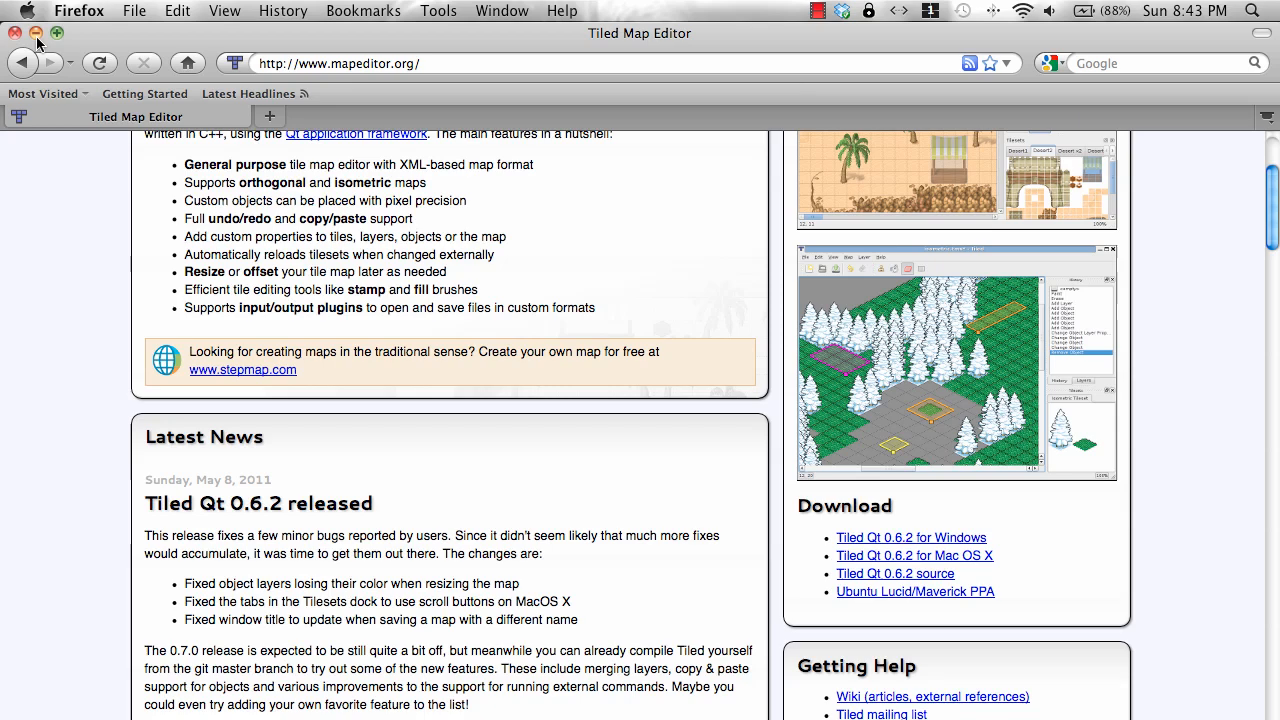
{"action": "scroll", "scroll_direction": "up", "scroll_amount": 3}
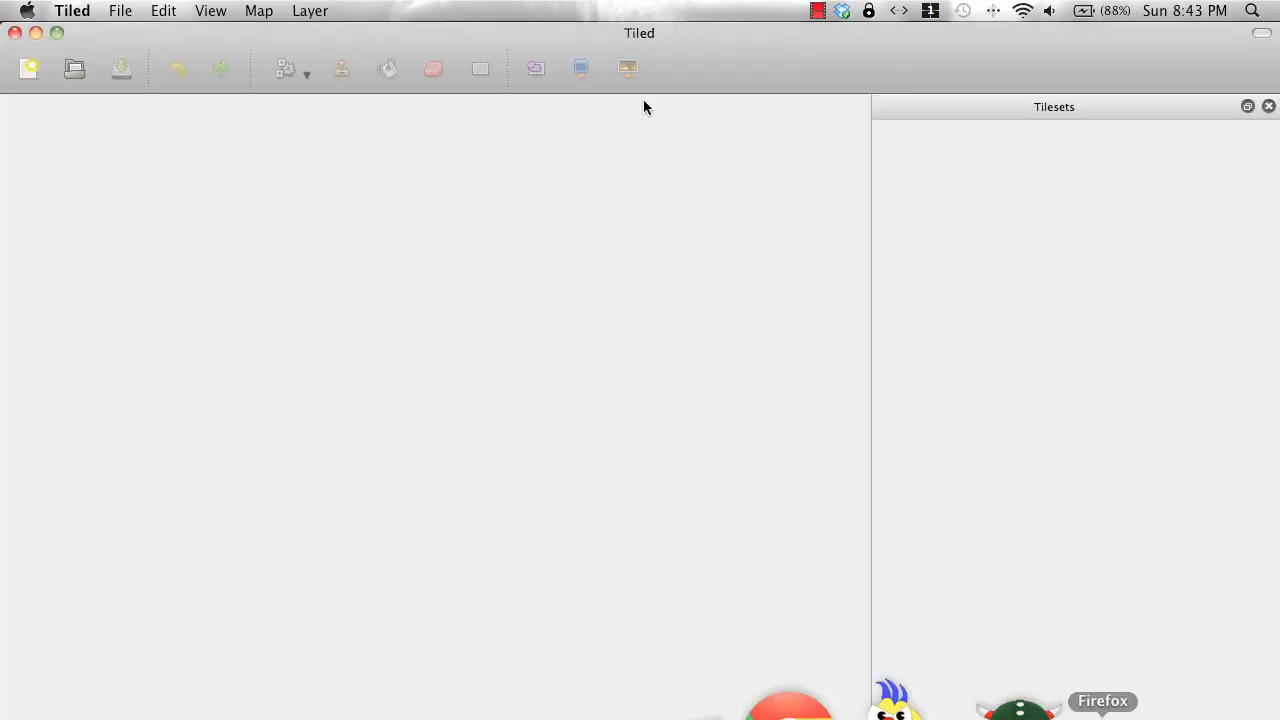
- Start a new map in Tiled, keeping the Orthogonal orientation
{"action": "left_click", "coordinate": [120, 12]}
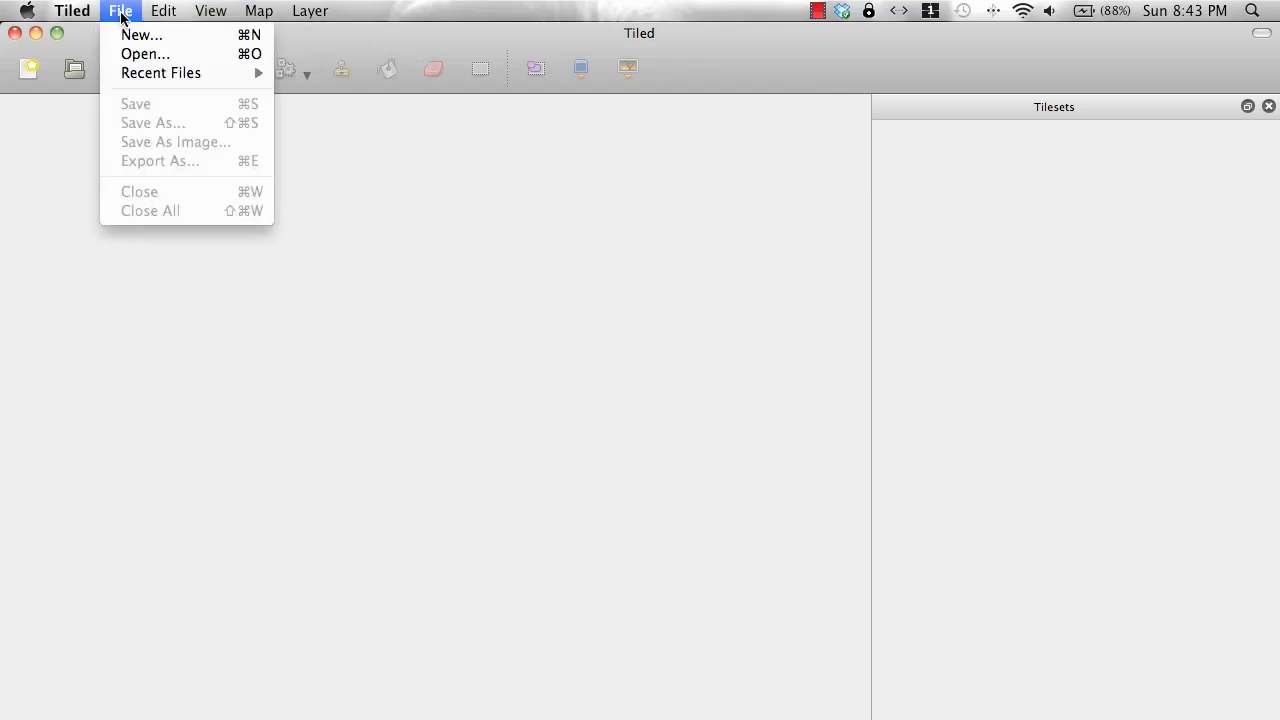
{"action": "left_click", "coordinate": [140, 34]}
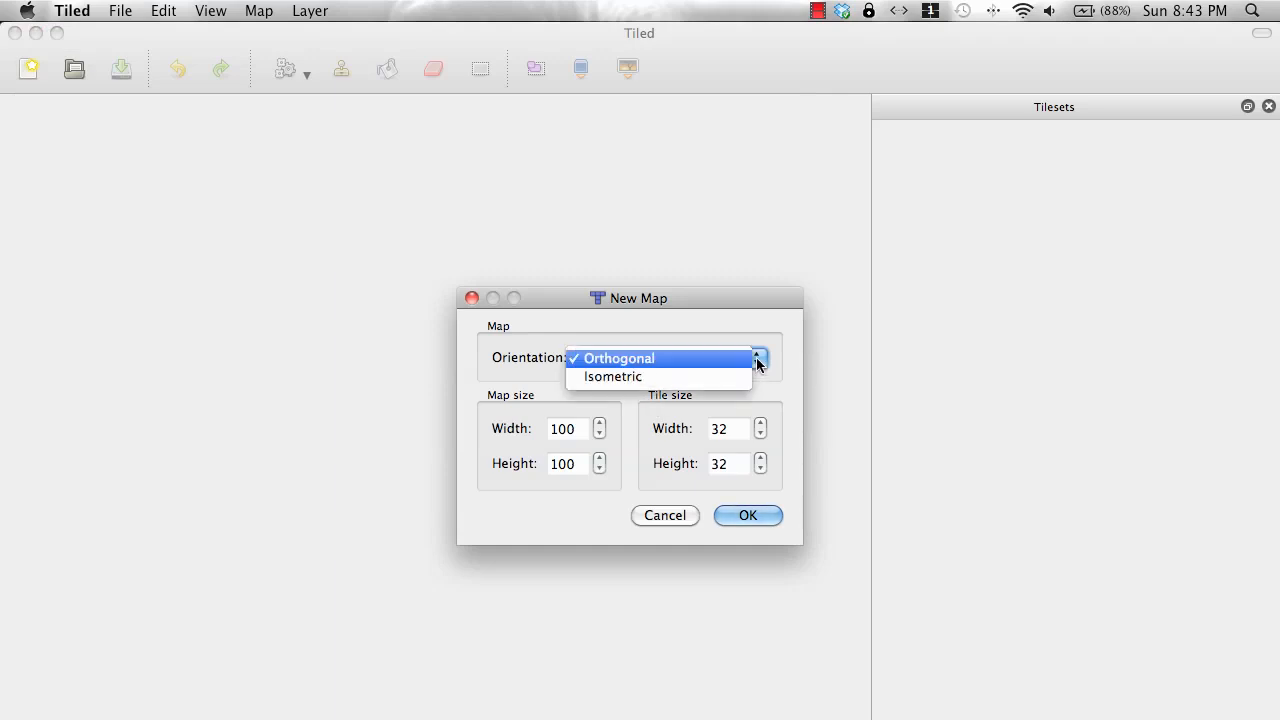
{"action": "mouse_move", "coordinate": [612, 376]}
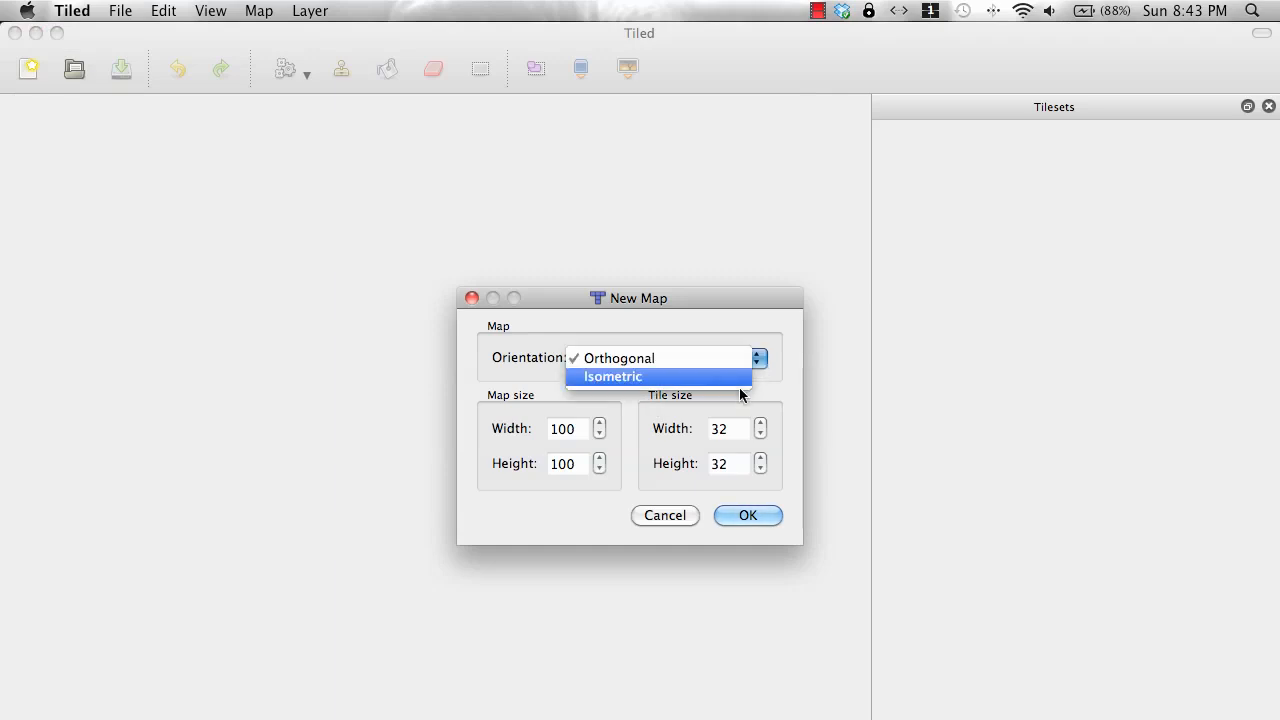
{"action": "mouse_move", "coordinate": [710, 370]}
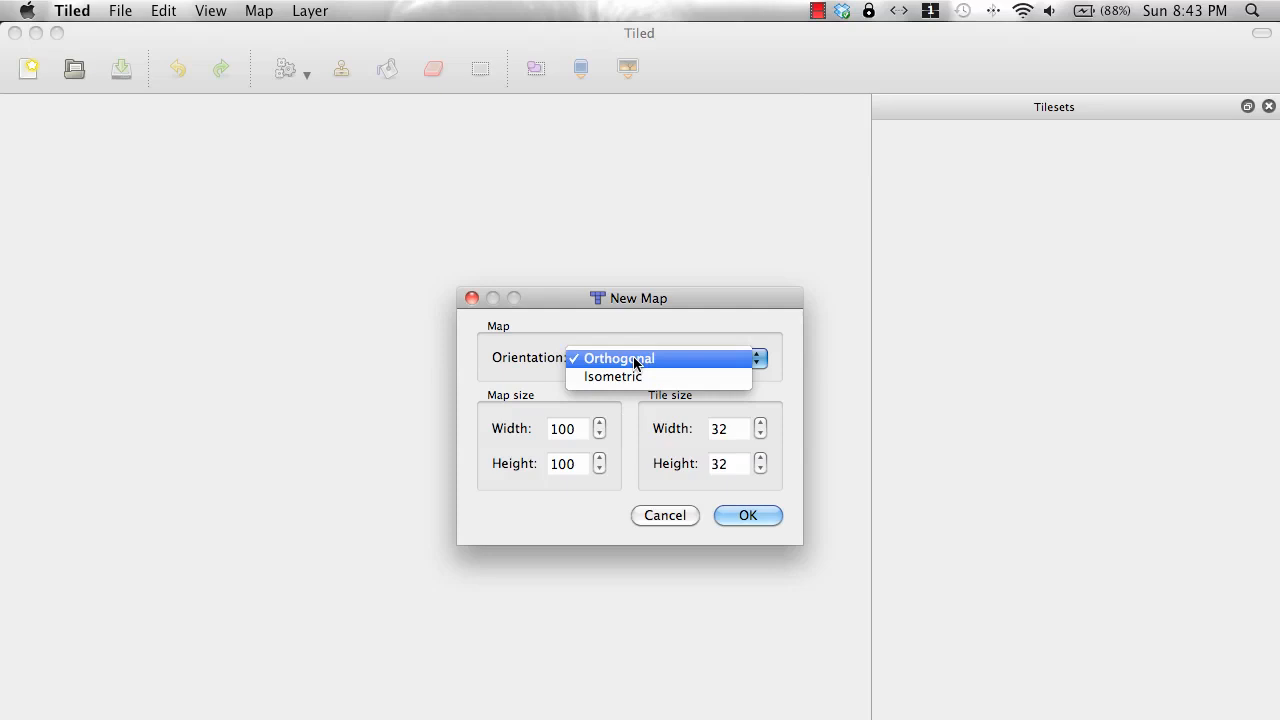
{"action": "left_click", "coordinate": [620, 358]}
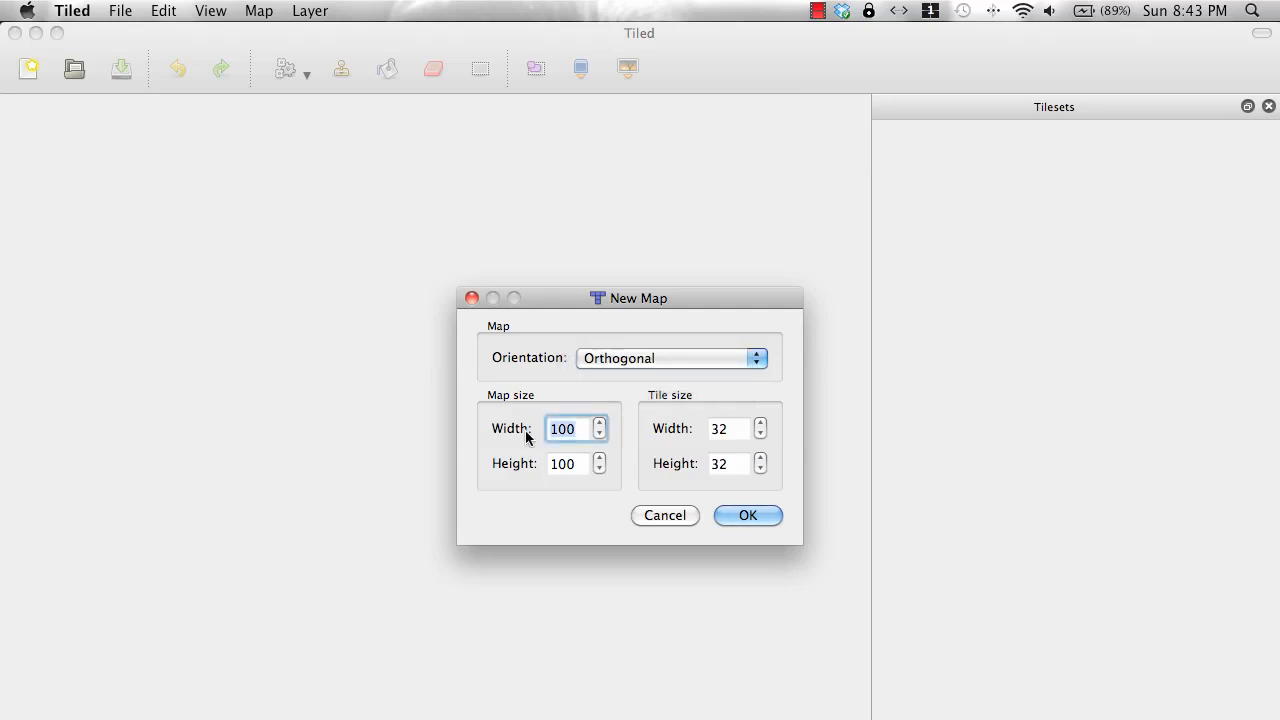
- Create the map at 40 by 40 tiles with 32×32 pixel tile size
{"action": "type", "text": "40"}
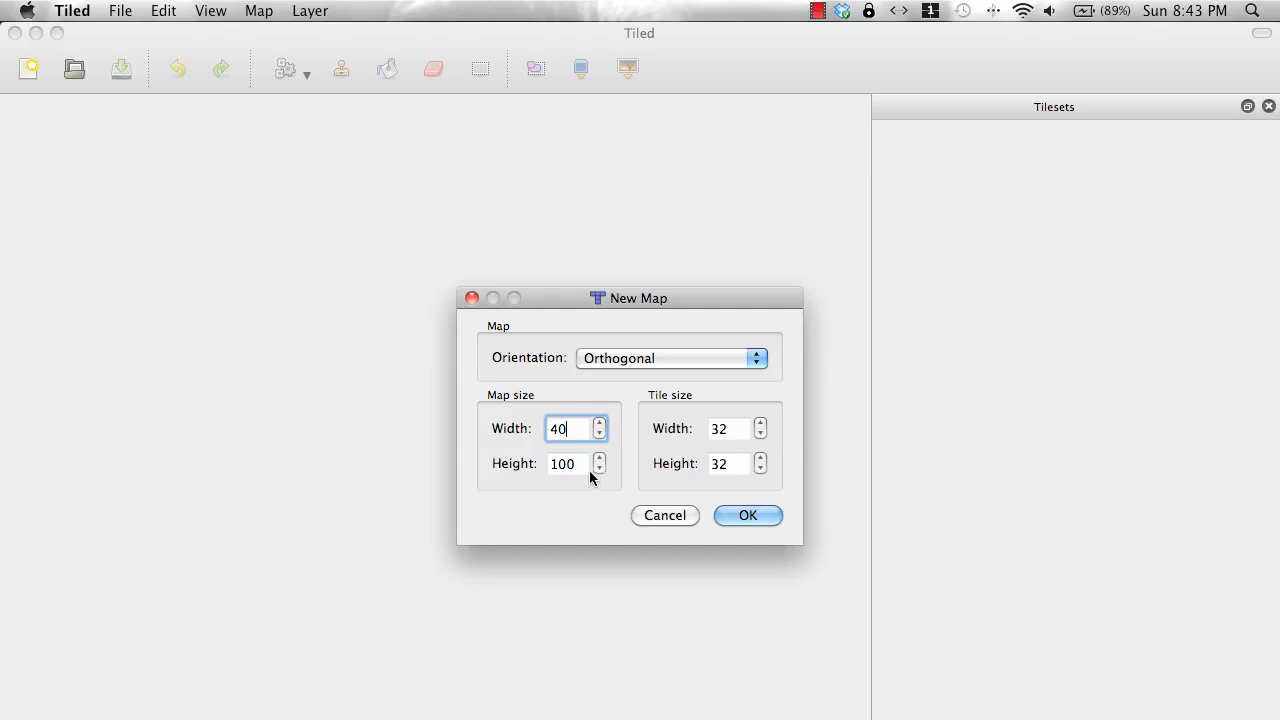
{"action": "left_click", "coordinate": [576, 464]}
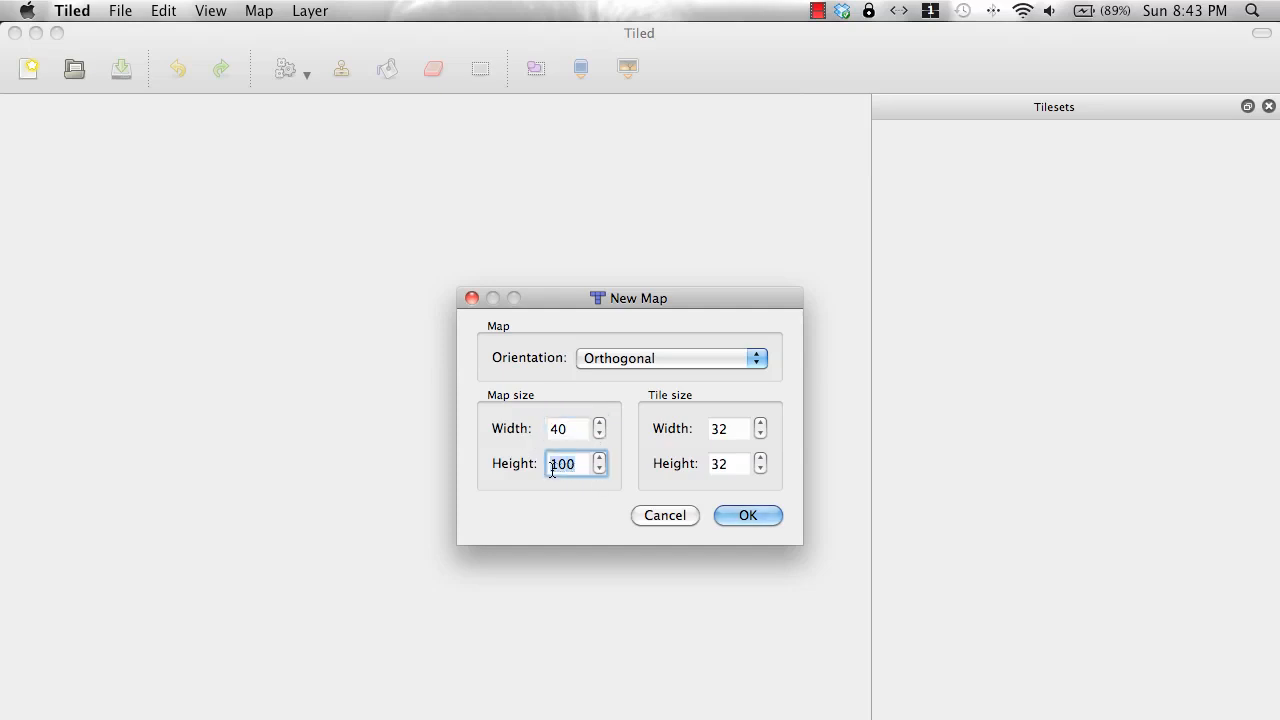
{"action": "type", "text": "9"}
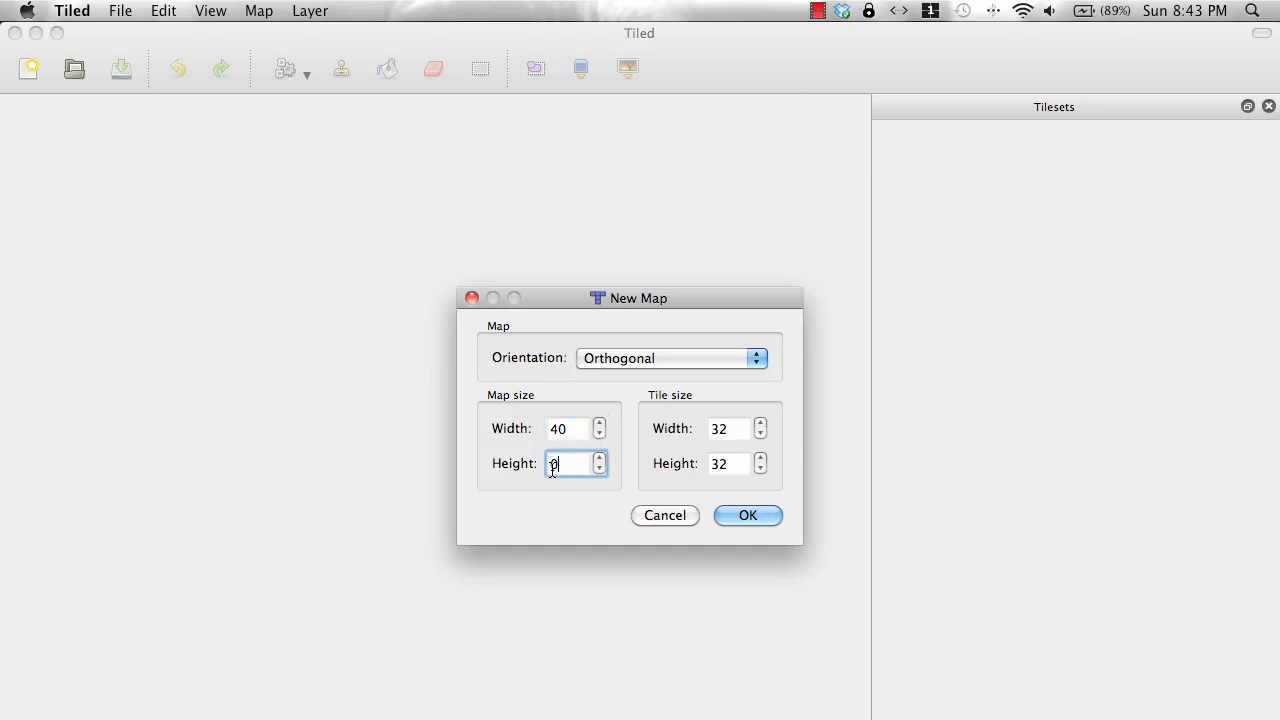
{"action": "type", "text": "40"}
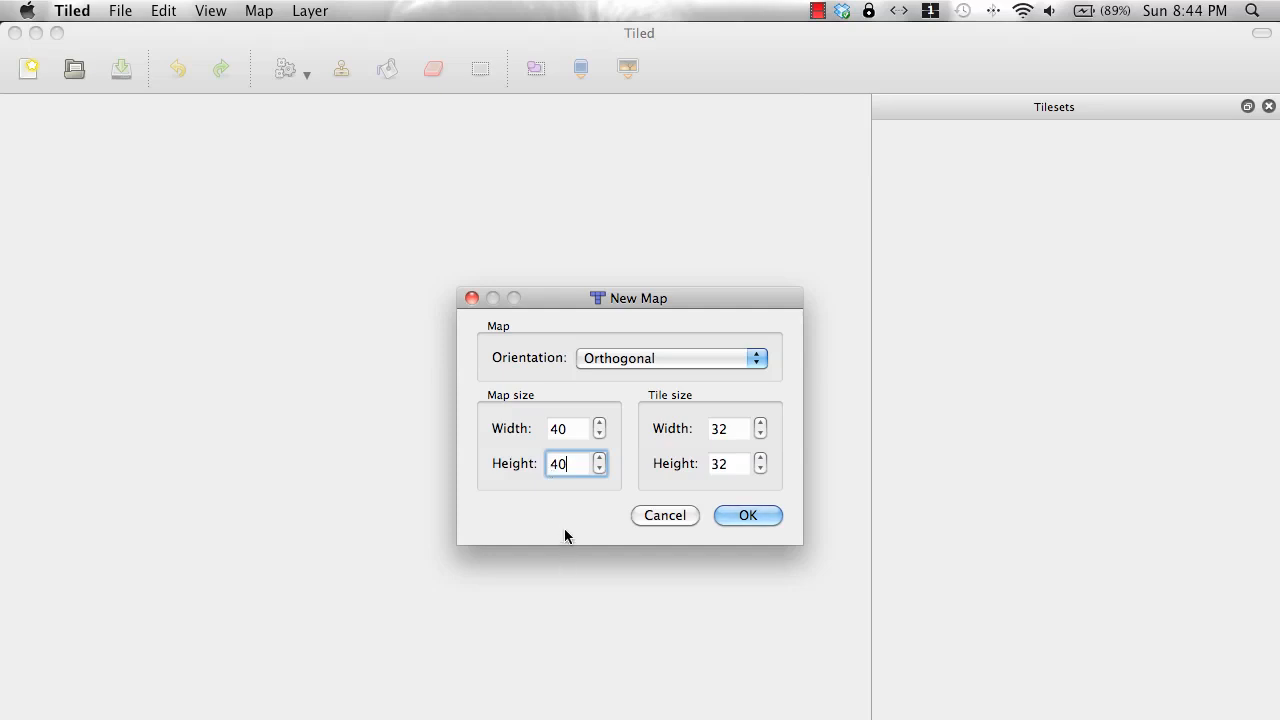
{"action": "left_click", "coordinate": [730, 428]}
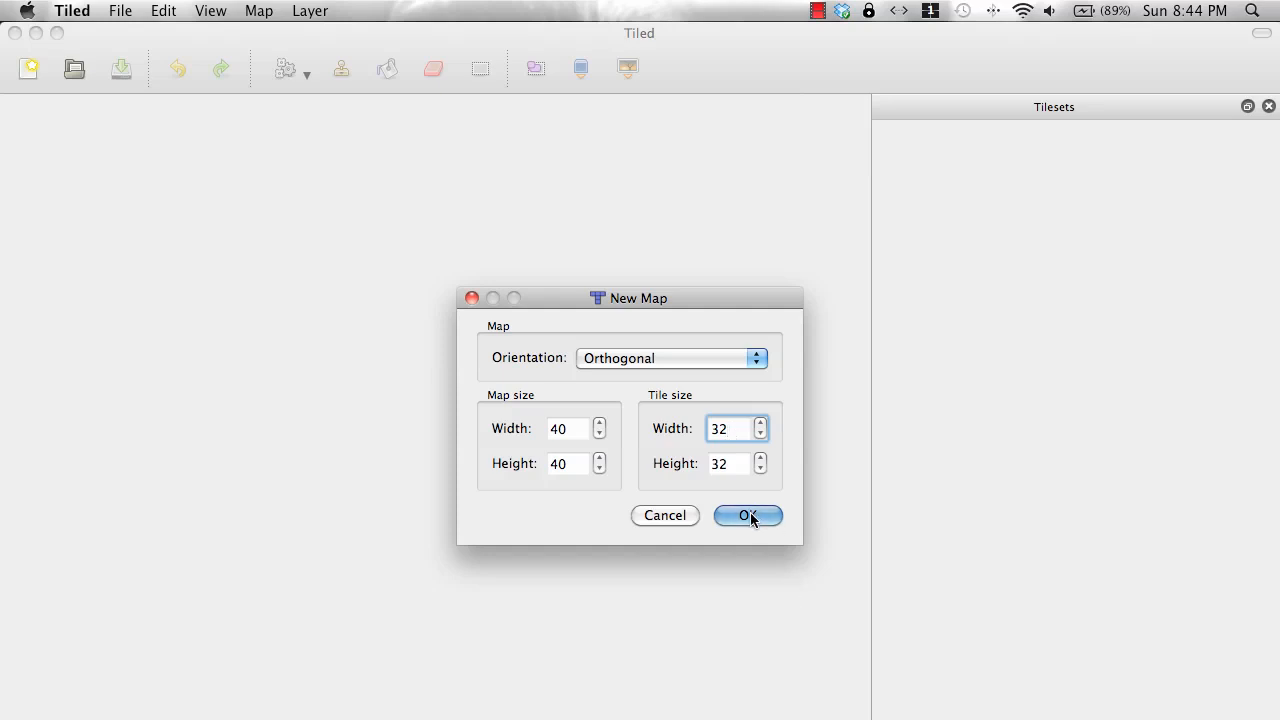
{"action": "left_click", "coordinate": [748, 516]}
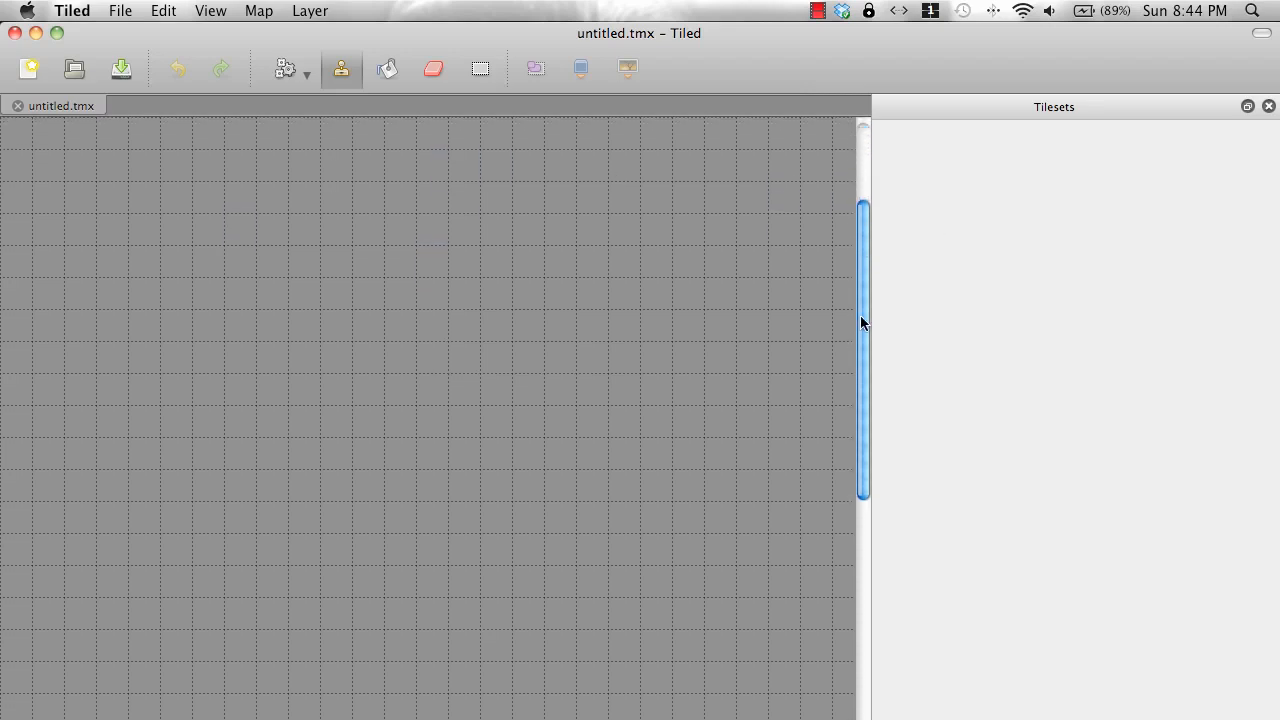
{"action": "left_click_drag", "start_coordinate": [862, 350], "coordinate": [864, 184]}
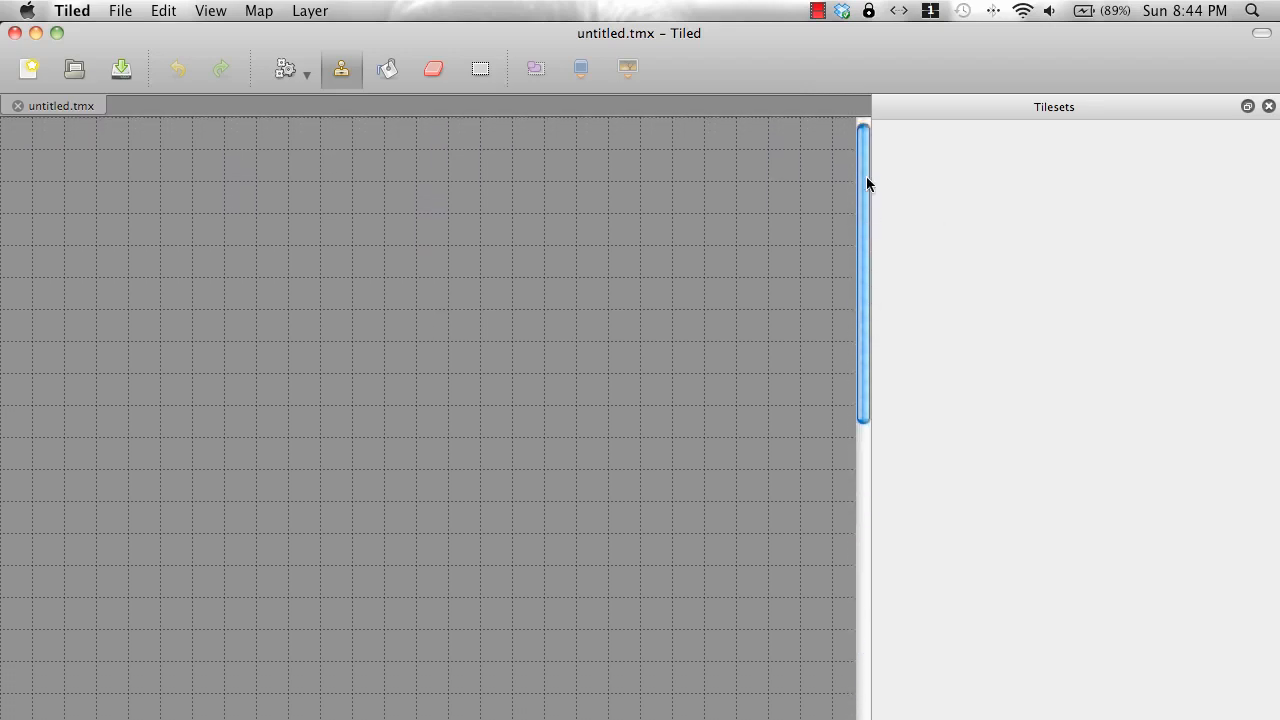
{"action": "left_click", "coordinate": [258, 12]}
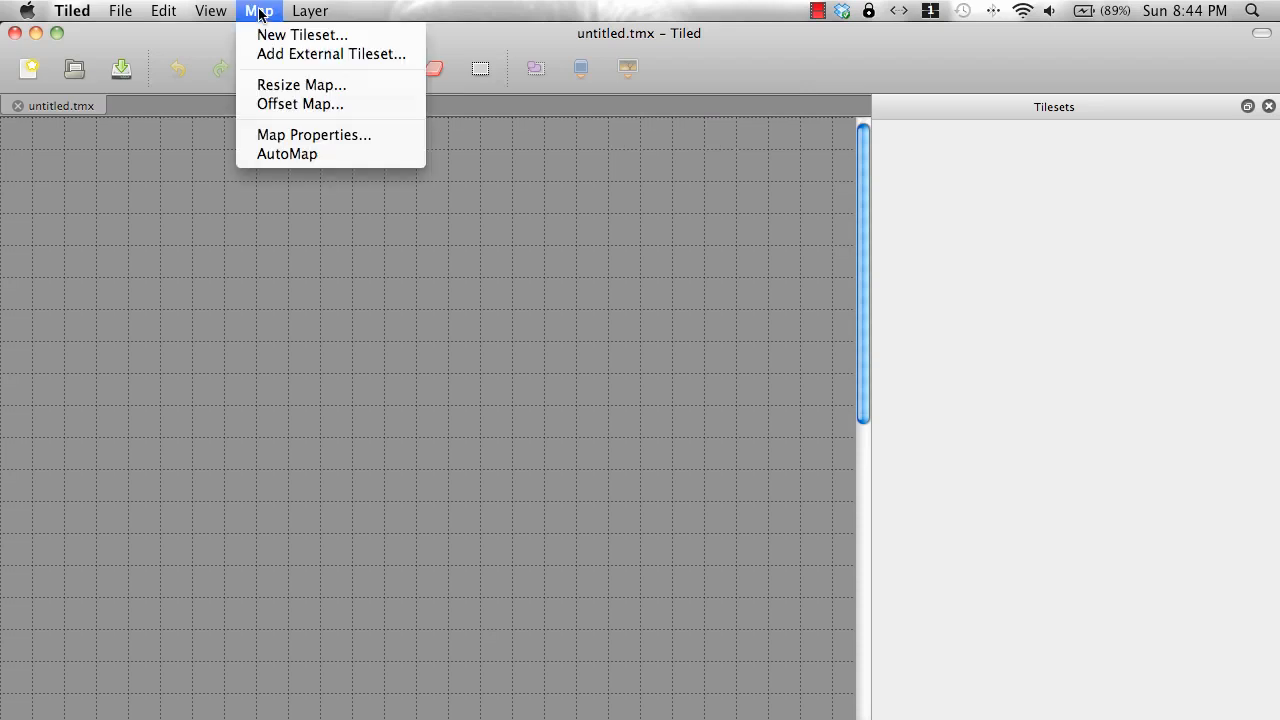
{"action": "left_click", "coordinate": [302, 36]}
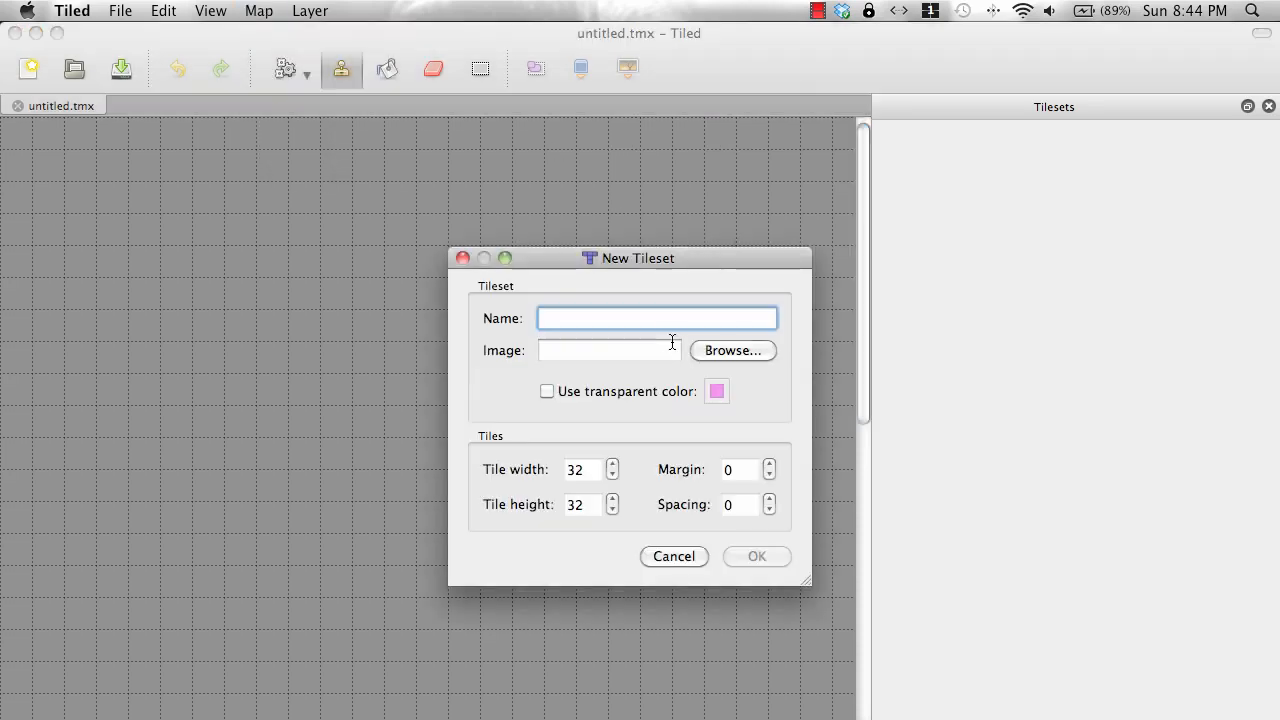
{"action": "left_click", "coordinate": [732, 350]}
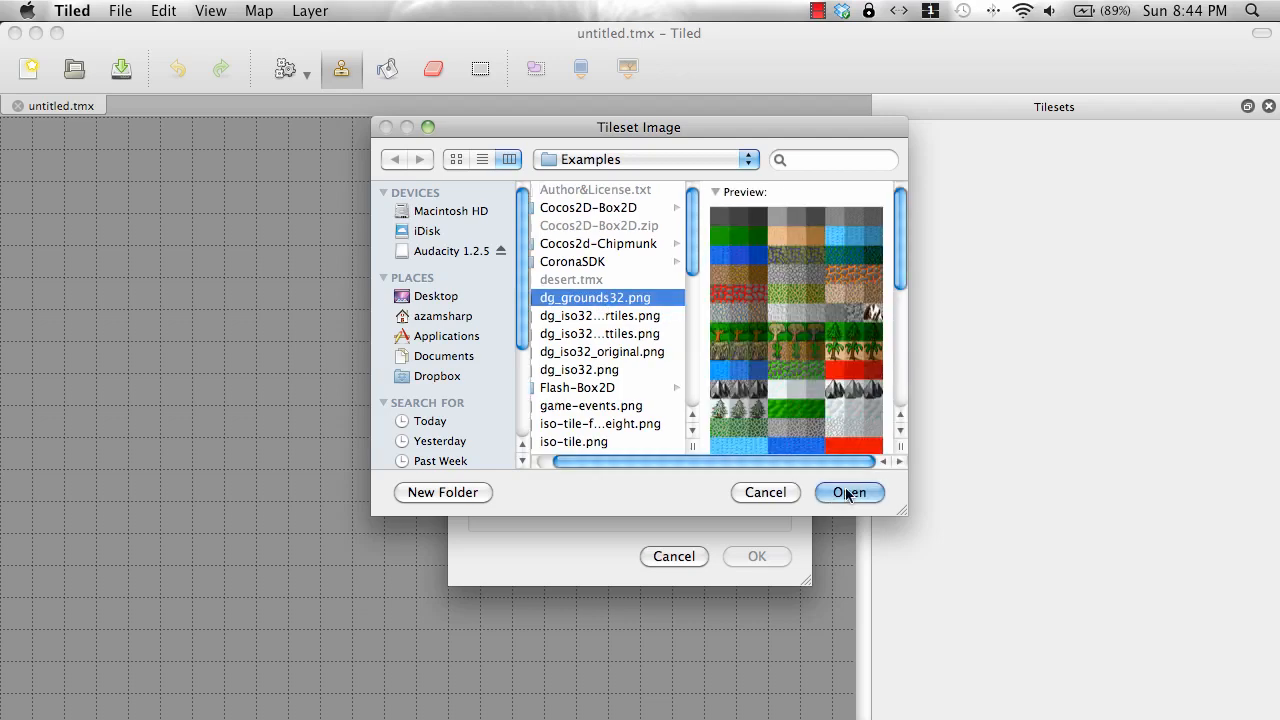
{"action": "left_click", "coordinate": [848, 492]}
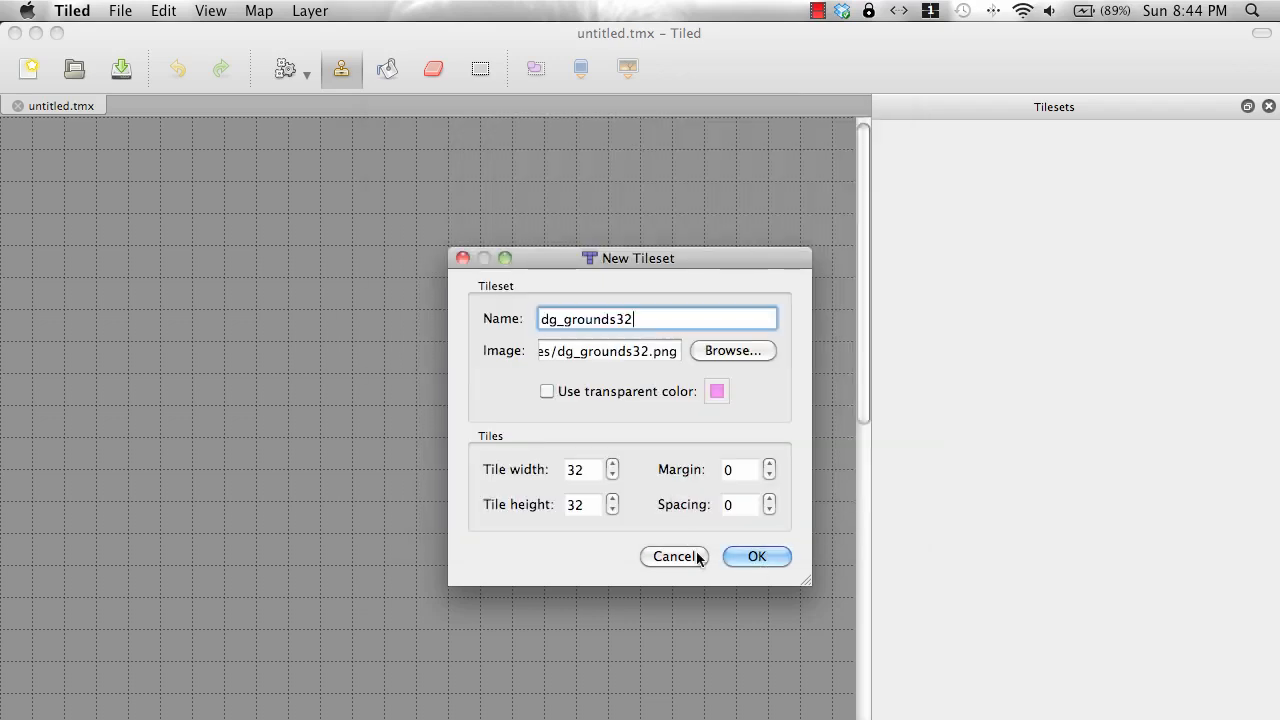
{"action": "left_click", "coordinate": [756, 556]}
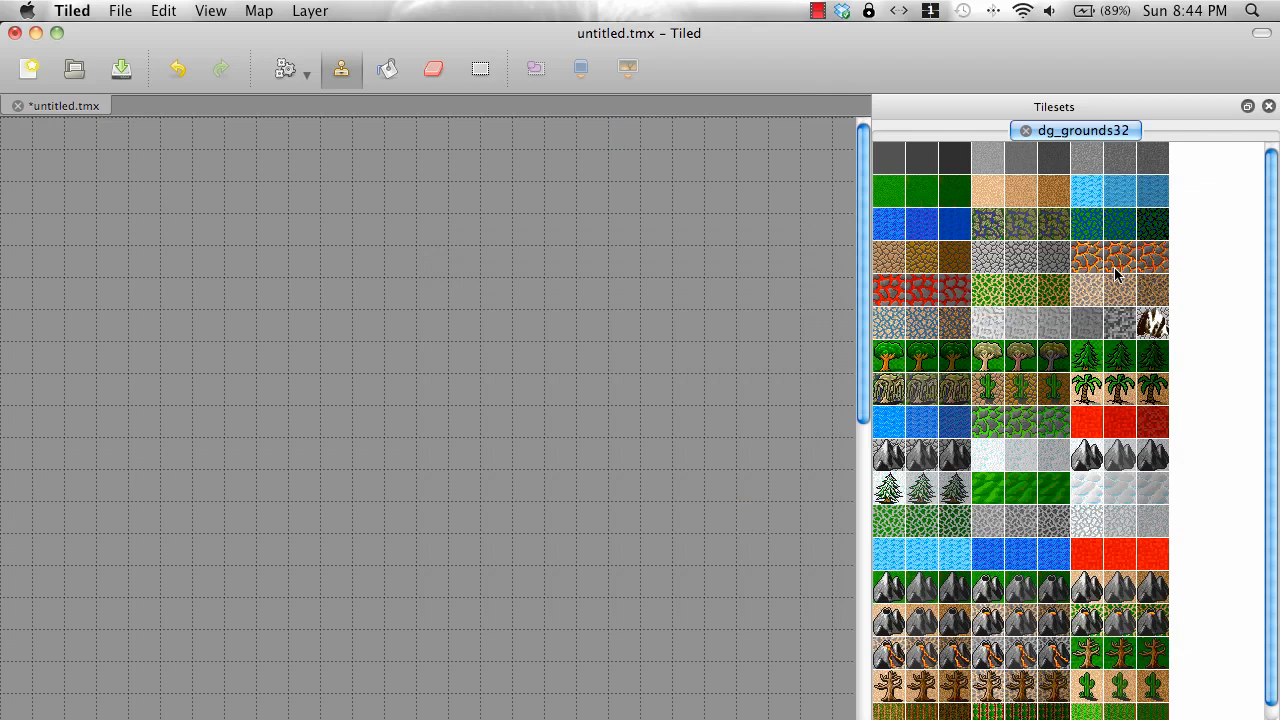
{"action": "mouse_move", "coordinate": [1268, 224]}
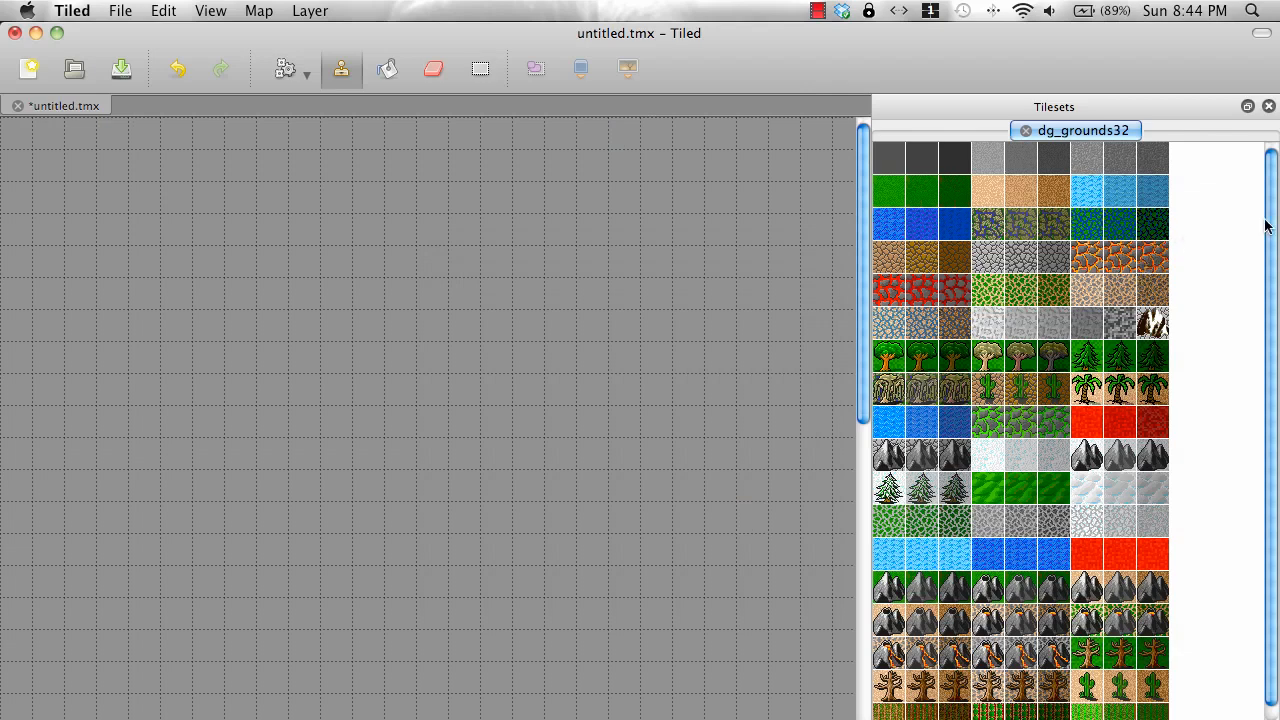
{"action": "mouse_move", "coordinate": [994, 180]}
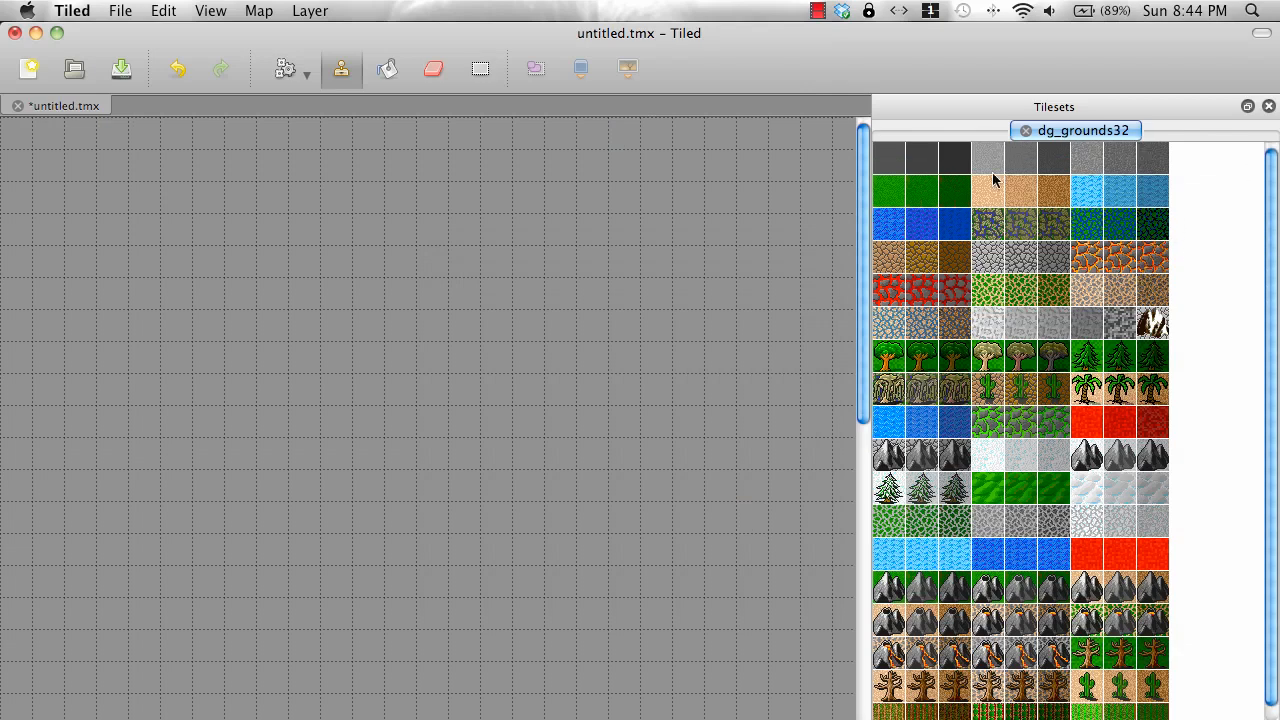
{"action": "mouse_move", "coordinate": [1130, 208]}
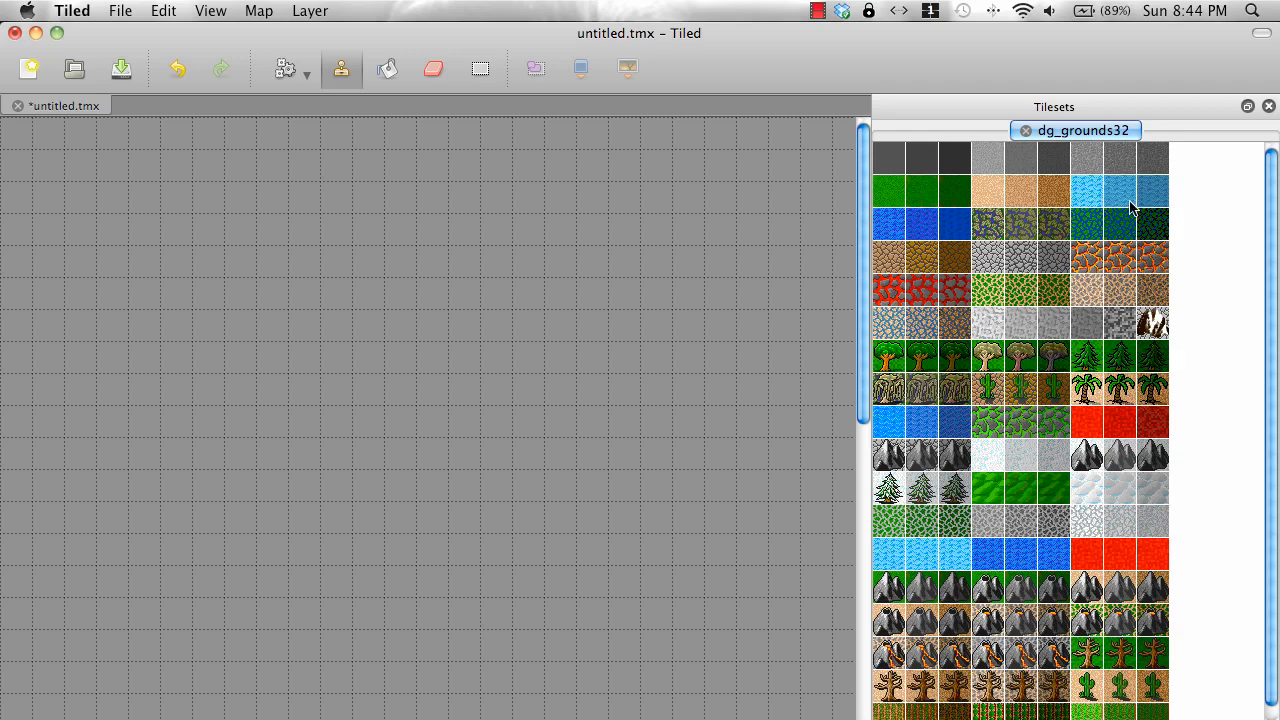
{"action": "mouse_move", "coordinate": [1128, 232]}
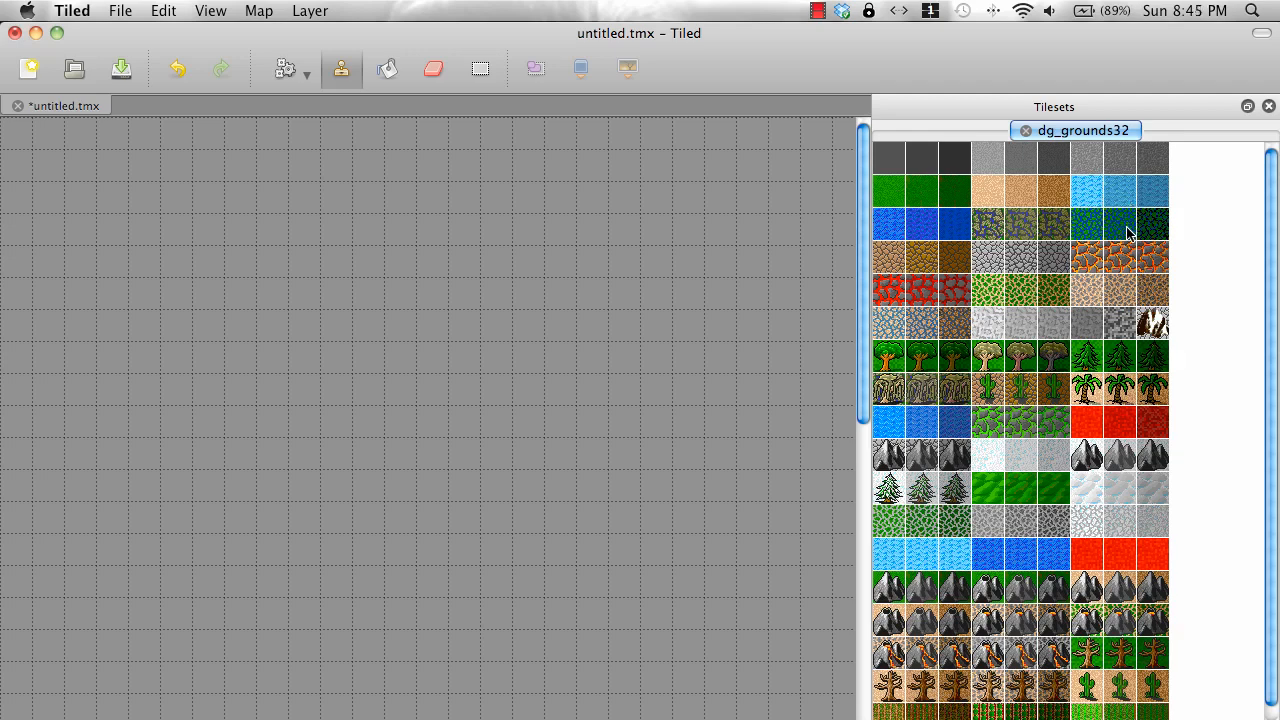
{"action": "mouse_move", "coordinate": [896, 352]}
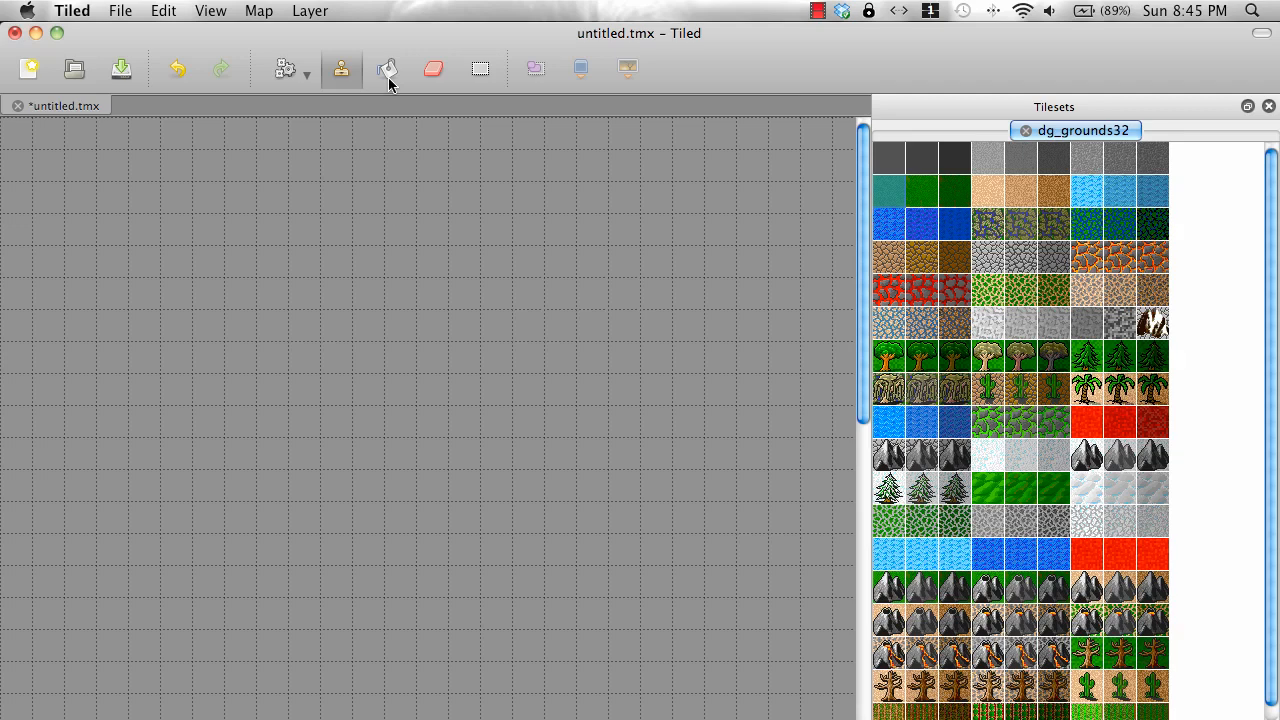
- Select the Bucket Fill tool to cover the map with the grass tile
{"action": "left_click", "coordinate": [388, 68]}
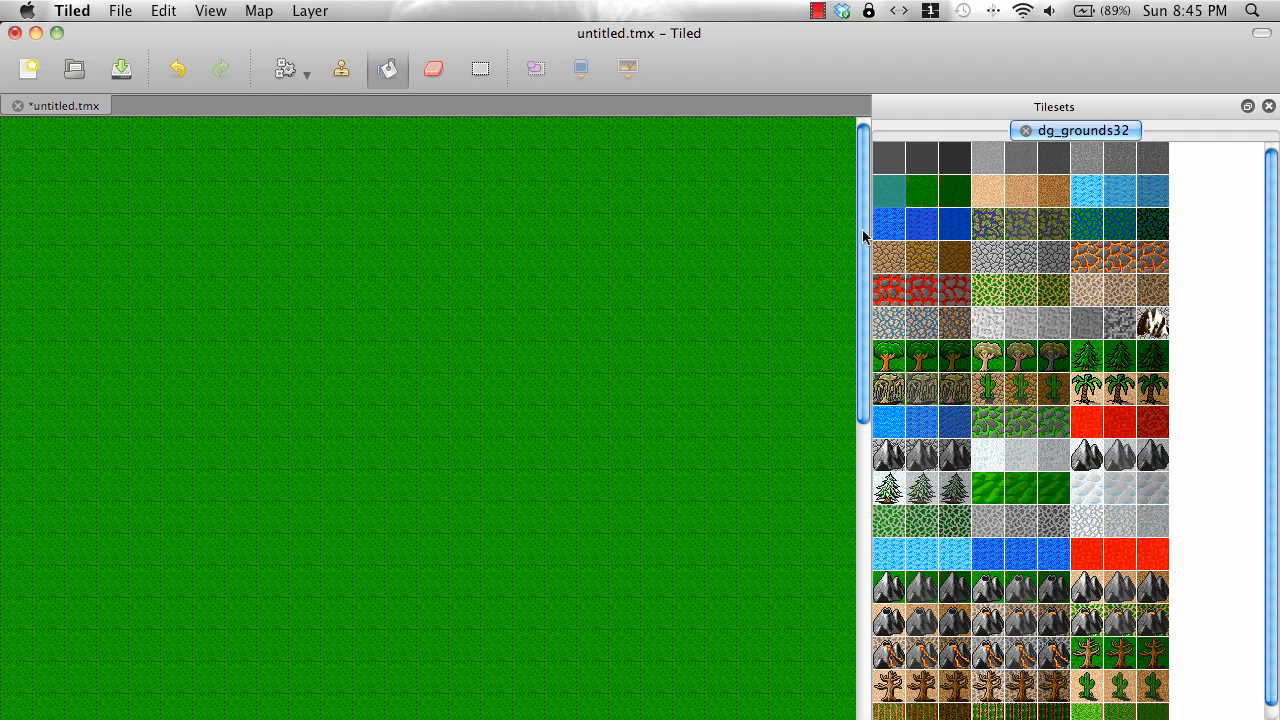
{"action": "mouse_move", "coordinate": [42, 138]}
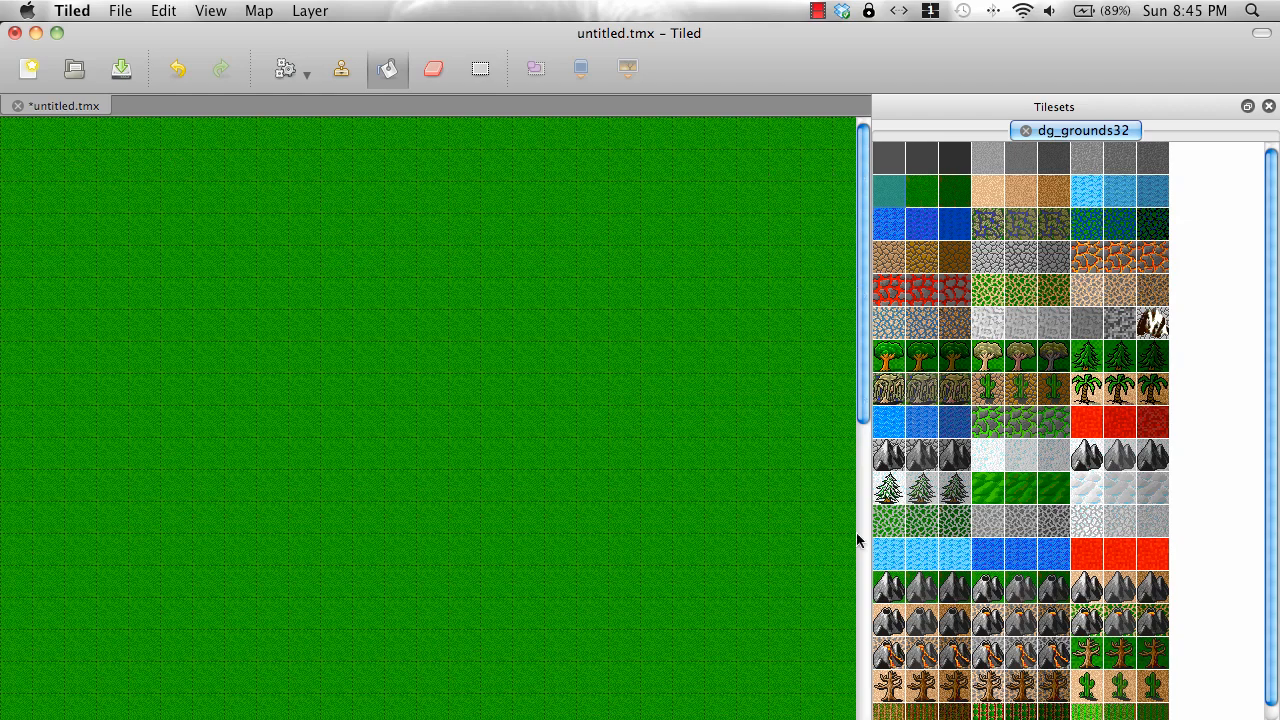
{"action": "mouse_move", "coordinate": [808, 210]}
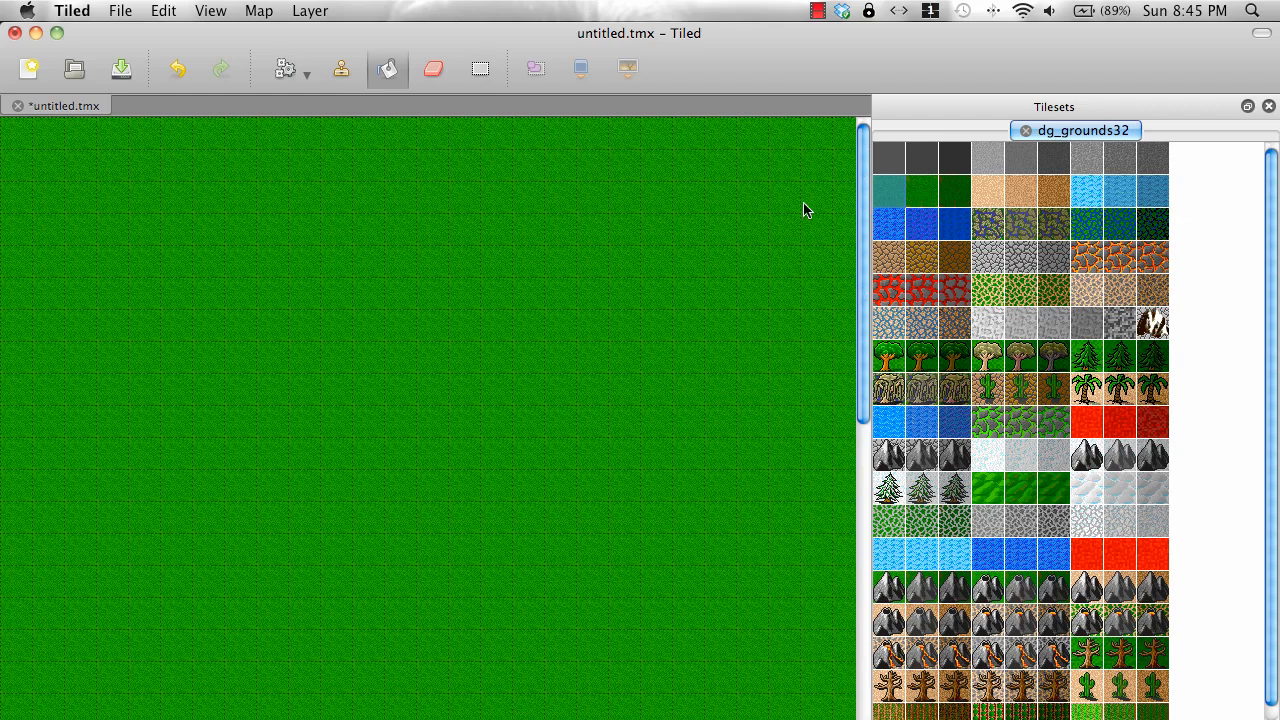
{"action": "mouse_move", "coordinate": [890, 364]}
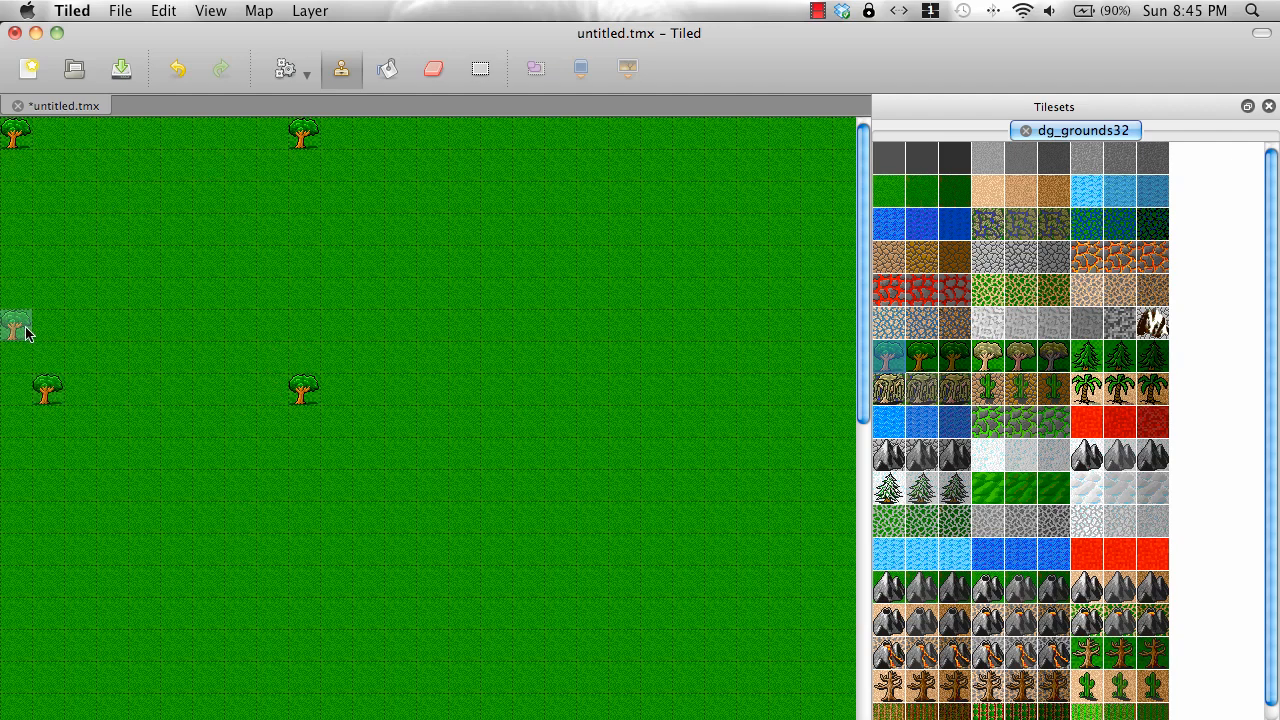
- Add a tree at the left and paint a square water pond near the top
{"action": "left_click", "coordinate": [80, 290]}
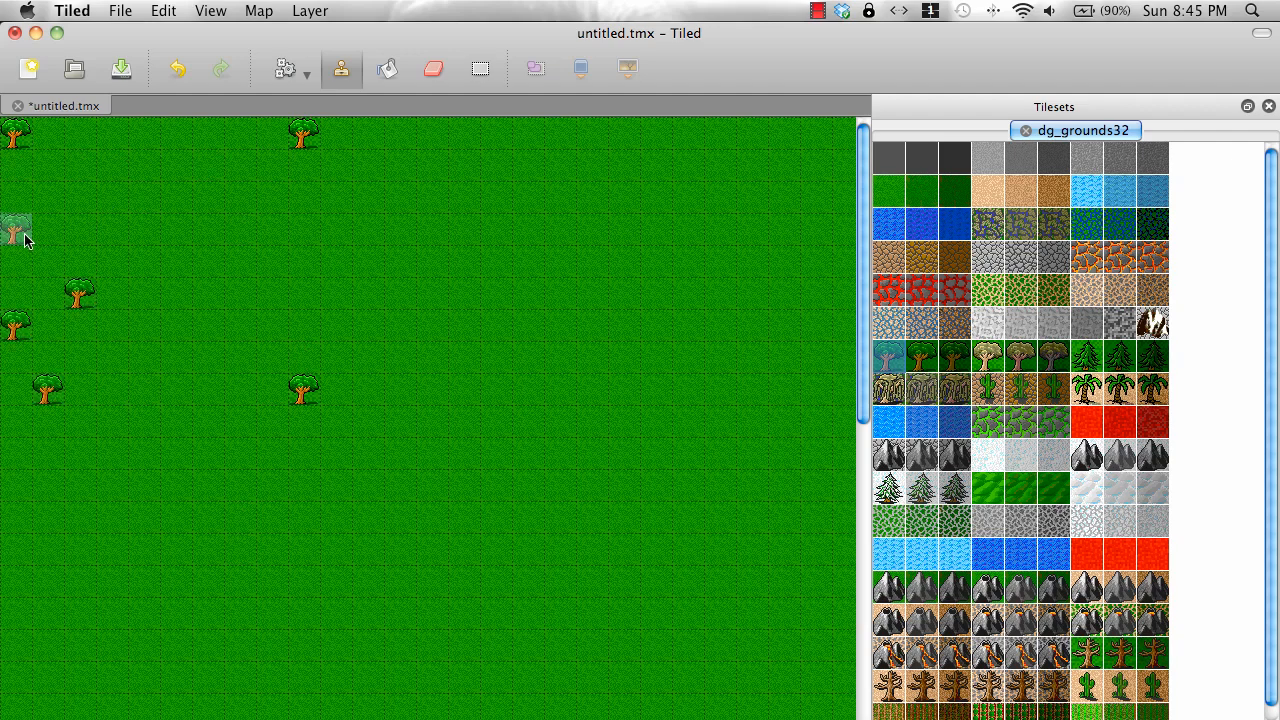
{"action": "mouse_move", "coordinate": [832, 252]}
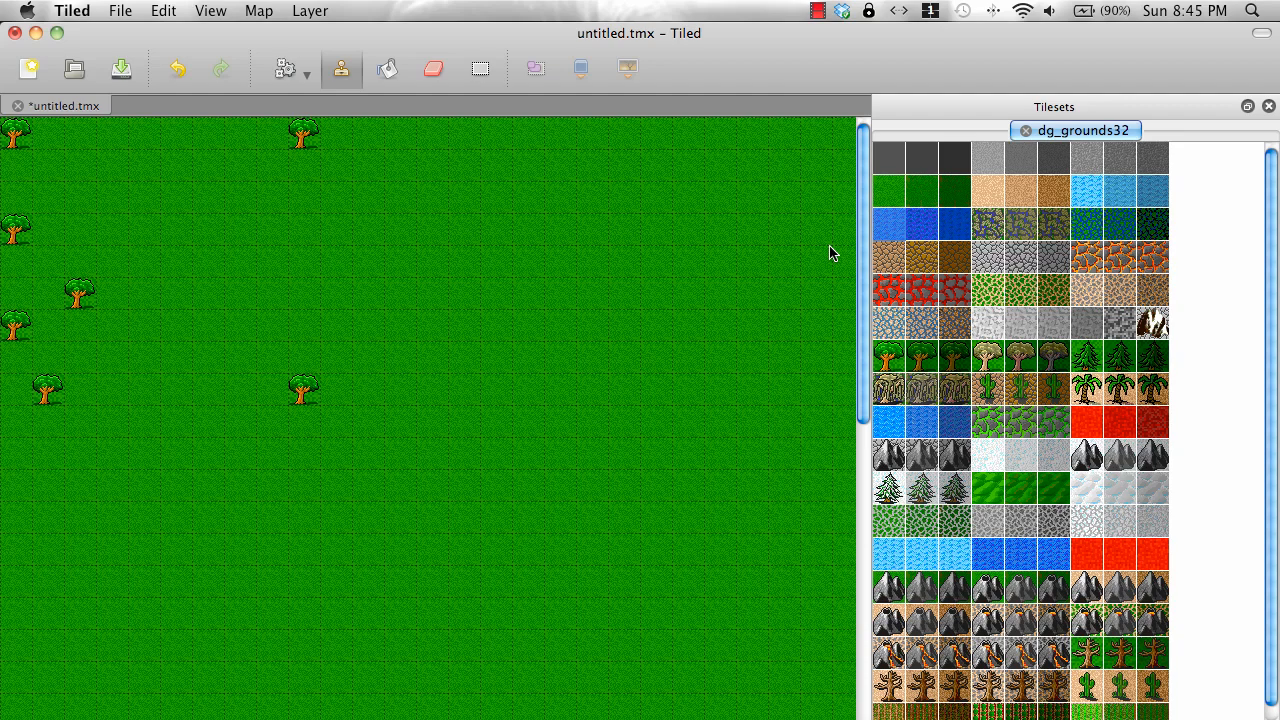
{"action": "left_click", "coordinate": [272, 388]}
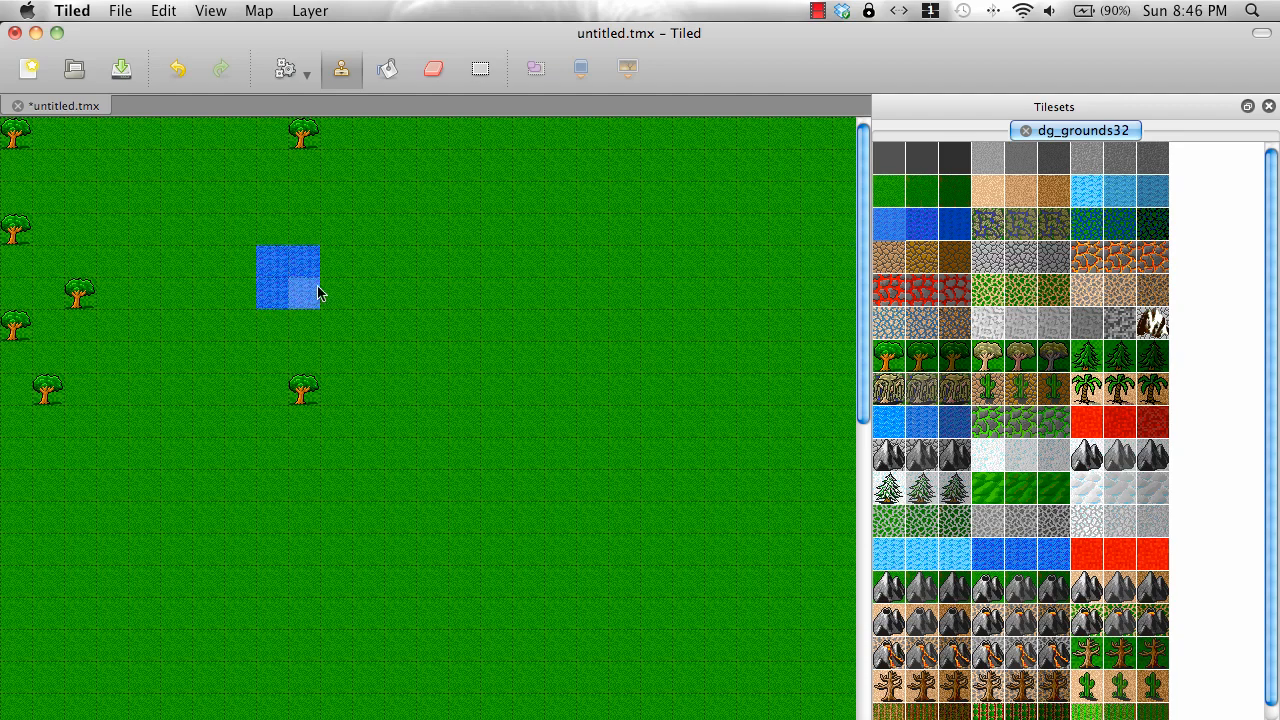
{"action": "left_click_drag", "start_coordinate": [320, 290], "coordinate": [280, 236]}
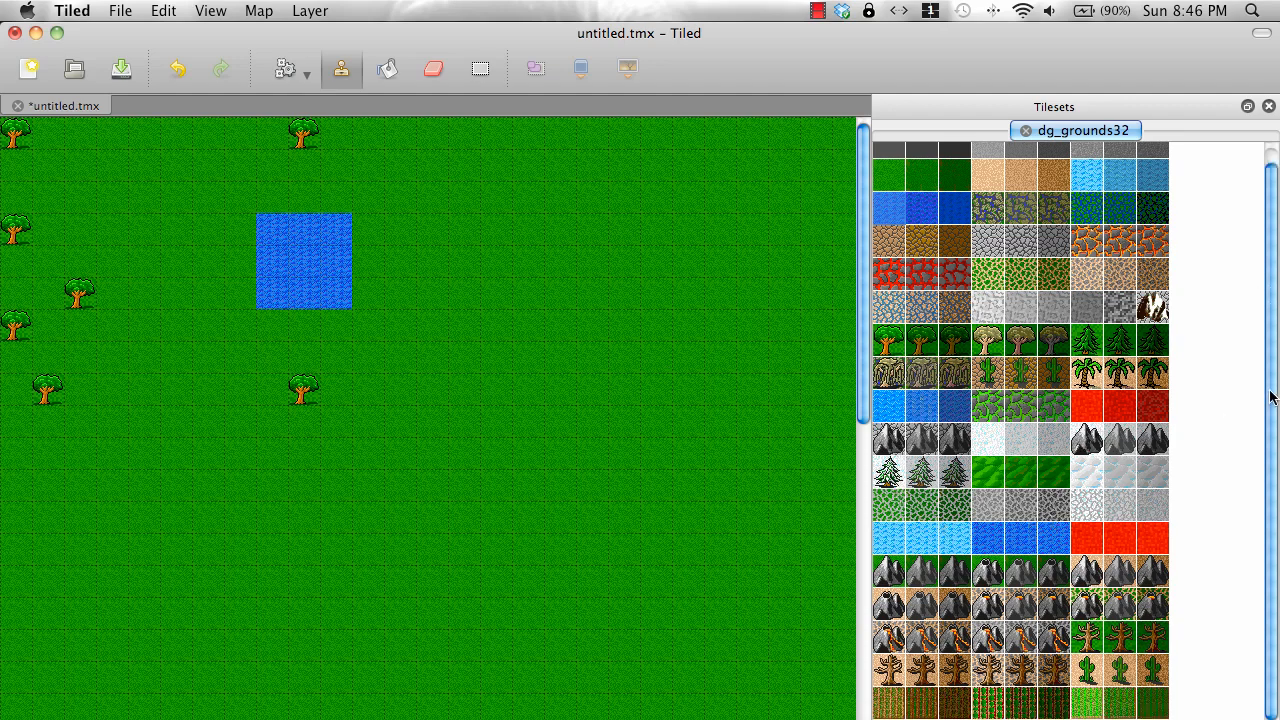
{"action": "scroll", "scroll_direction": "up", "scroll_amount": 3}
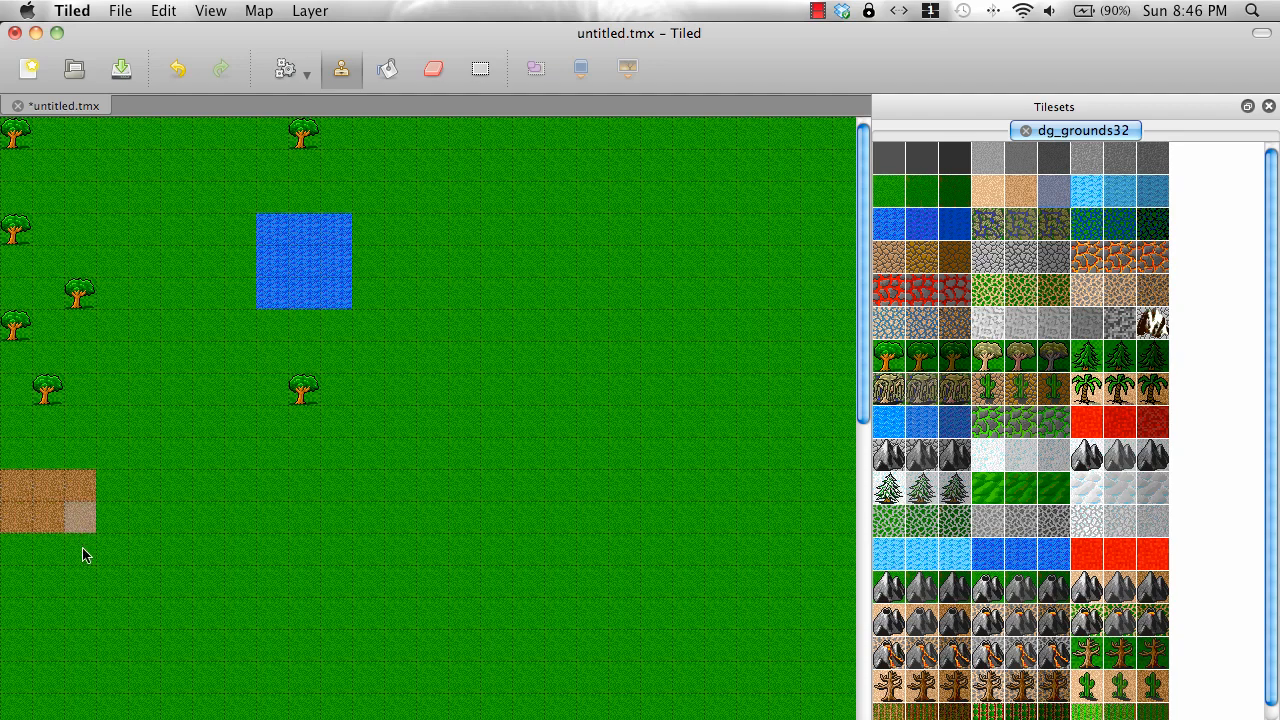
- Paint a brown dirt patch at the lower left and pick the tree tile for more trees
{"action": "left_click", "coordinate": [16, 580]}
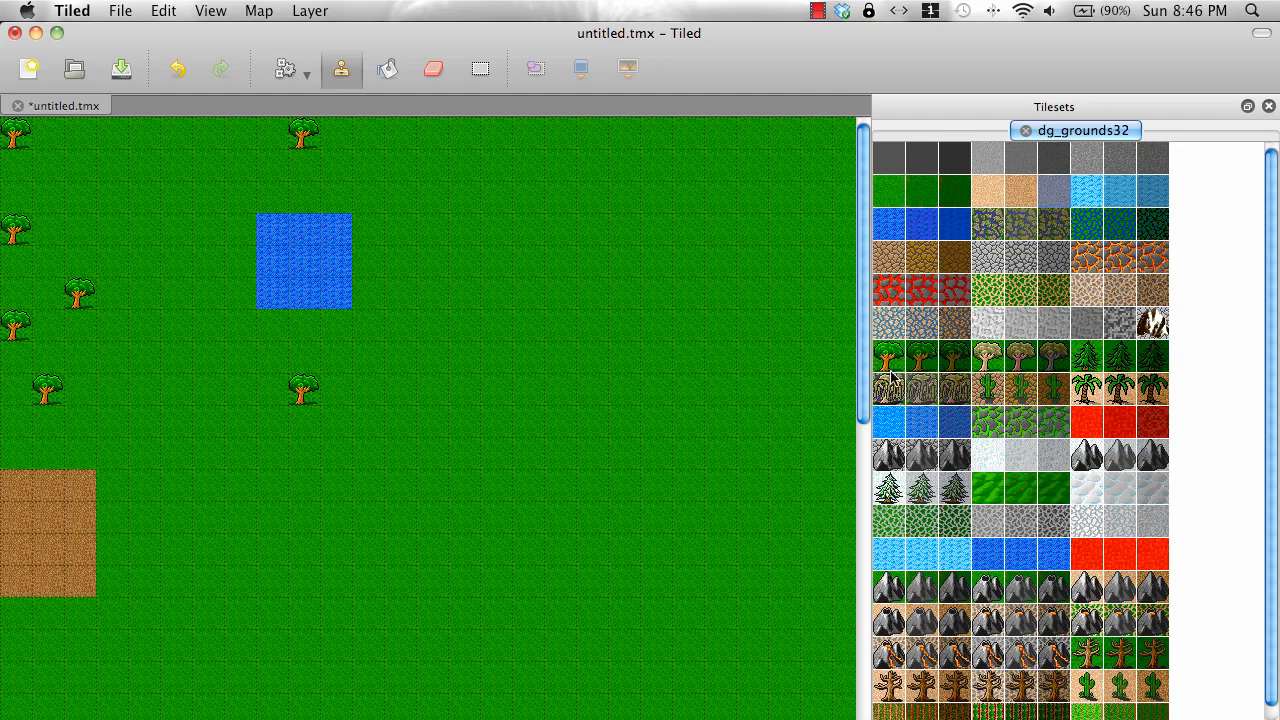
{"action": "left_click", "coordinate": [336, 486]}
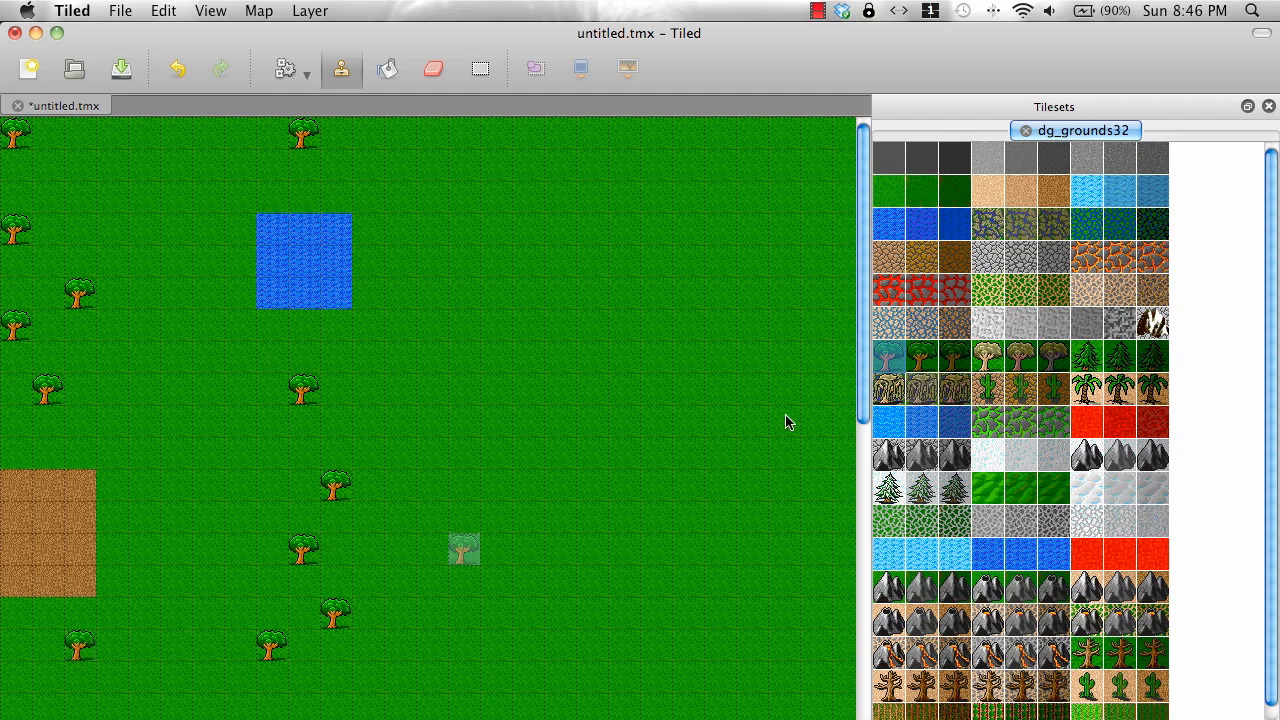
{"action": "scroll", "scroll_direction": "down", "scroll_amount": 3}
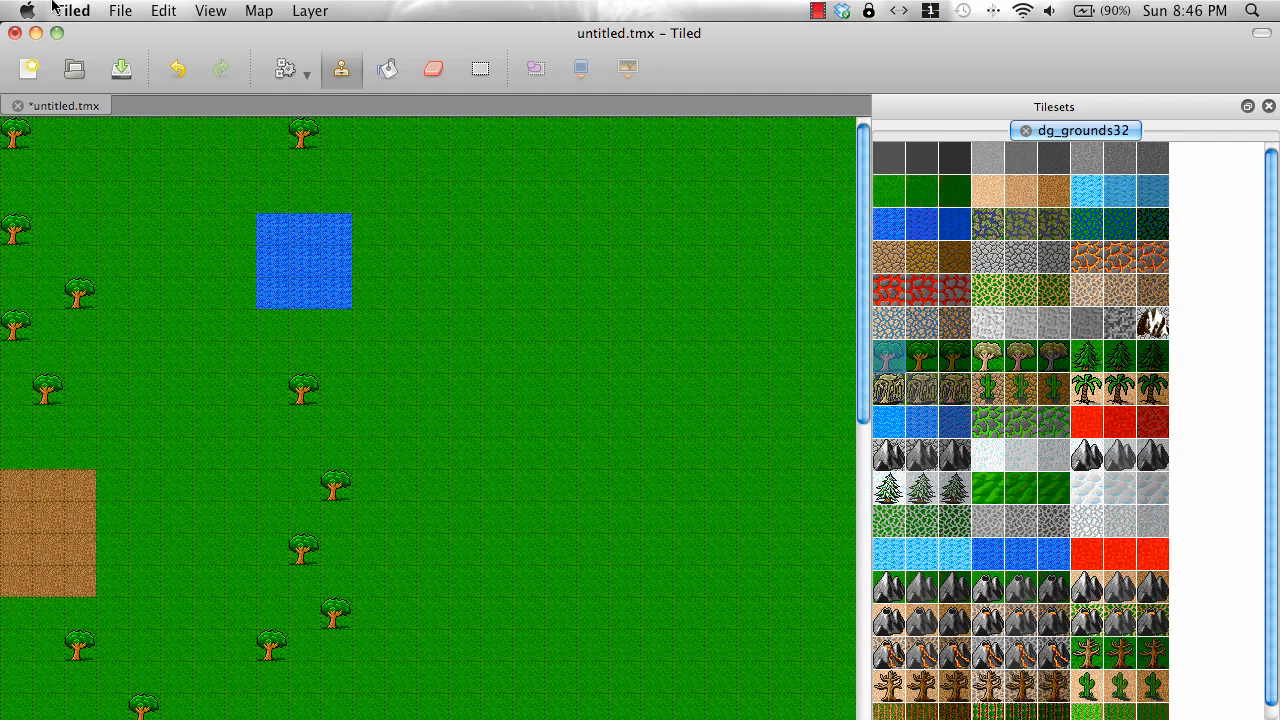
- Begin saving the map under a new name with the Desktop as the location
{"action": "left_click", "coordinate": [120, 10]}
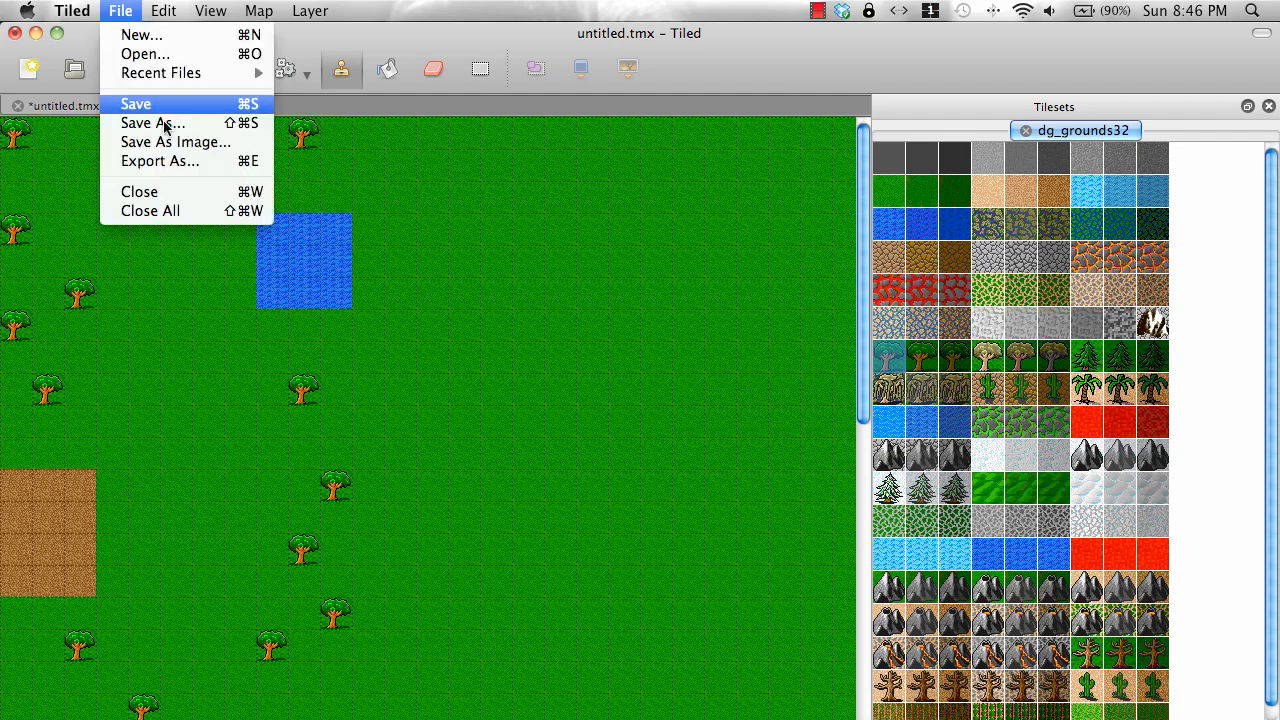
{"action": "left_click", "coordinate": [152, 124]}
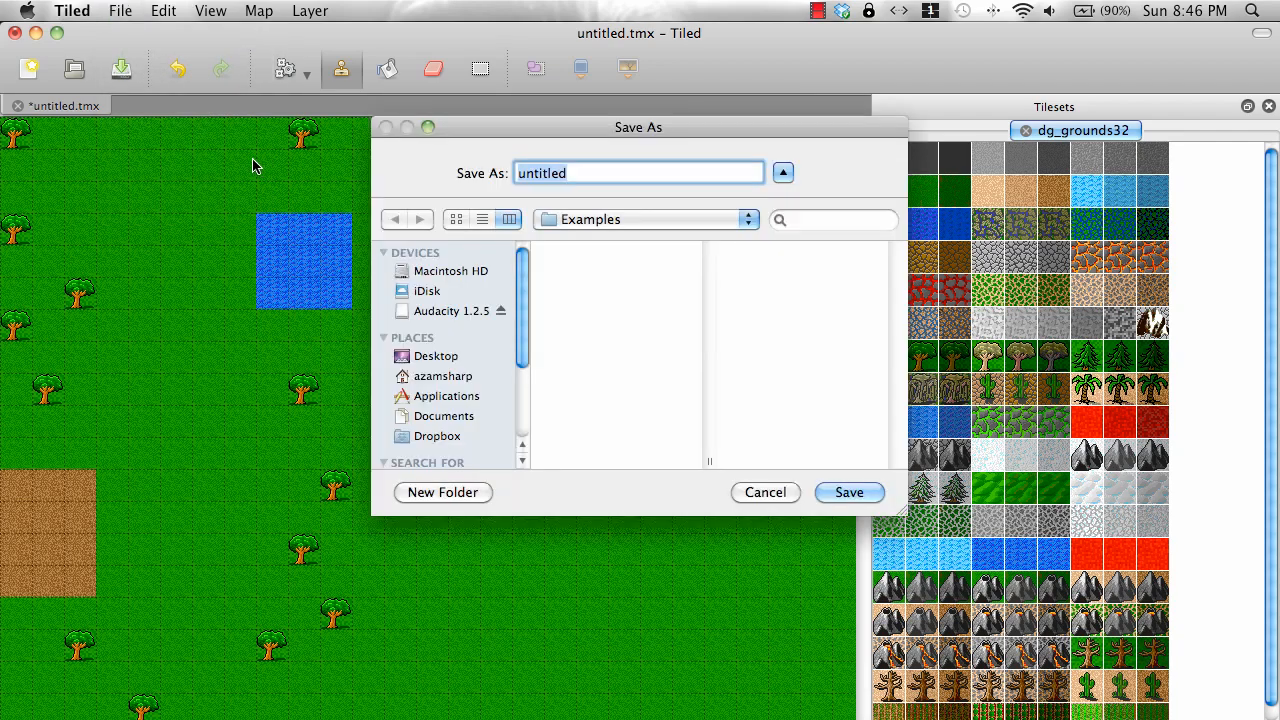
{"action": "left_click", "coordinate": [646, 218]}
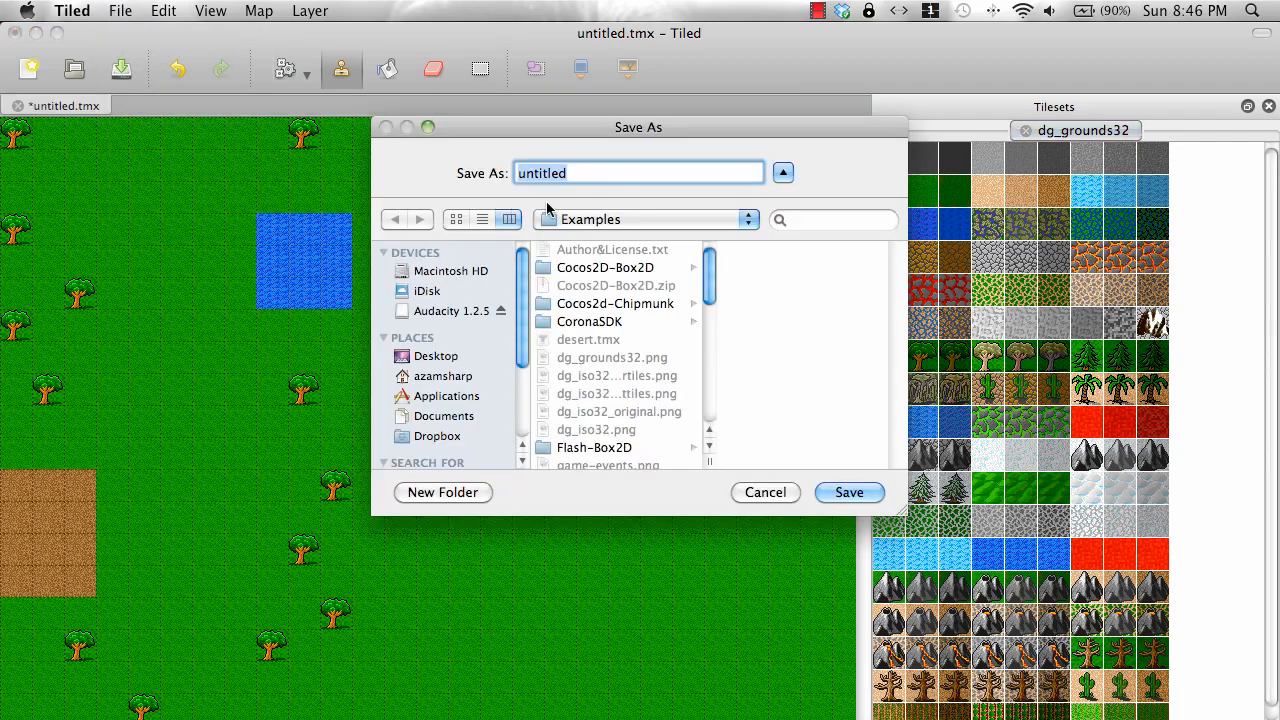
{"action": "mouse_move", "coordinate": [476, 348]}
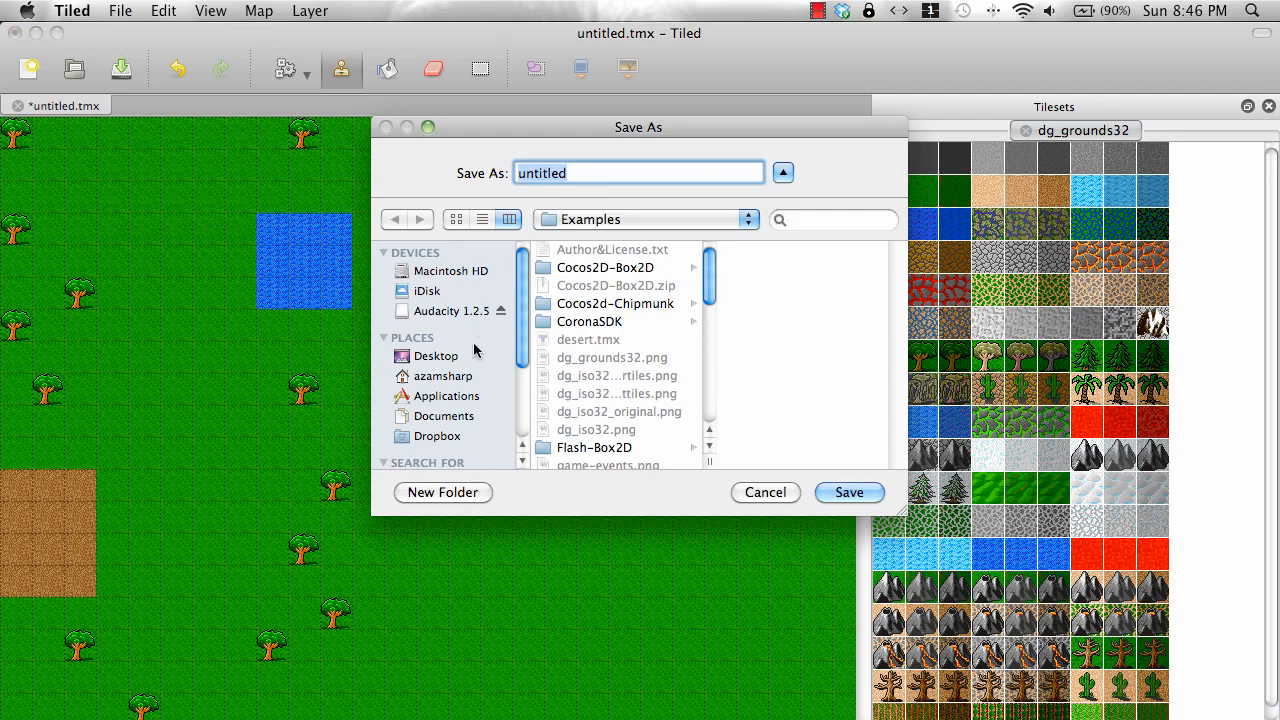
{"action": "left_click", "coordinate": [436, 356]}
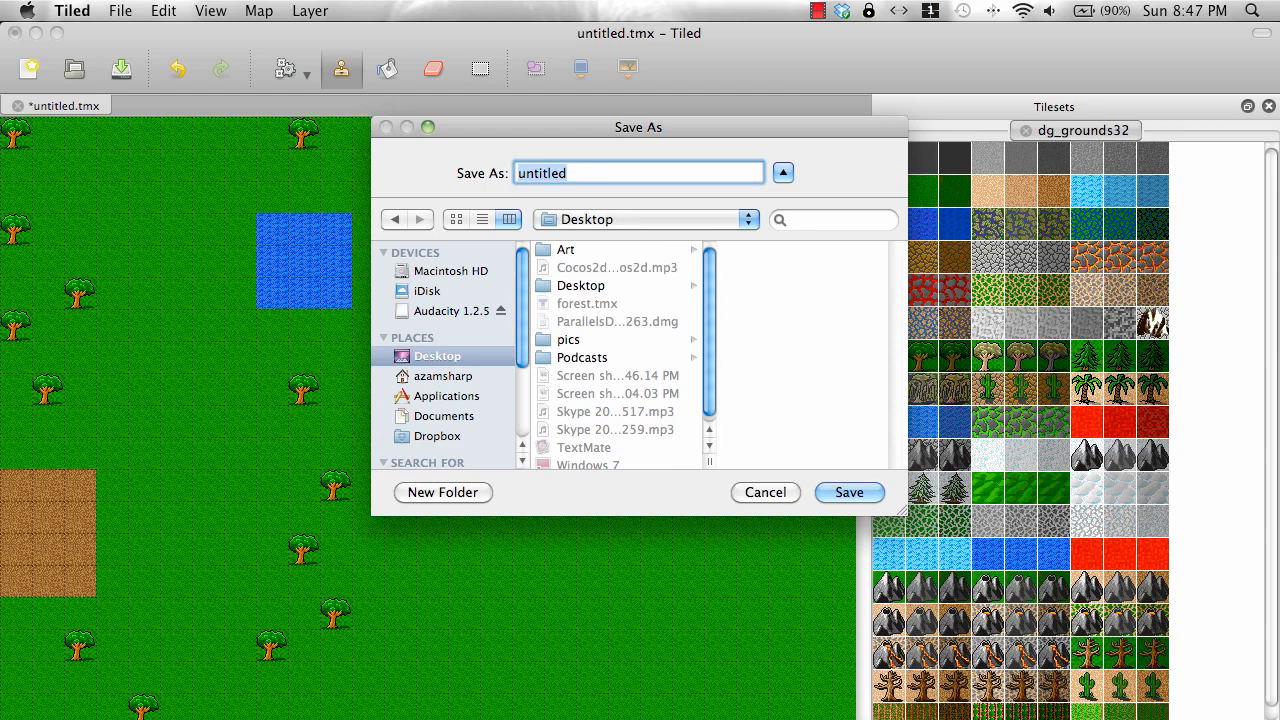
- Save the map as treesTileMap.tmx
{"action": "type", "text": "trees"}
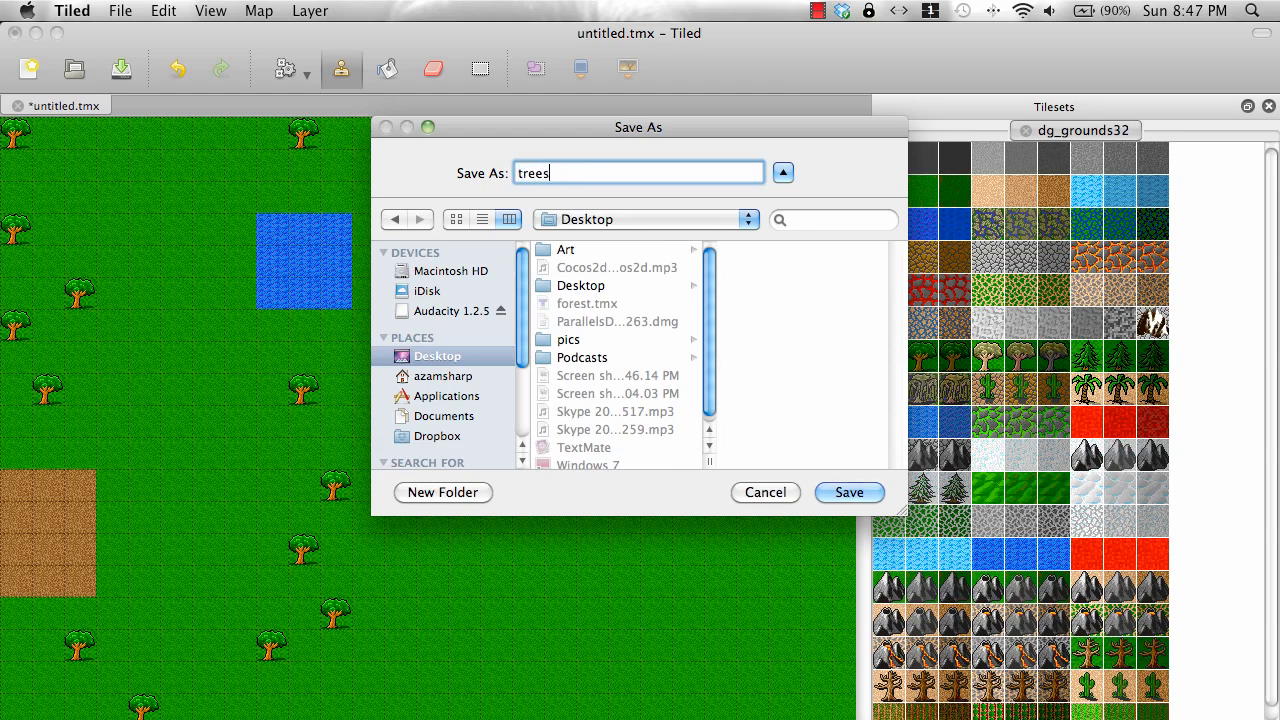
{"action": "type", "text": "Ti"}
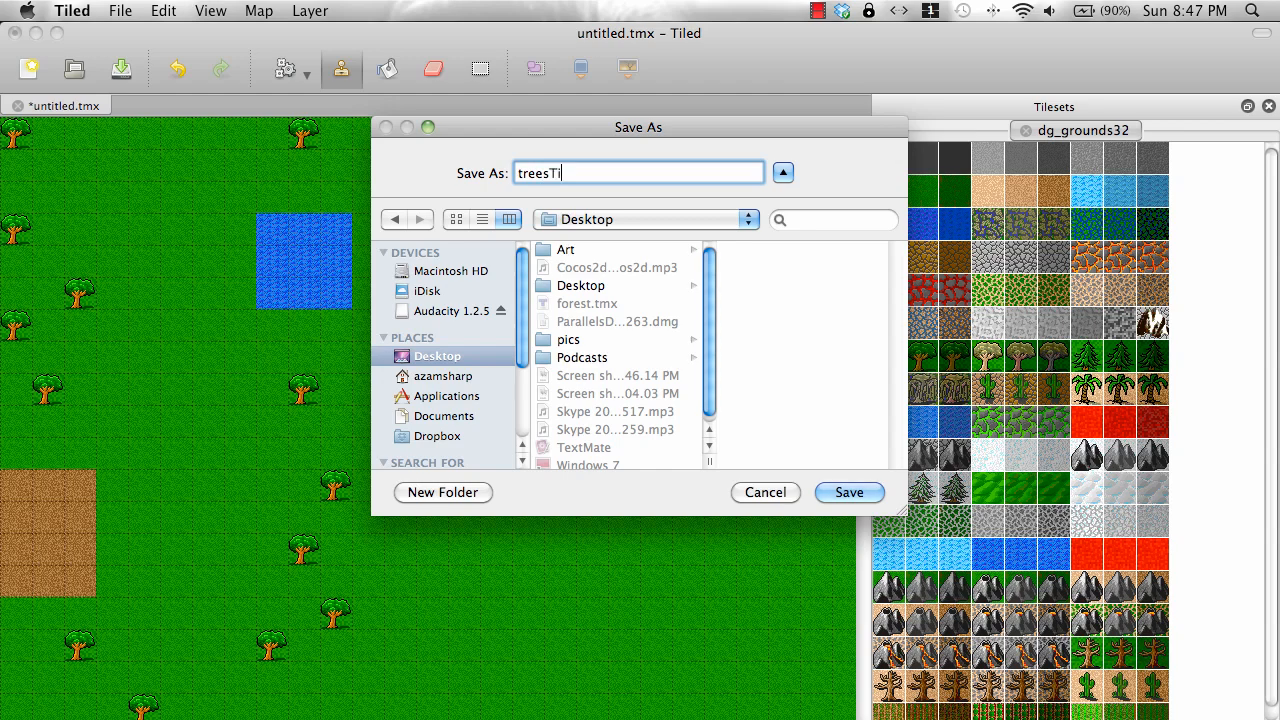
{"action": "type", "text": "leMap"}
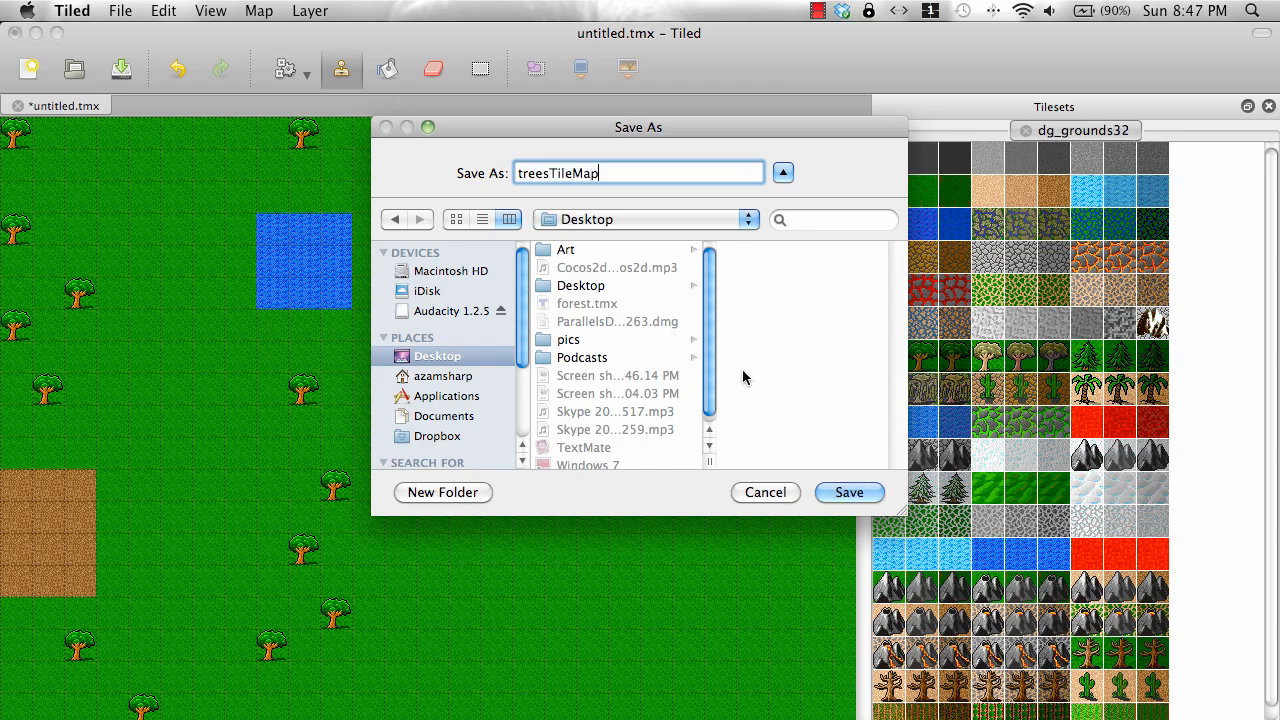
{"action": "left_click", "coordinate": [848, 492]}
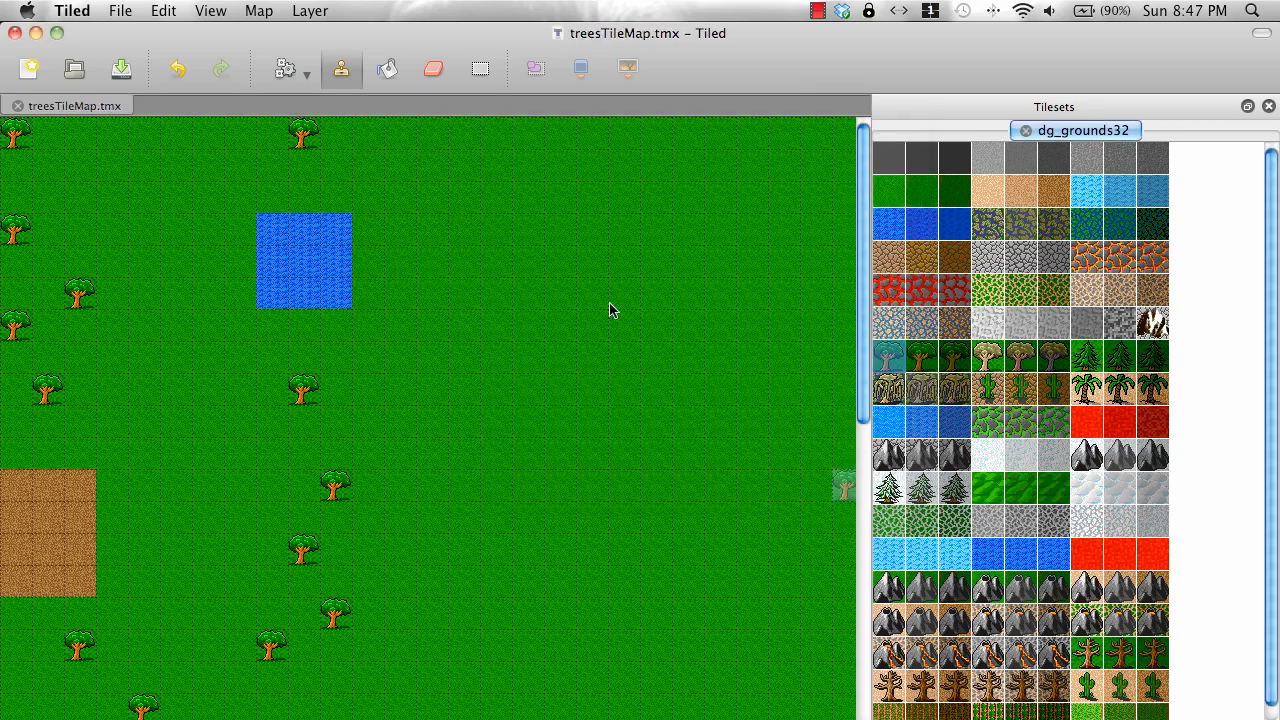
{"action": "mouse_move", "coordinate": [38, 32]}
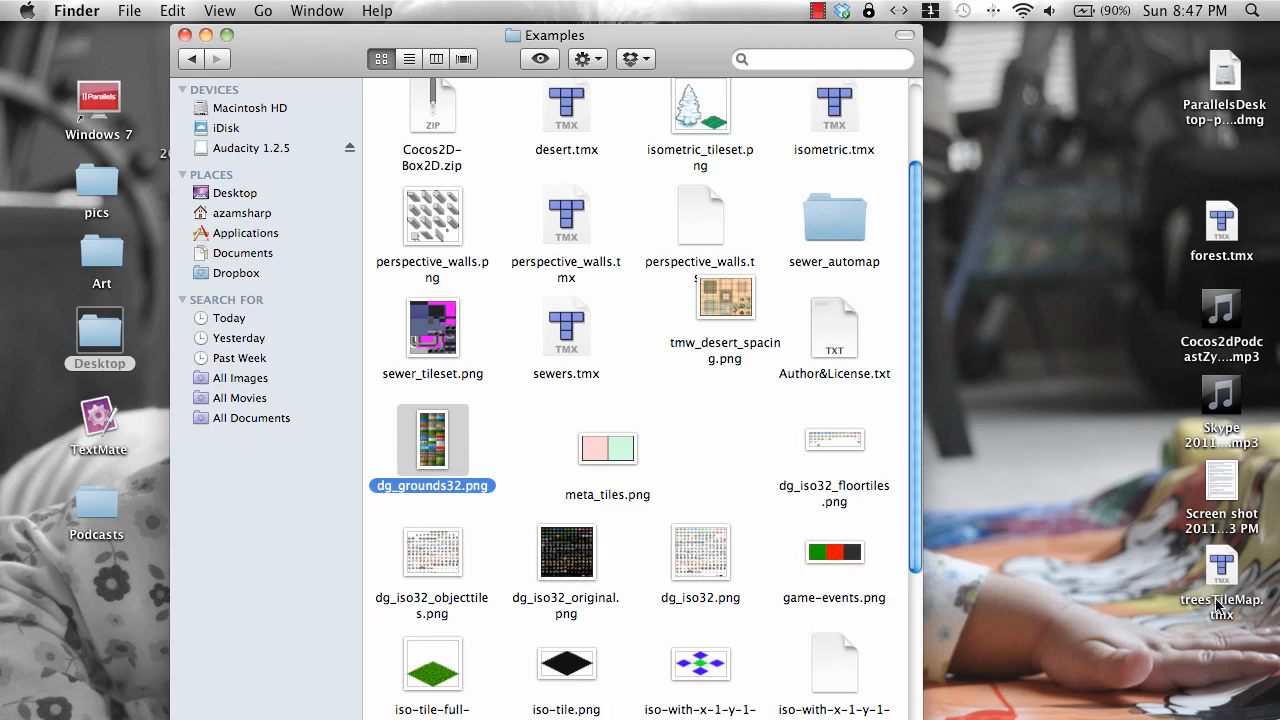
- Drag dg_grounds32.png from the Examples folder onto the Xcode Resources group
{"action": "left_click_drag", "start_coordinate": [544, 36], "coordinate": [972, 560]}
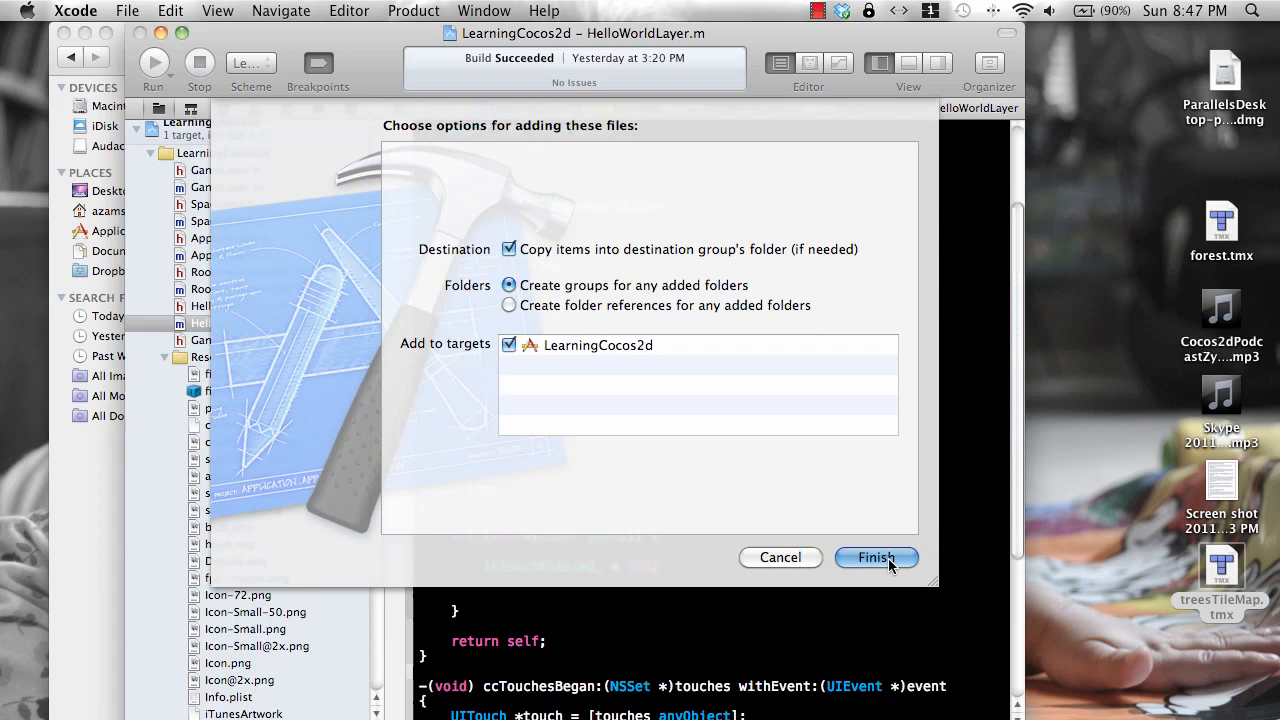
- Finish adding dg_grounds32.png and treesTileMap.tmx with Copy items checked
{"action": "left_click", "coordinate": [876, 556]}
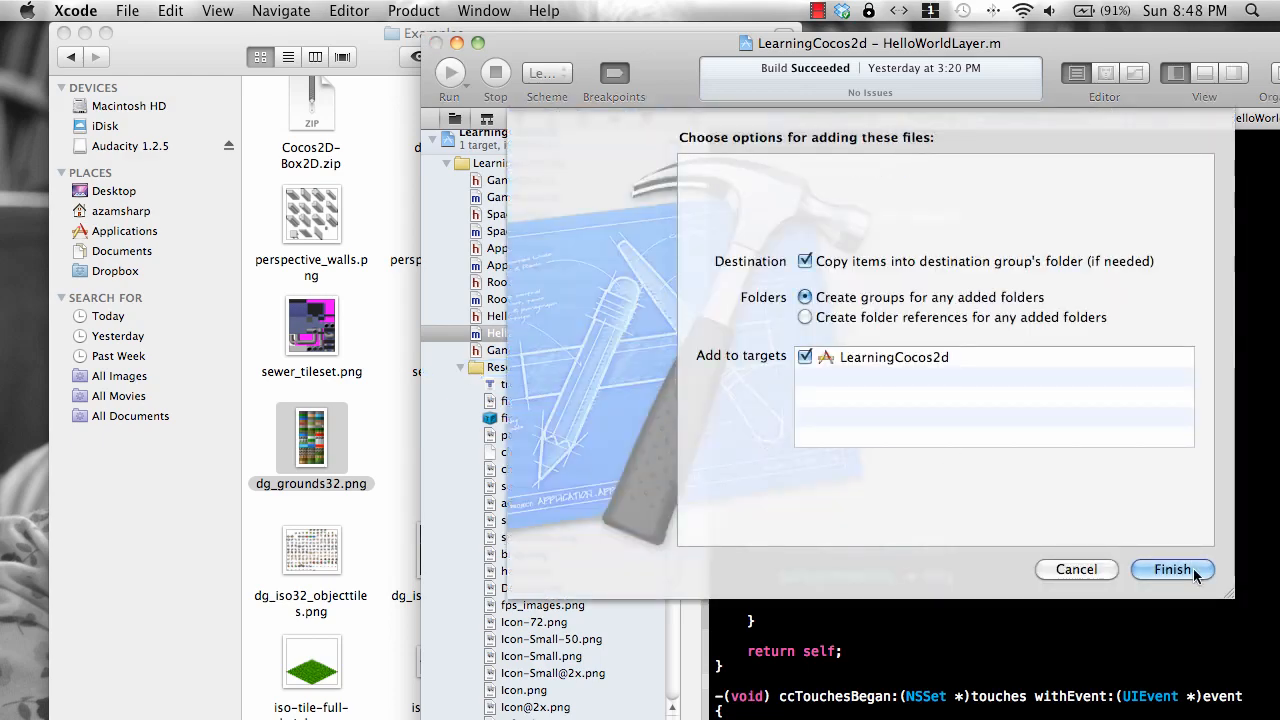
{"action": "left_click", "coordinate": [1172, 568]}
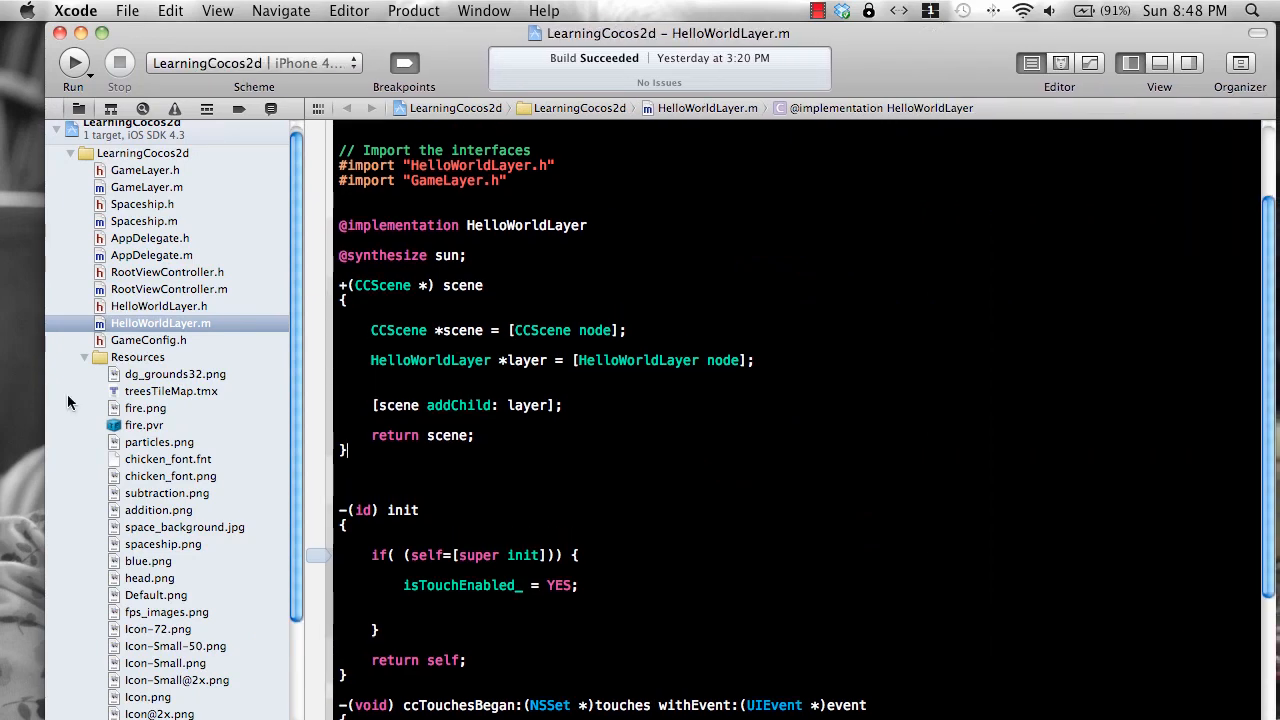
{"action": "left_click", "coordinate": [170, 390]}
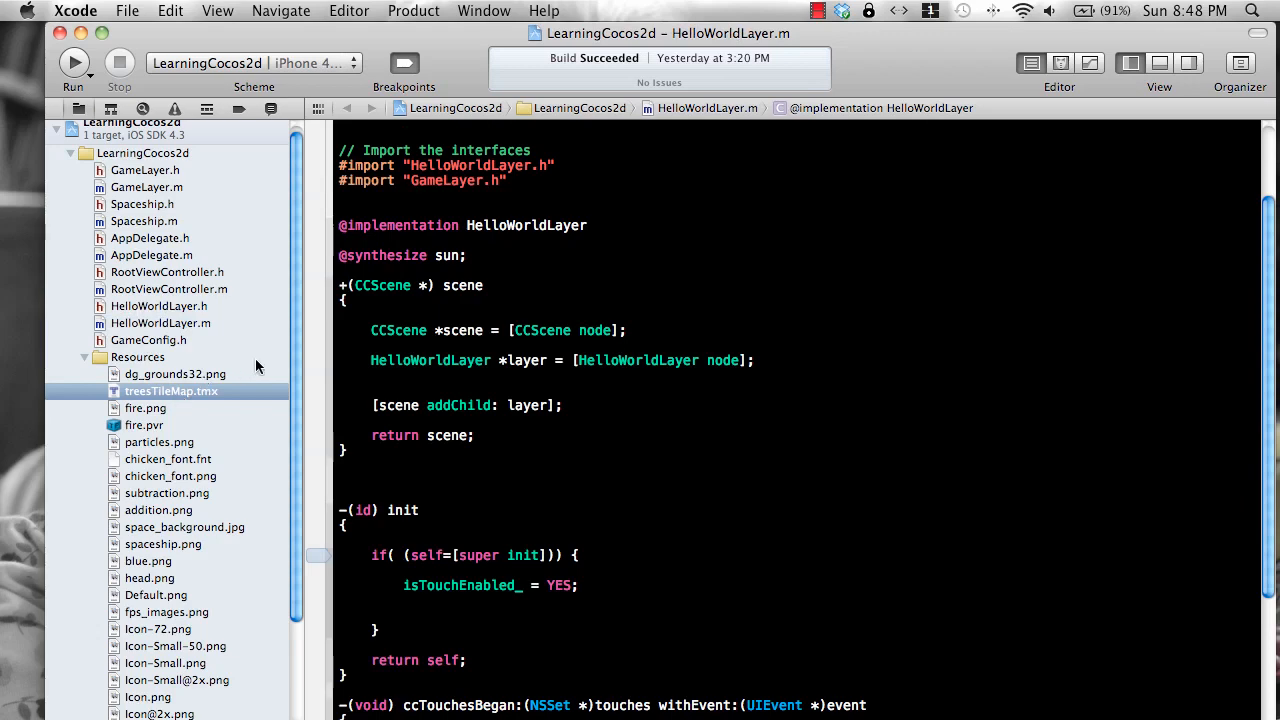
{"action": "double_click", "coordinate": [170, 390]}
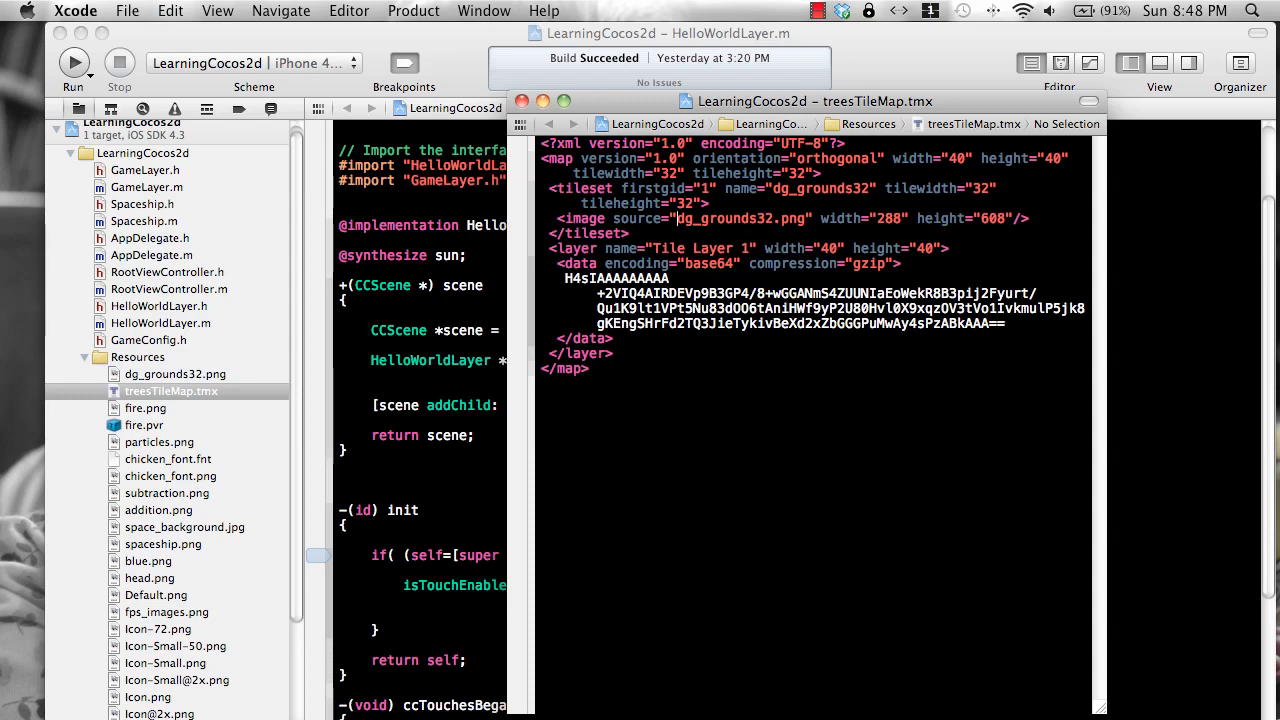
{"action": "double_click", "coordinate": [740, 218]}
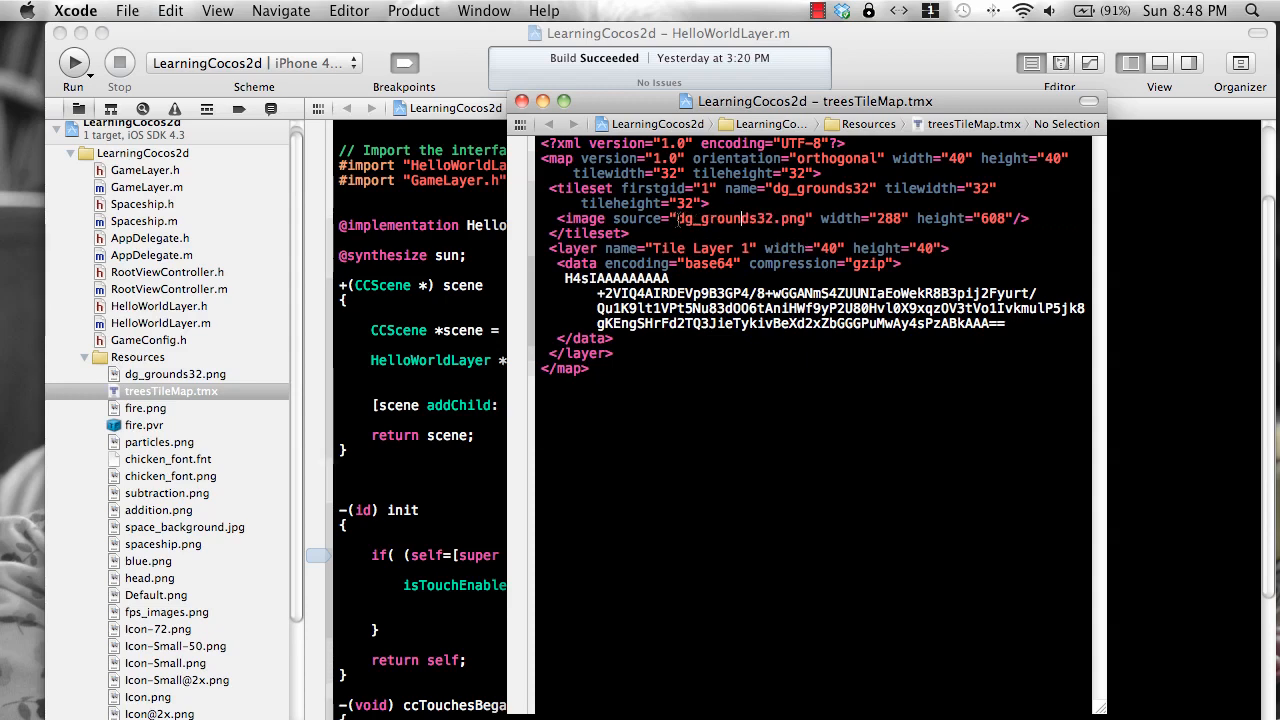
{"action": "double_click", "coordinate": [740, 218]}
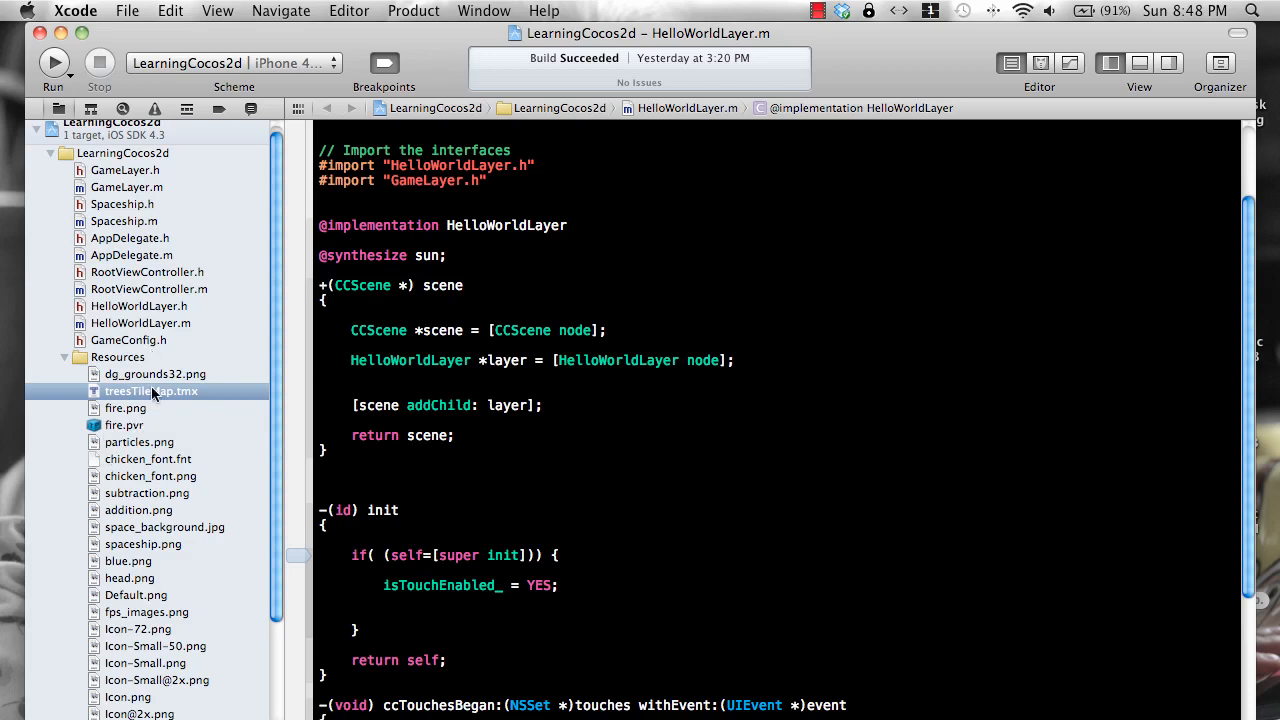
{"action": "mouse_move", "coordinate": [148, 378]}
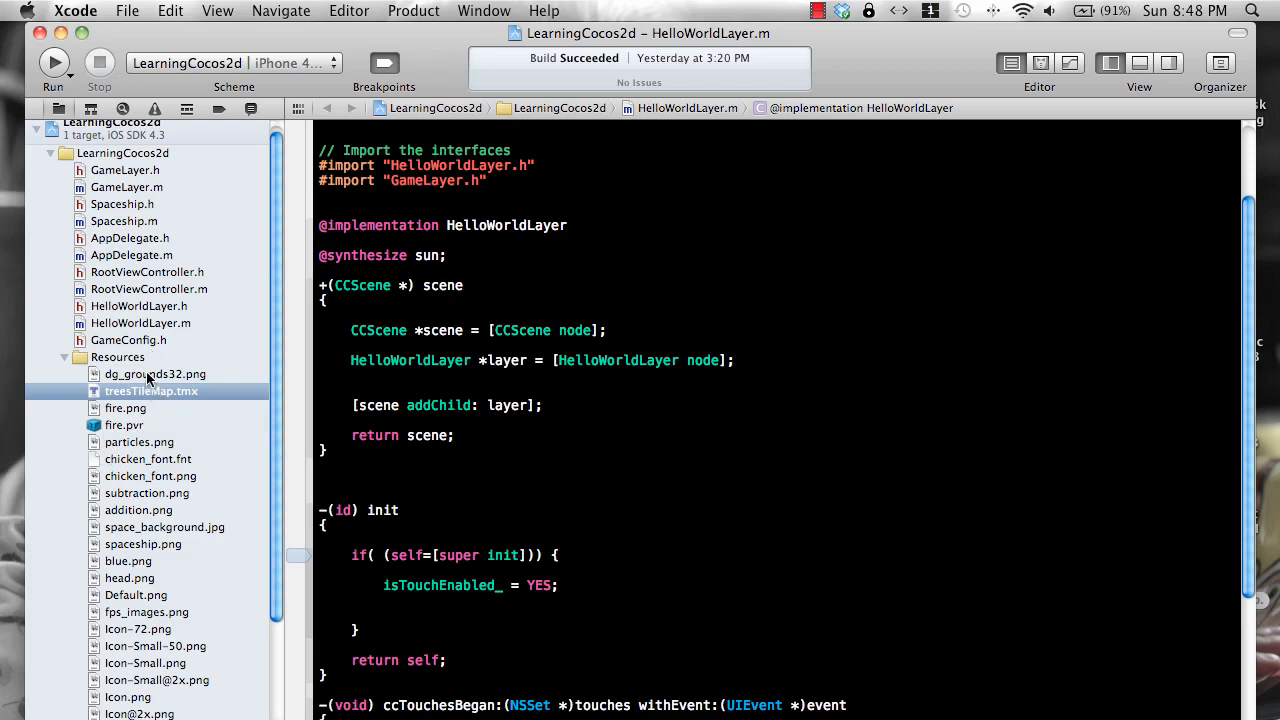
{"action": "left_click", "coordinate": [156, 374]}
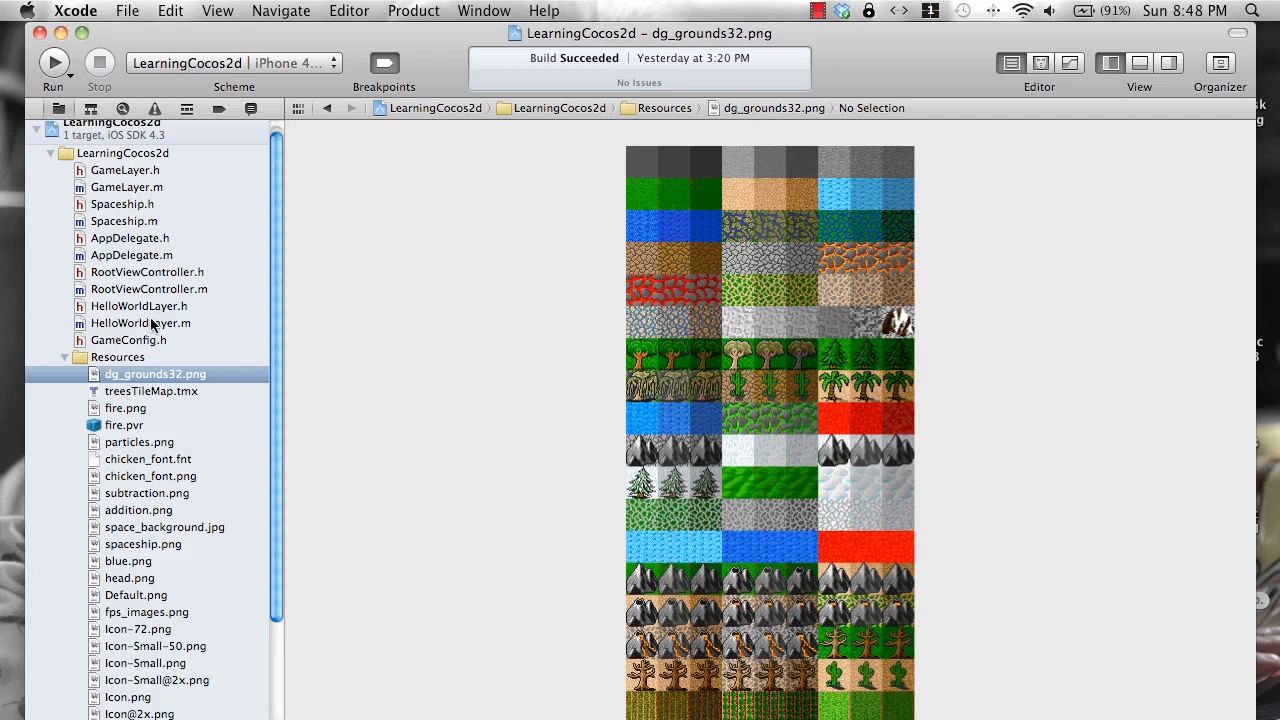
{"action": "left_click", "coordinate": [140, 322]}
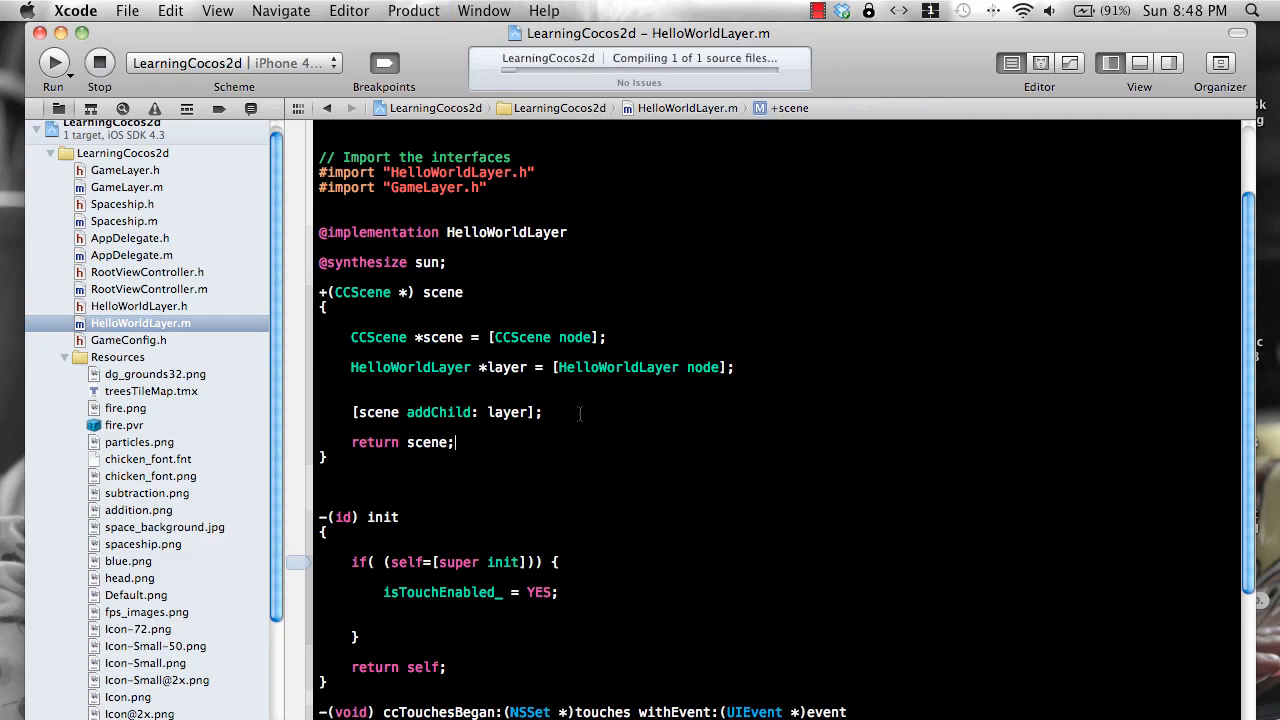
{"action": "left_click", "coordinate": [52, 62]}
{"action": "type", "text": "CCTMXTiledMap"}
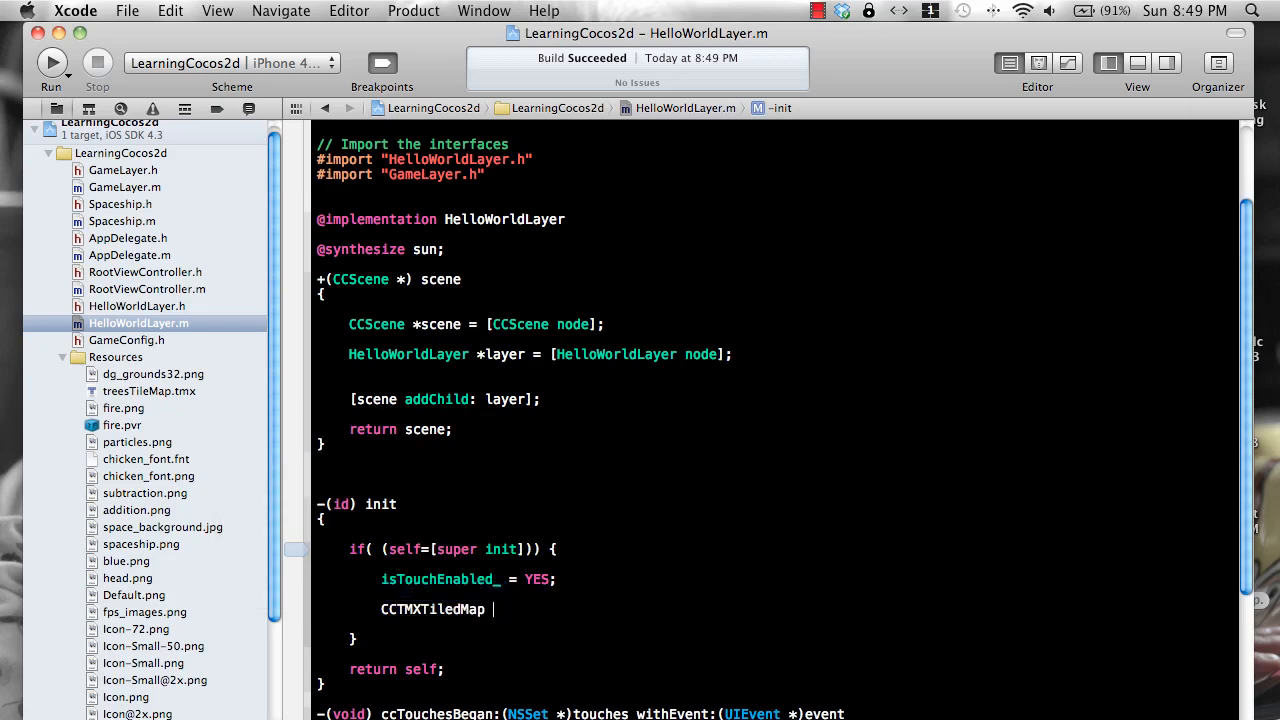
- Write init code loading treesTileMap.tmx into a CCTMXTiledMap child, then build and run
{"action": "type", "text": "*map ="}
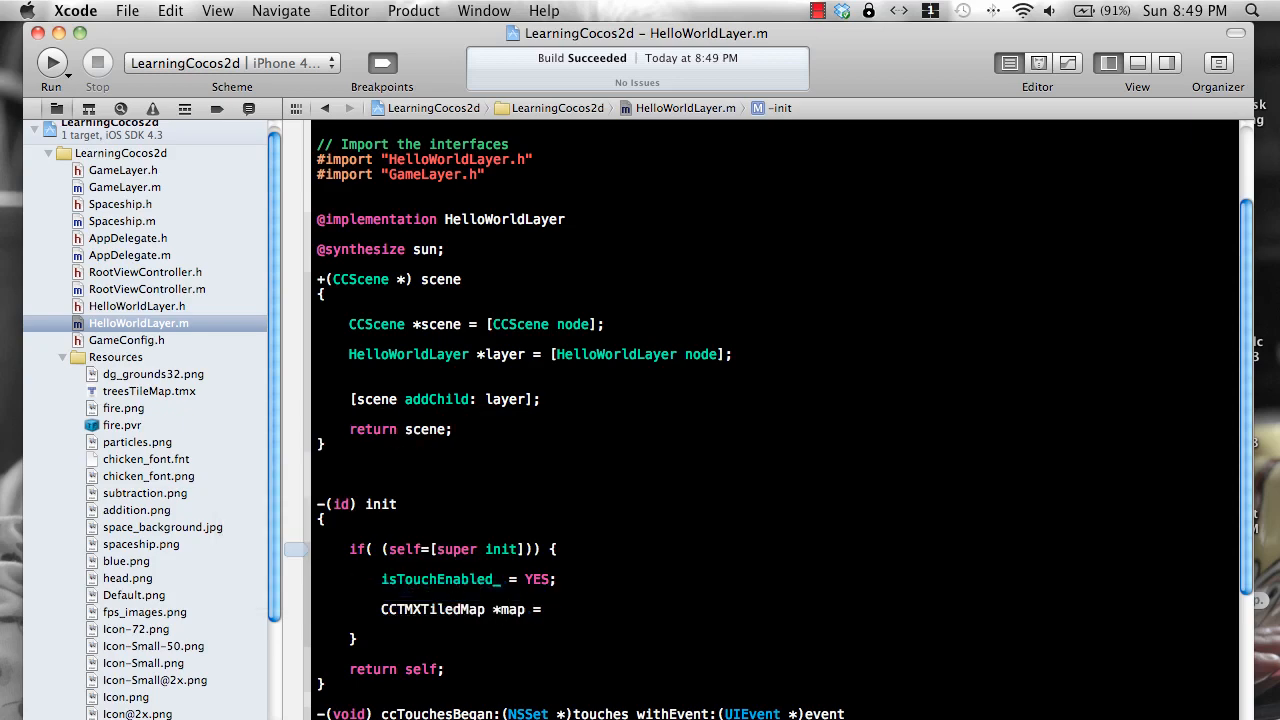
{"action": "type", "text": "[CC"}
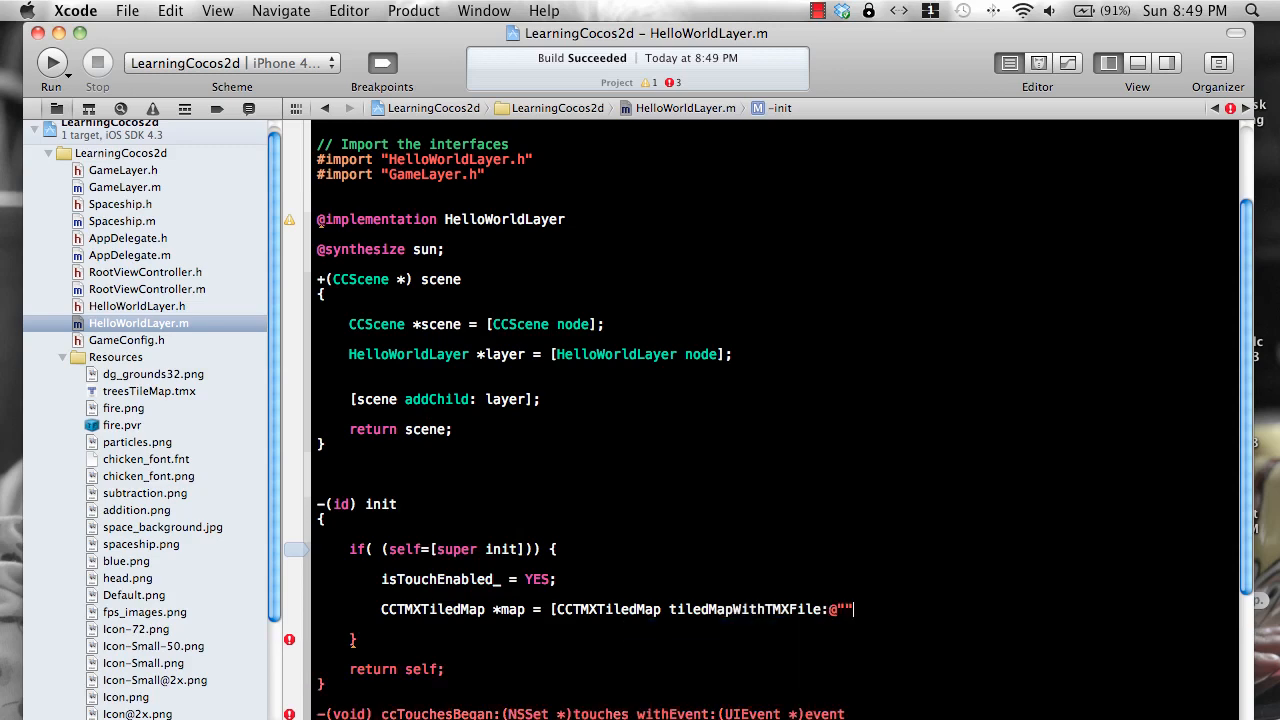
{"action": "type", "text": "];"}
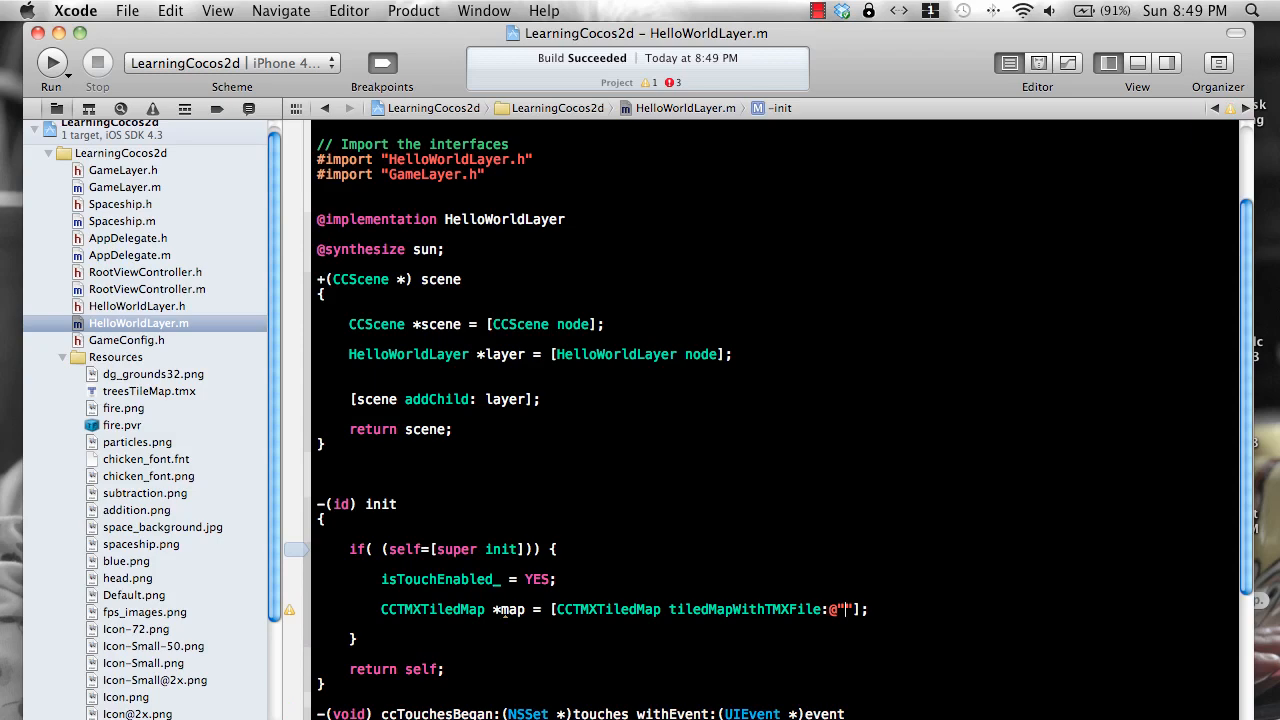
{"action": "type", "text": "trees"}
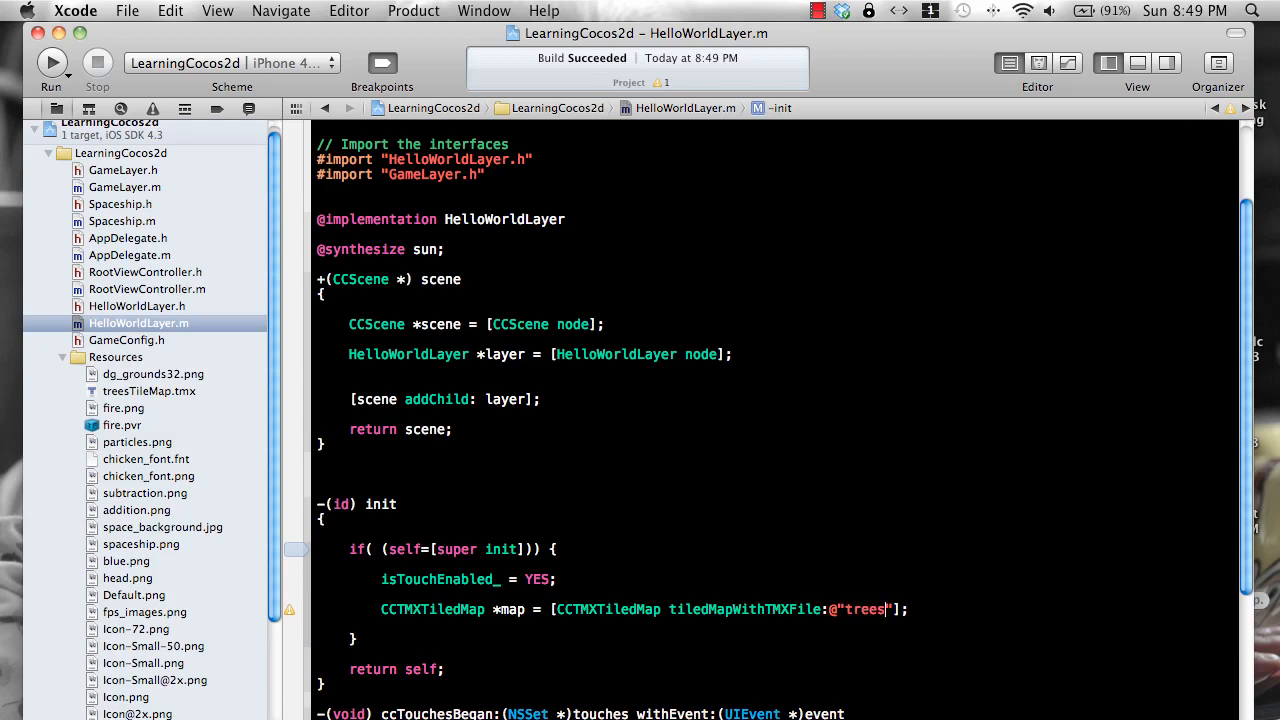
{"action": "type", "text": "TileMap"}
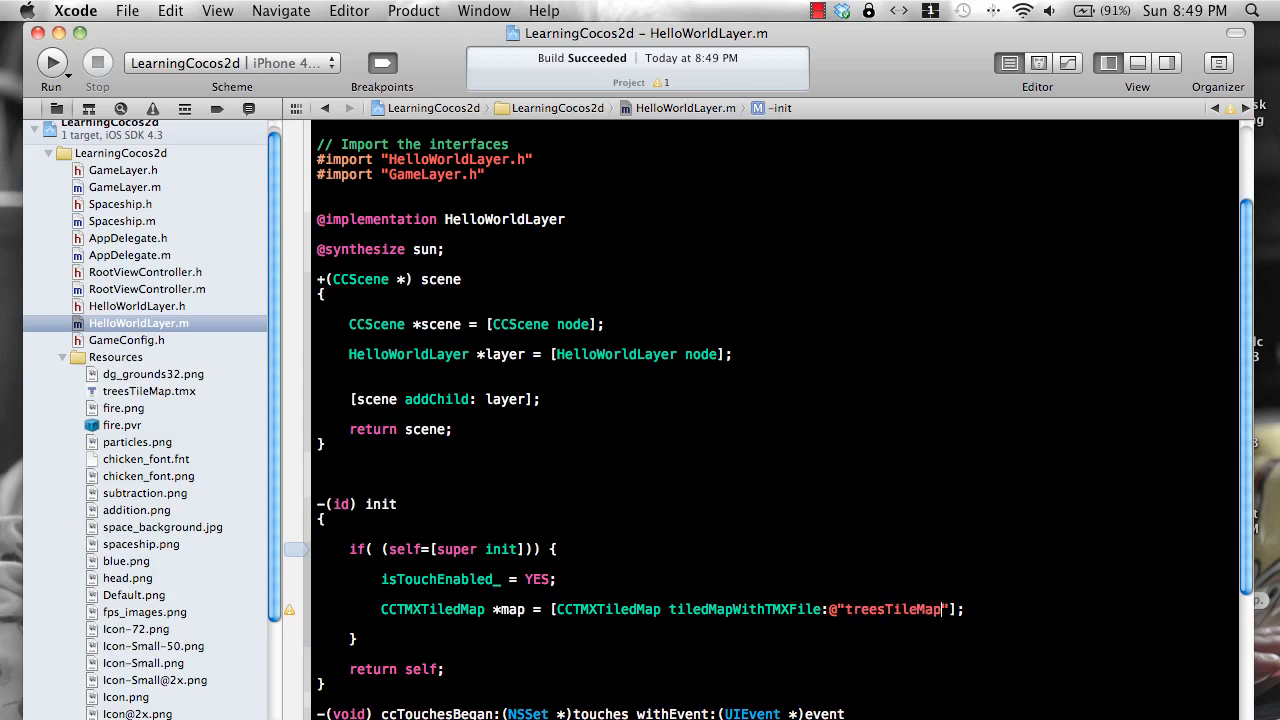
{"action": "type", "text": ".tmx"}
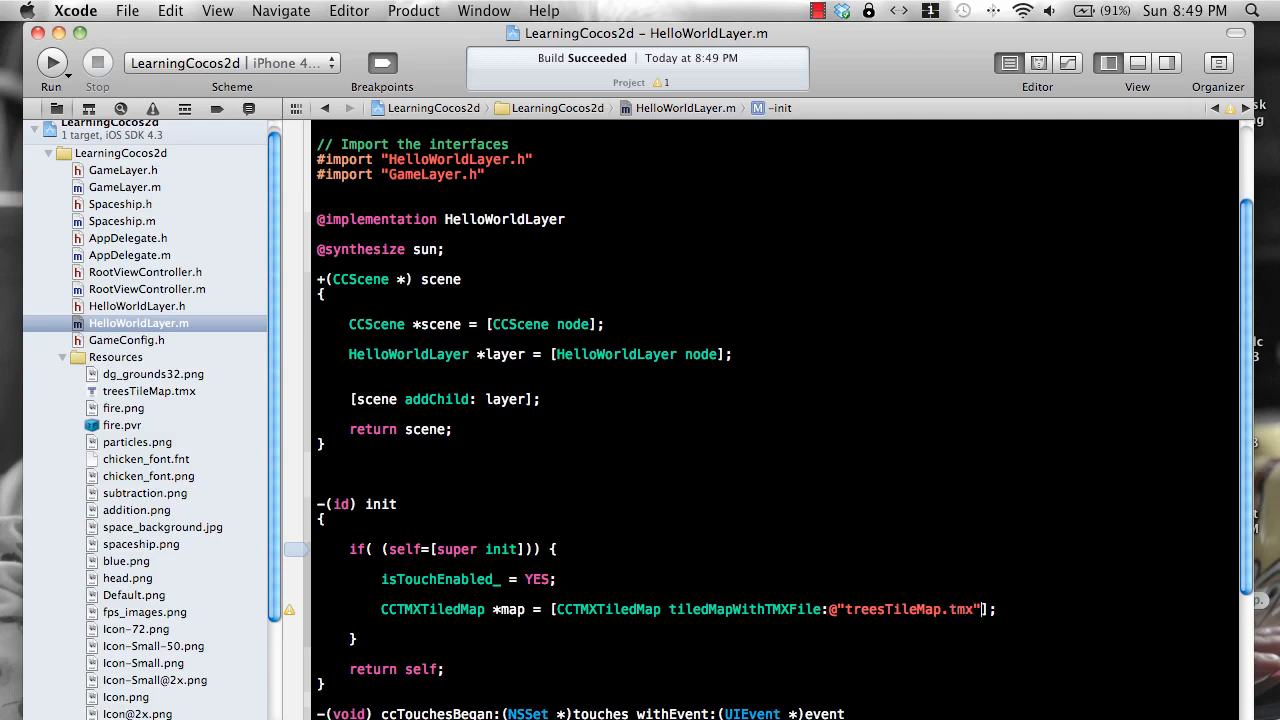
{"action": "type", "text": "[self addChild:map];"}
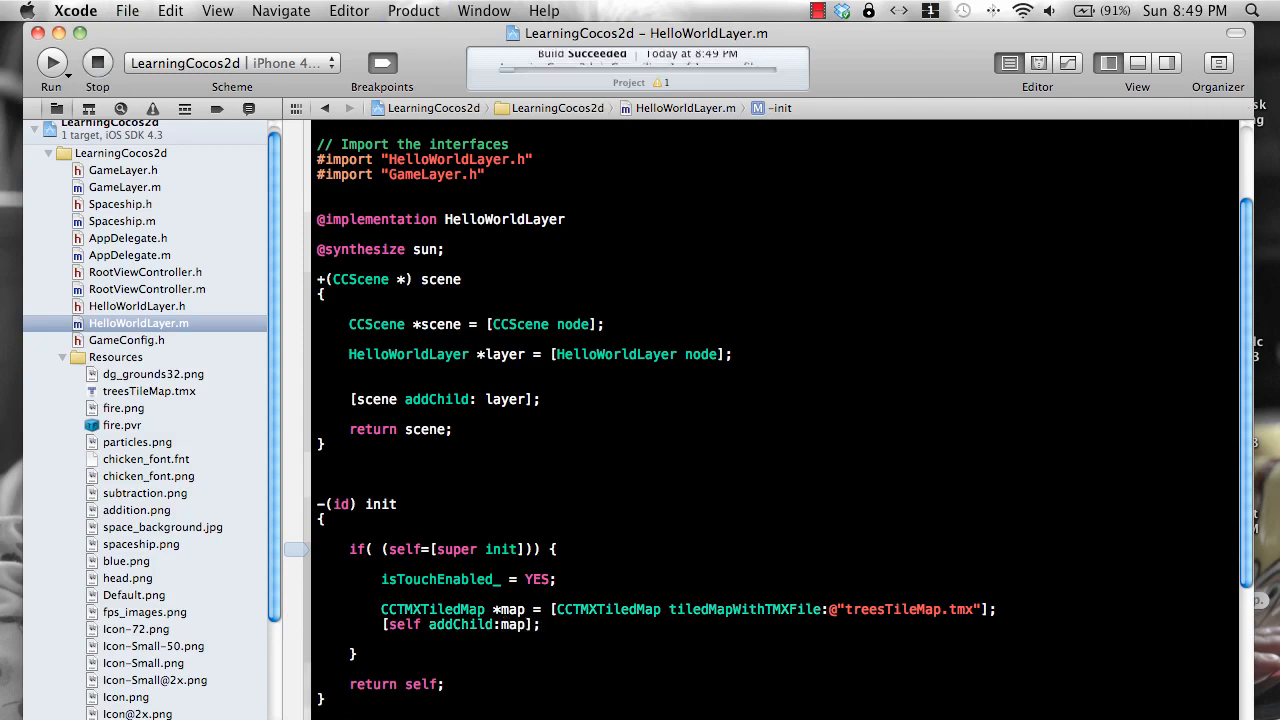
{"action": "left_click", "coordinate": [52, 62]}
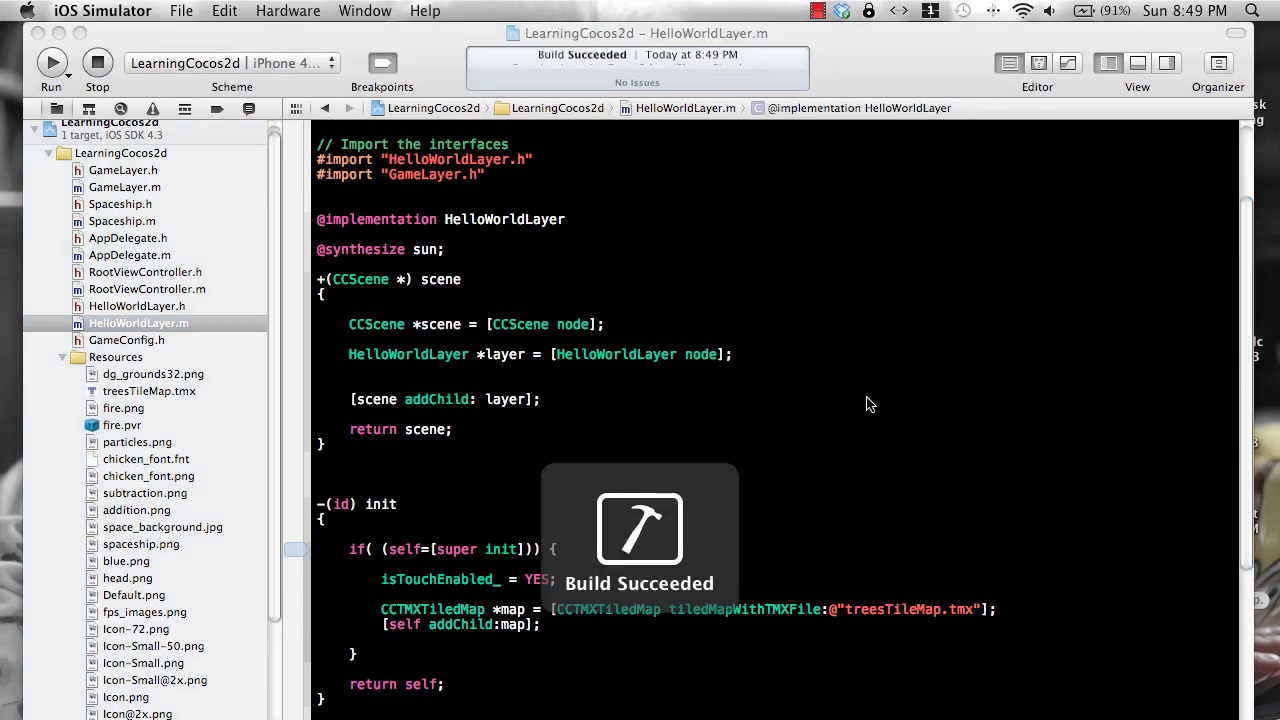
- Run the app so the tile map launches in the iPhone Simulator
{"action": "left_click", "coordinate": [52, 62]}
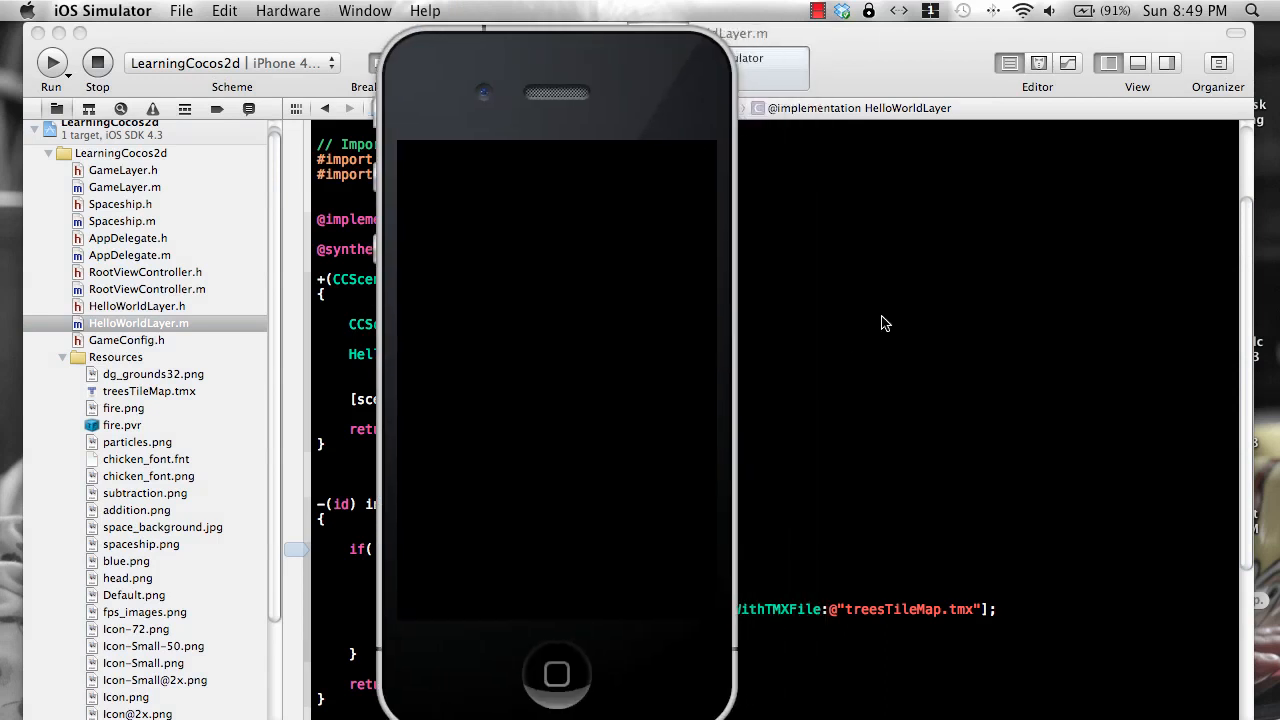
{"action": "mouse_move", "coordinate": [858, 348]}
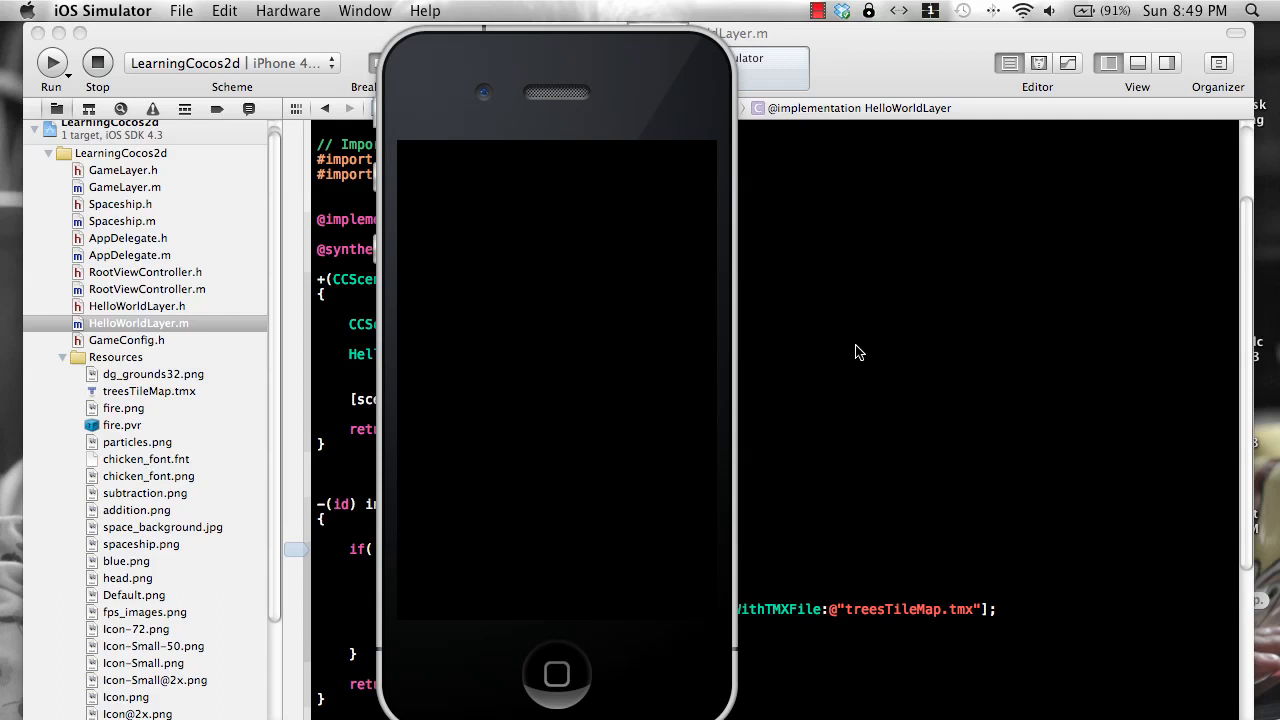
{"action": "mouse_move", "coordinate": [630, 96]}
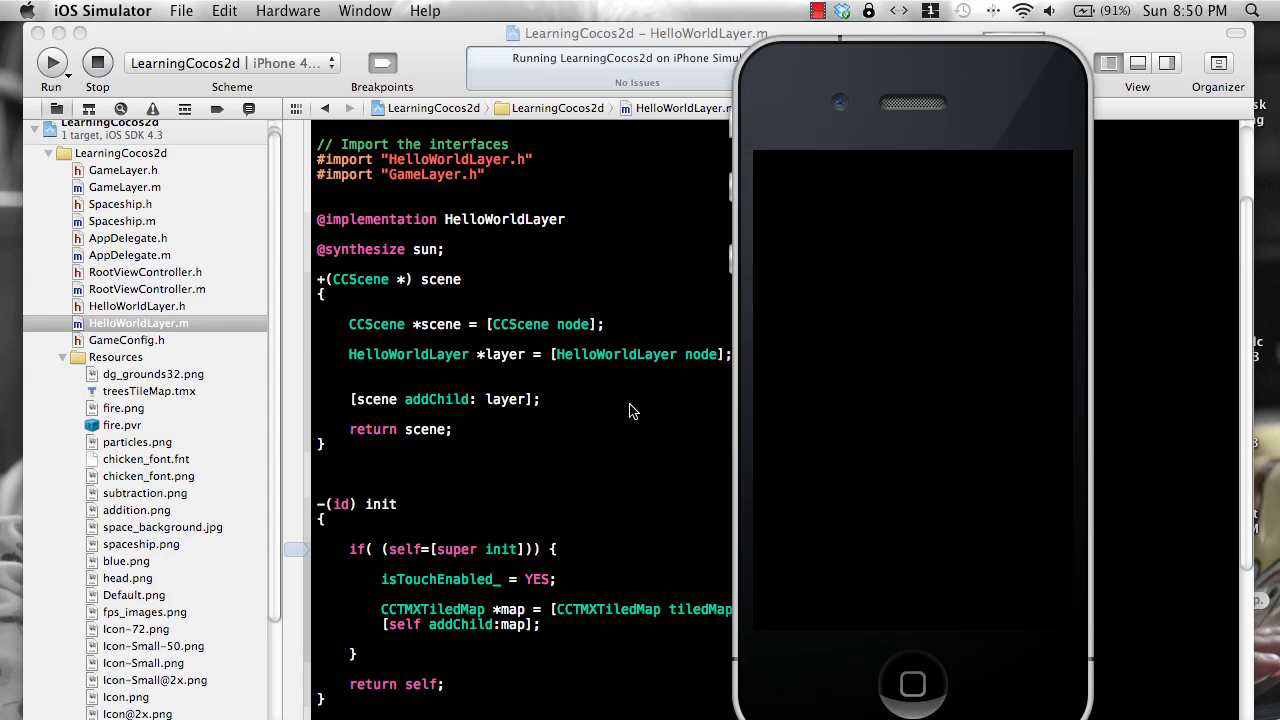
{"action": "mouse_move", "coordinate": [648, 422]}
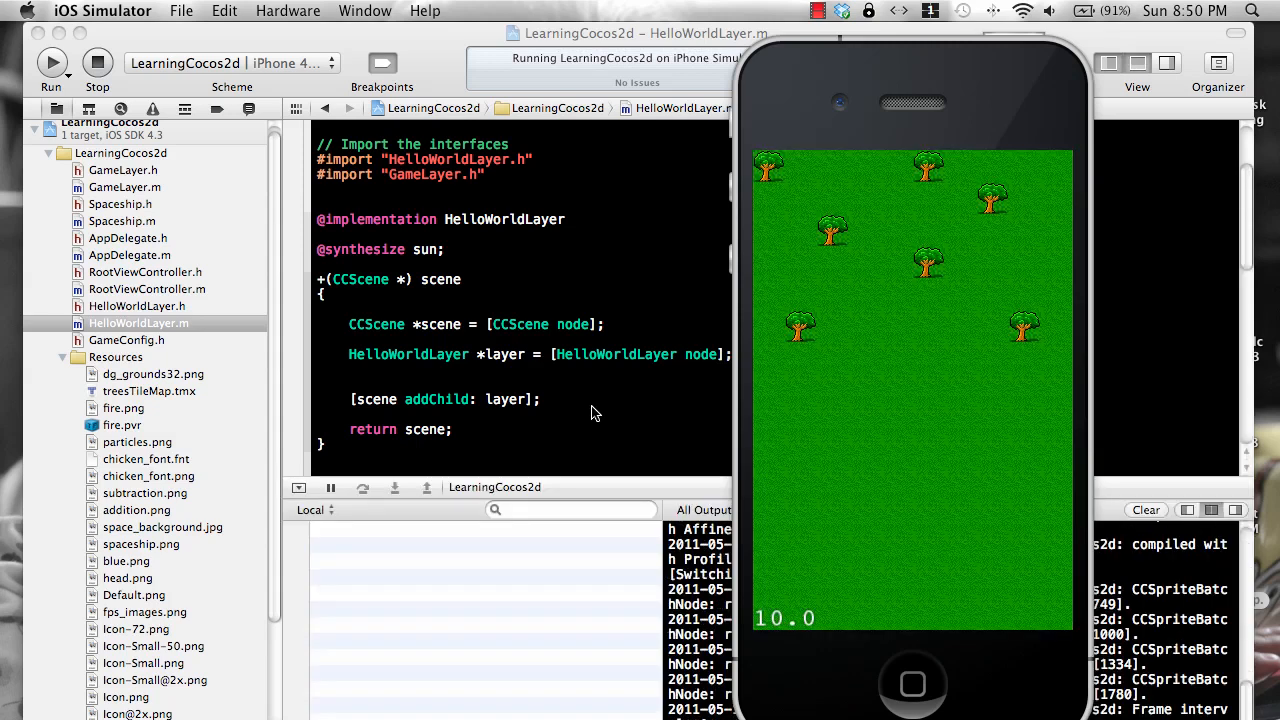
{"action": "mouse_move", "coordinate": [932, 456]}
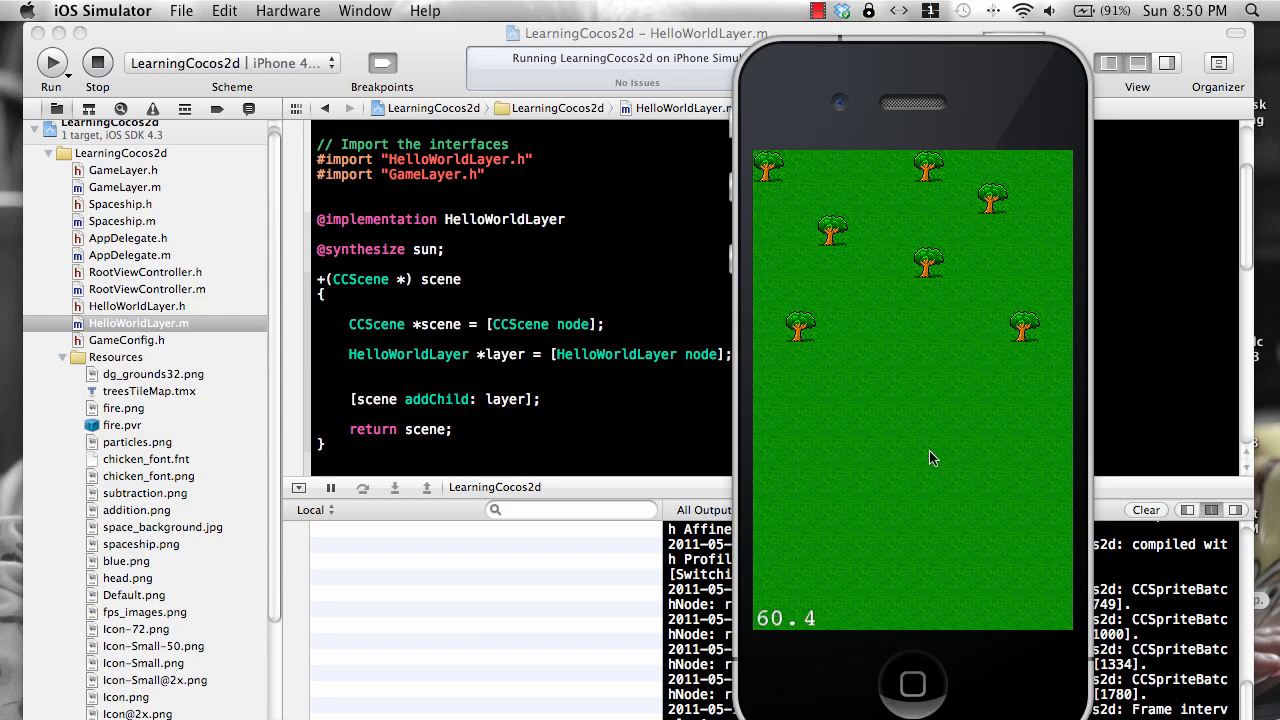
{"action": "mouse_move", "coordinate": [898, 342]}
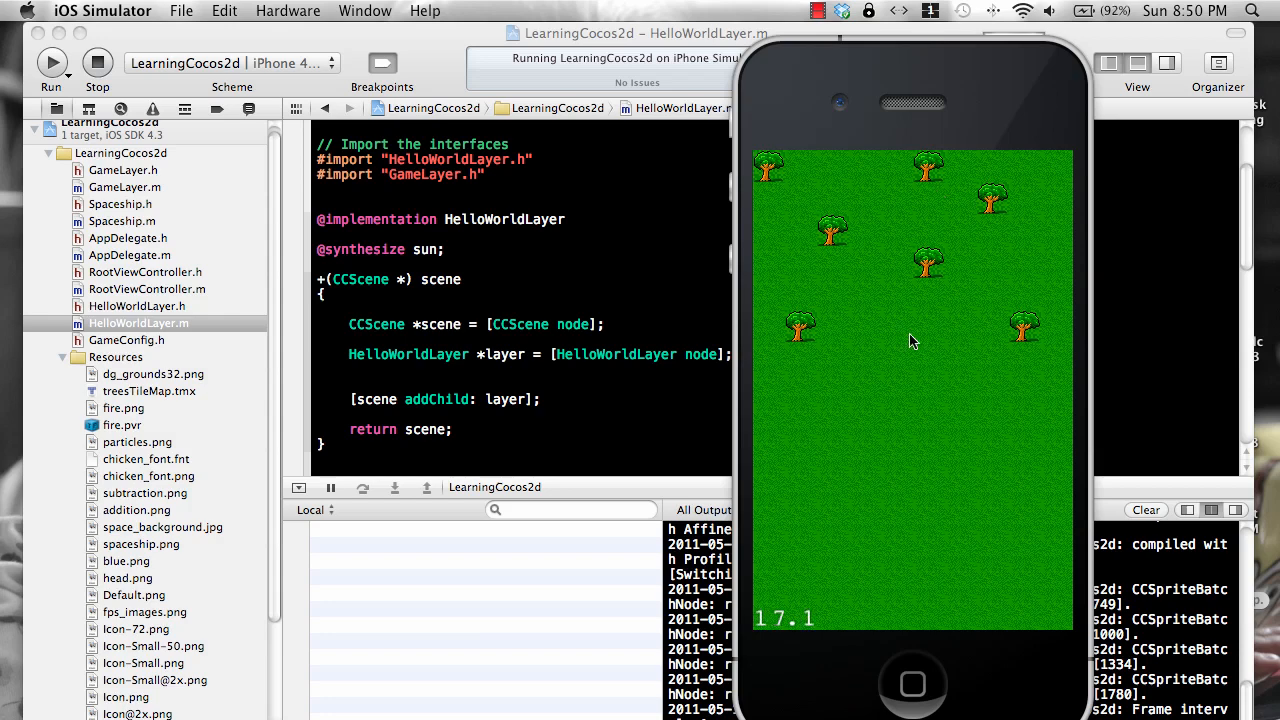
{"action": "mouse_move", "coordinate": [1050, 202]}
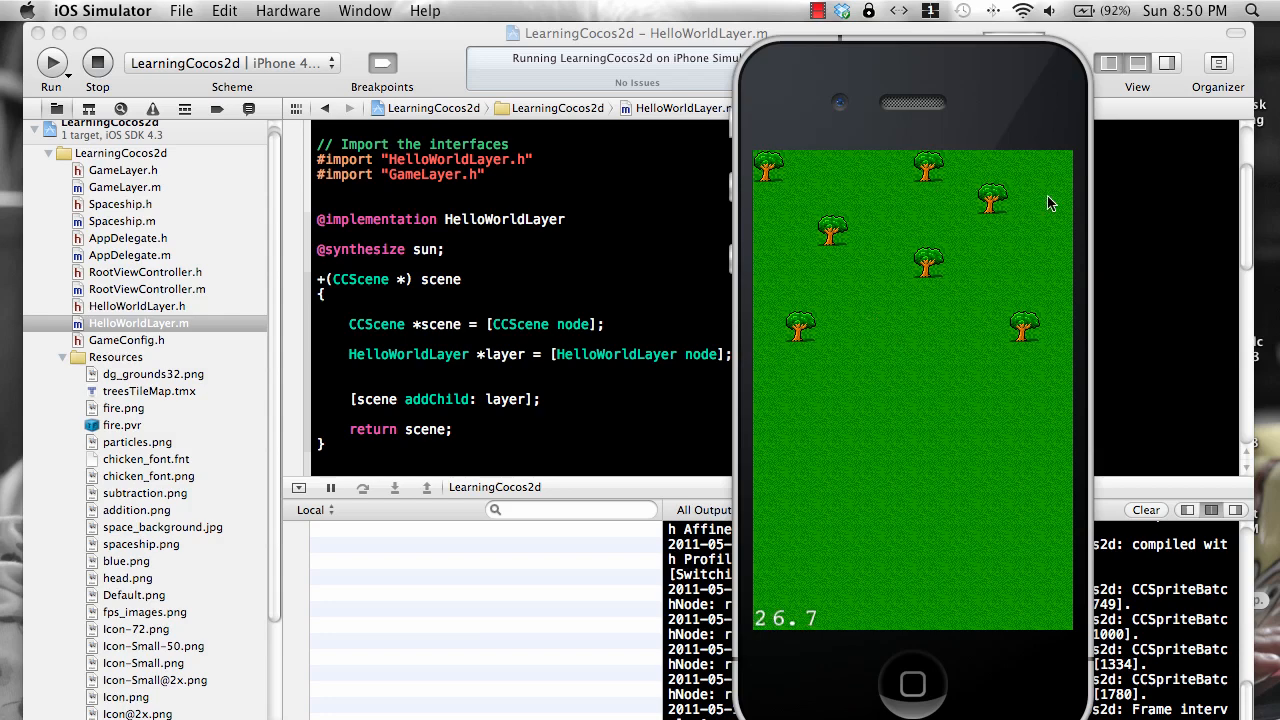
{"action": "mouse_move", "coordinate": [970, 532]}
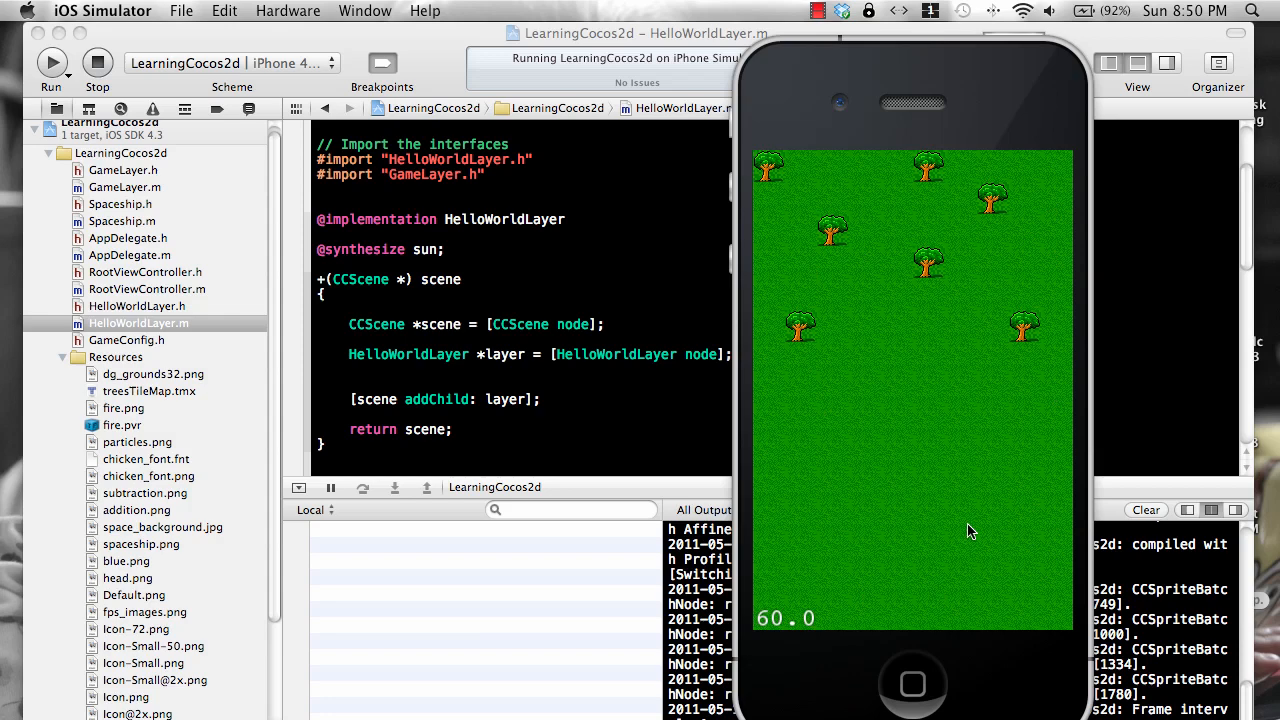
{"action": "mouse_move", "coordinate": [1048, 540]}
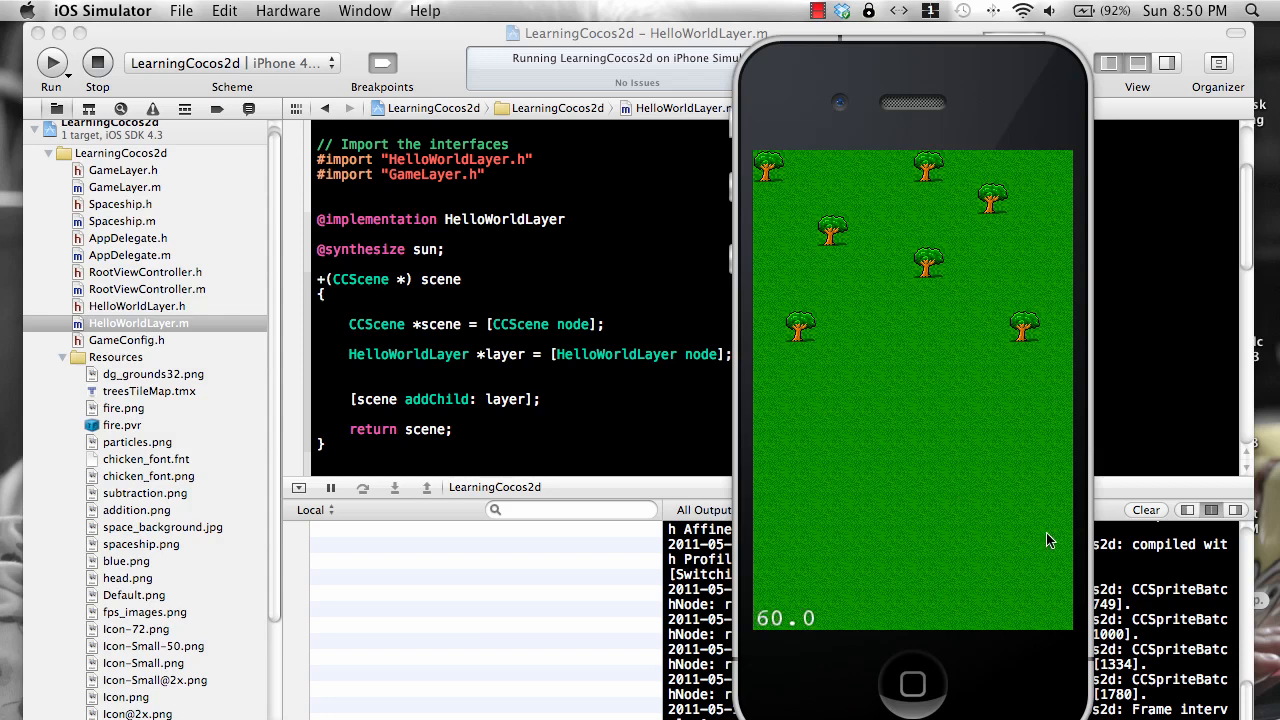
{"action": "mouse_move", "coordinate": [1032, 290]}
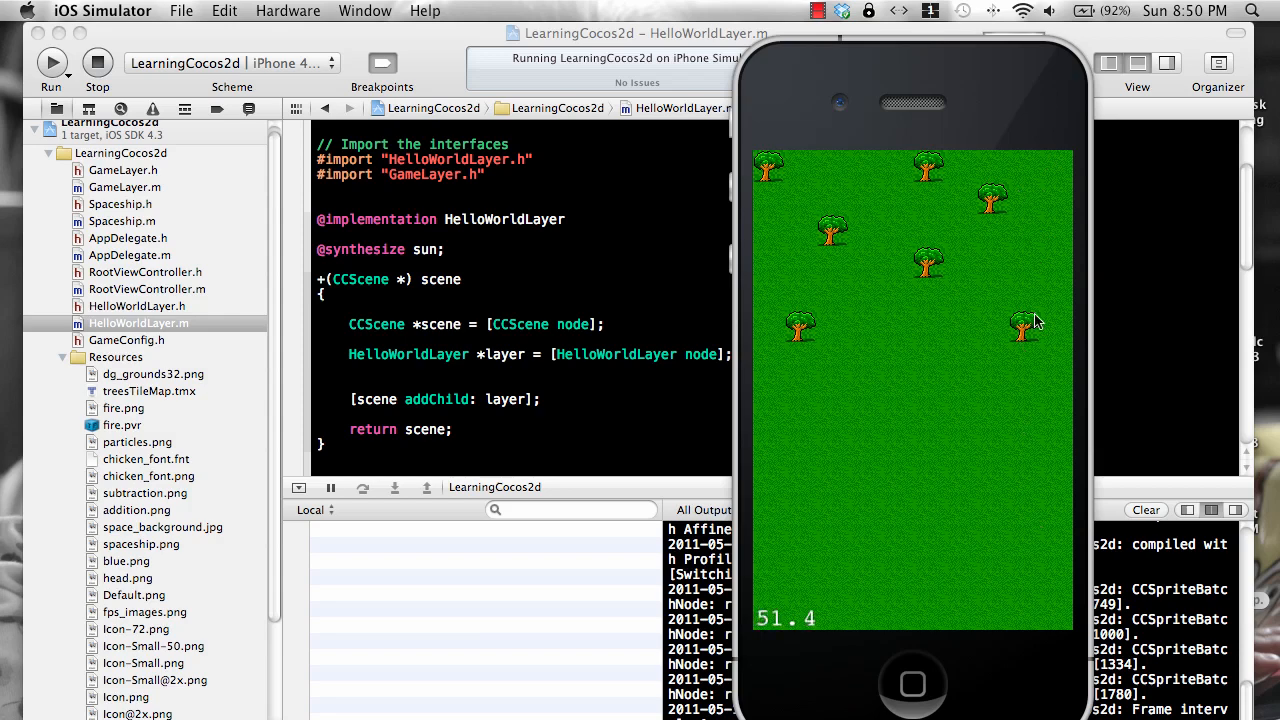
{"action": "mouse_move", "coordinate": [964, 214]}
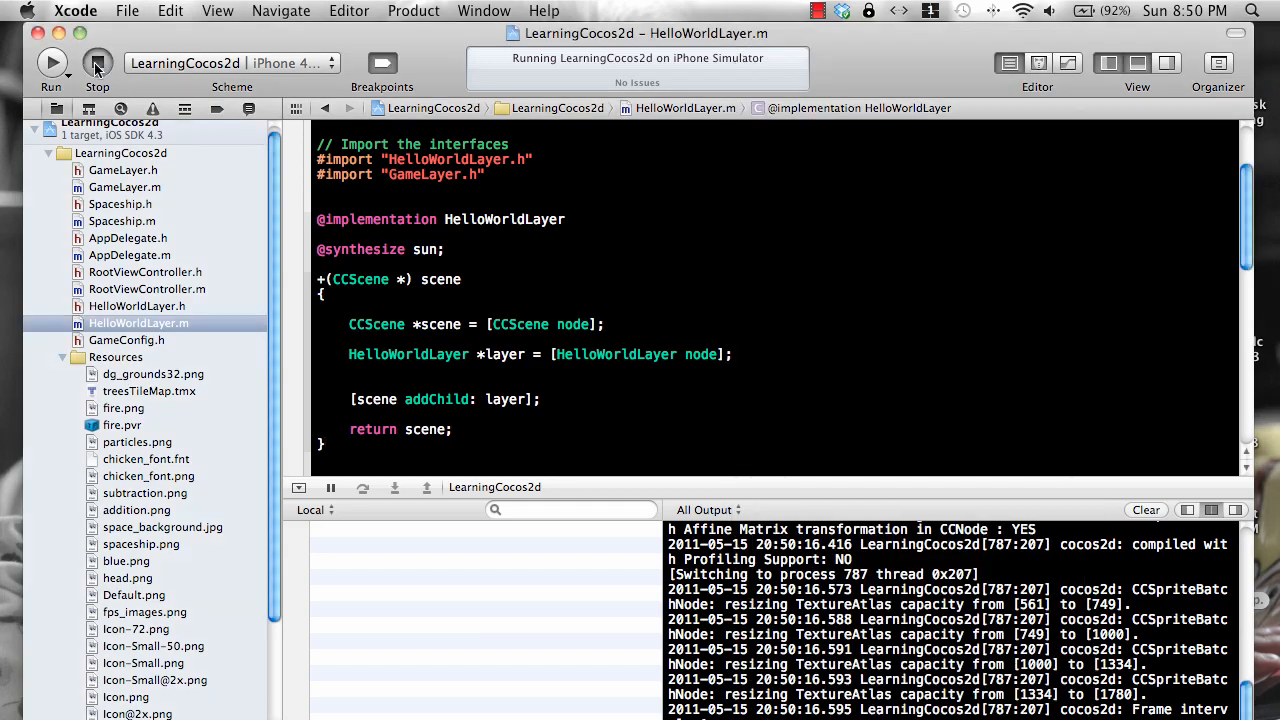
- Stop the running app and return to the scene method in HelloWorldLayer.m
{"action": "left_click", "coordinate": [96, 62]}
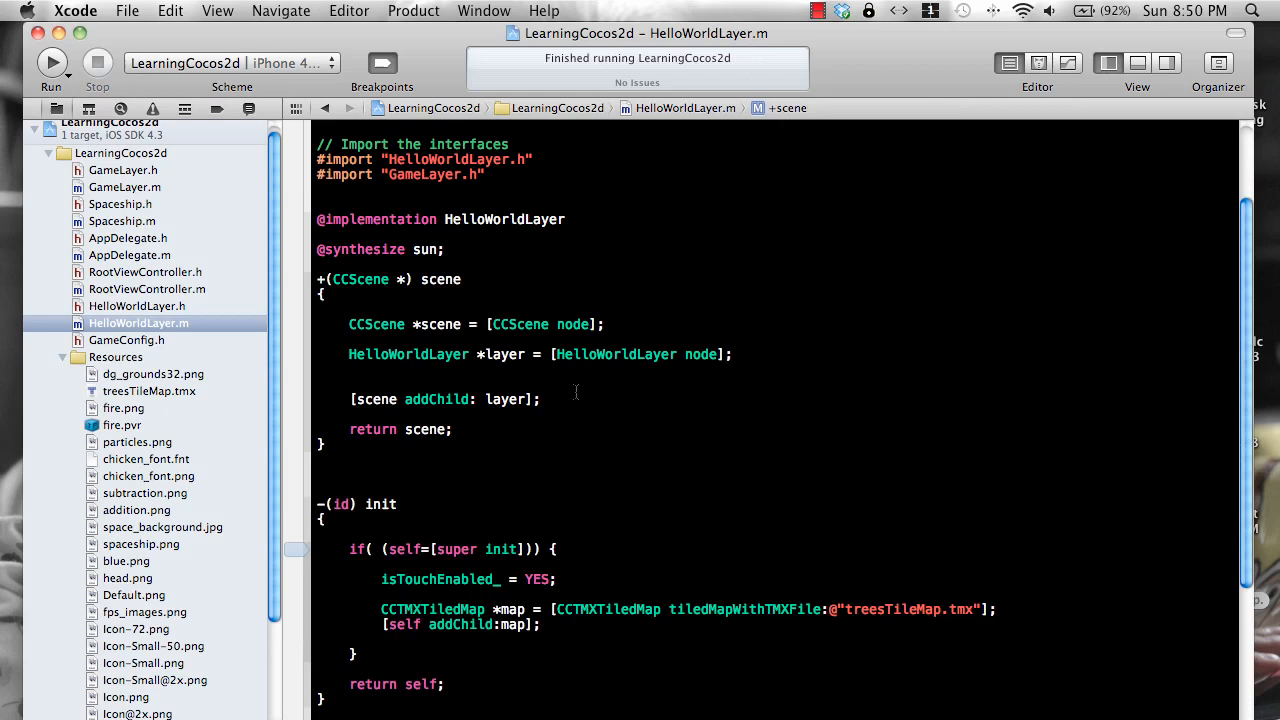
{"action": "left_click", "coordinate": [396, 384]}
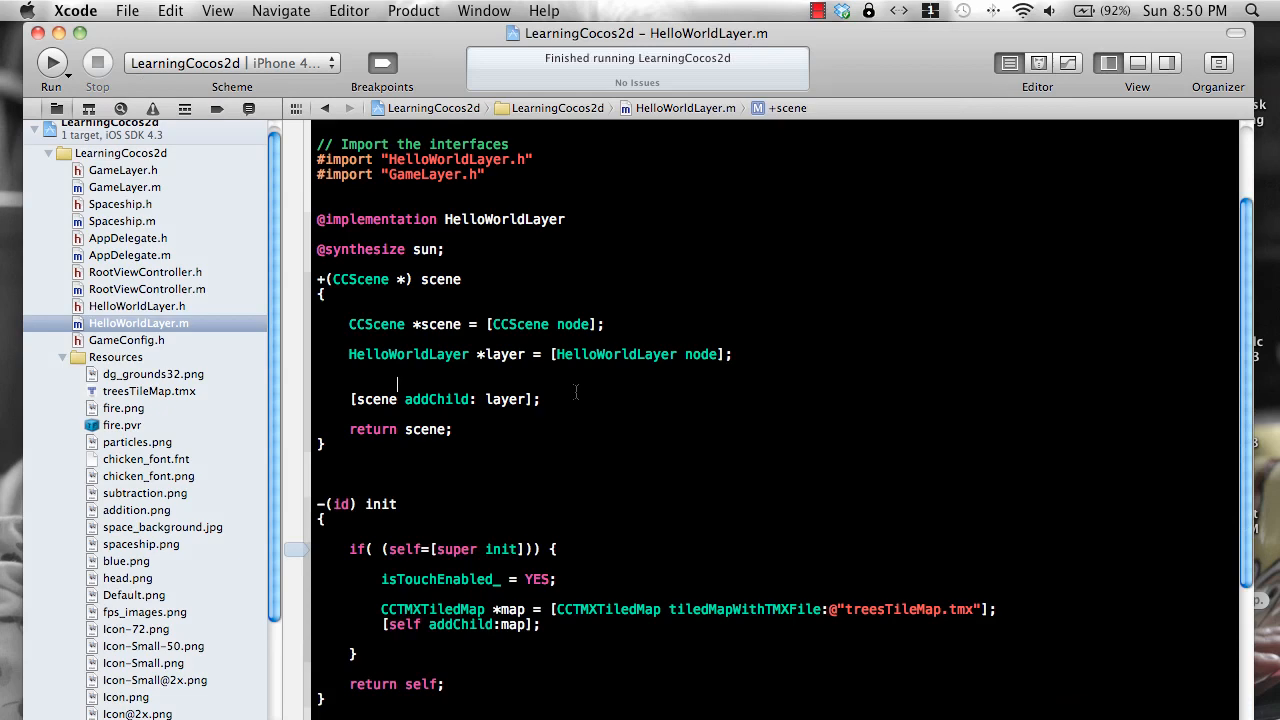